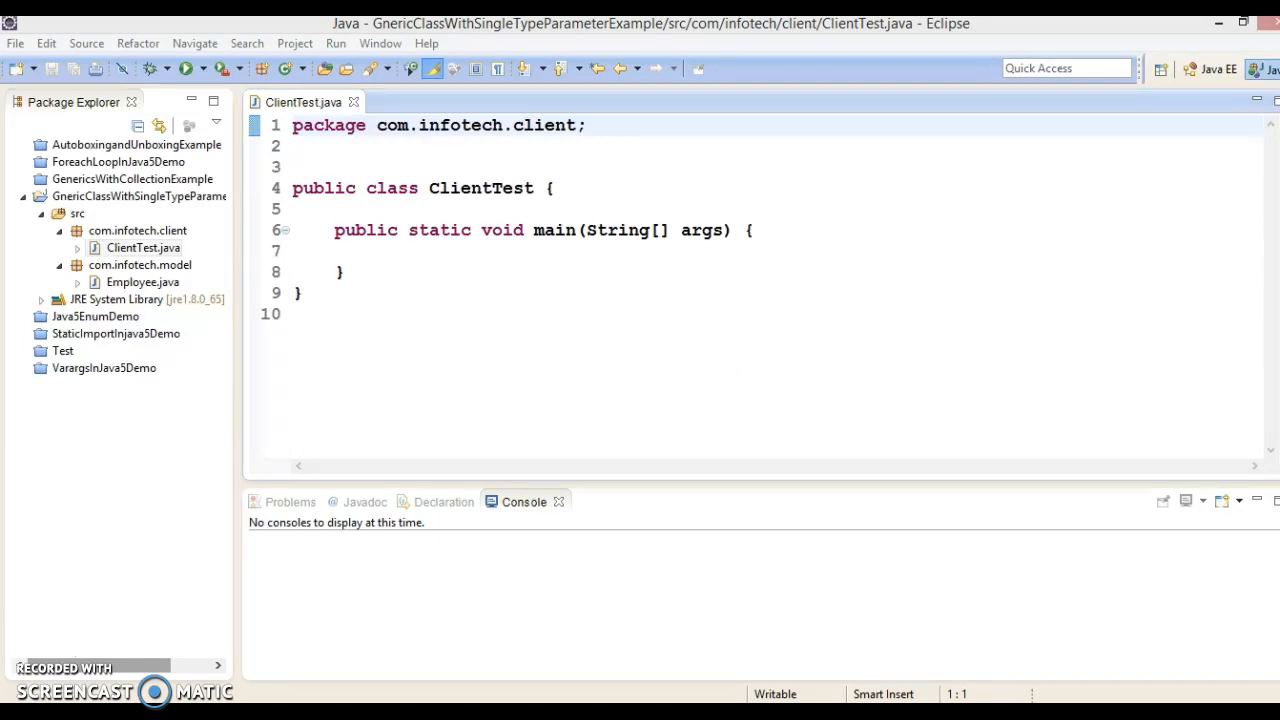
{"action": "mouse_move", "coordinate": [238, 314]}
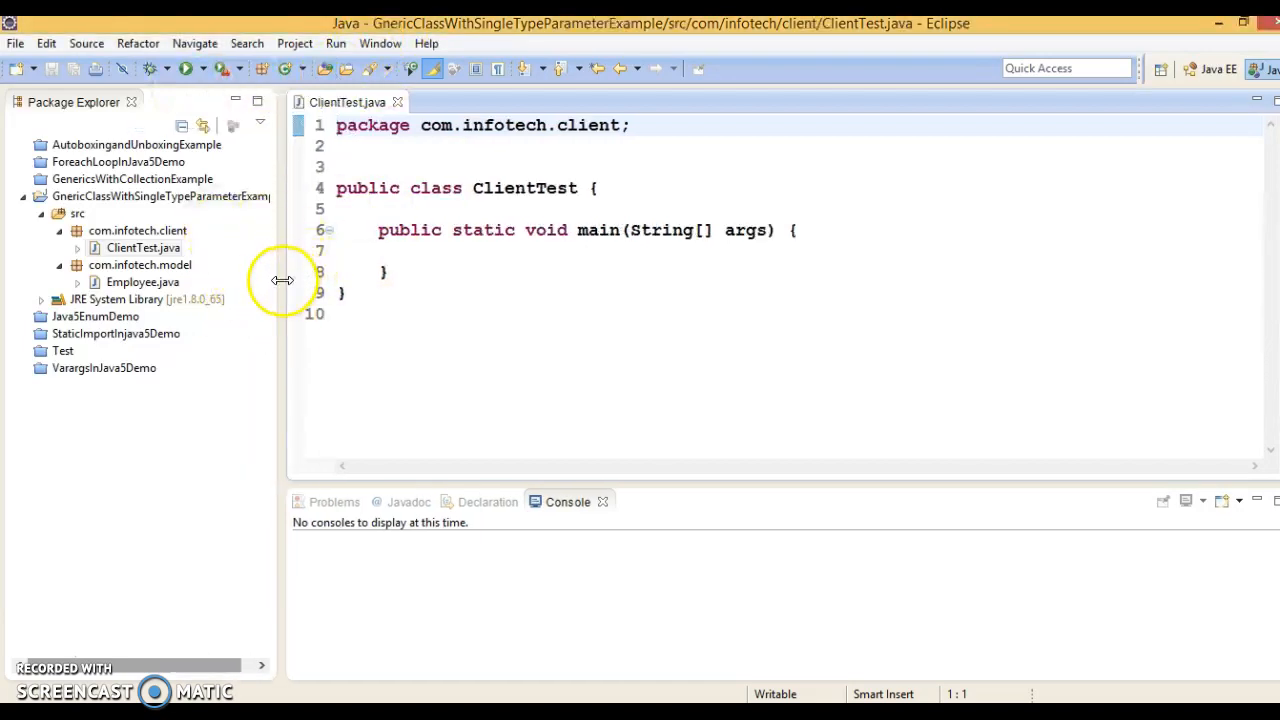
Open Employee.java and highlight its private id, name and salary fields.
{"action": "left_click", "coordinate": [160, 196]}
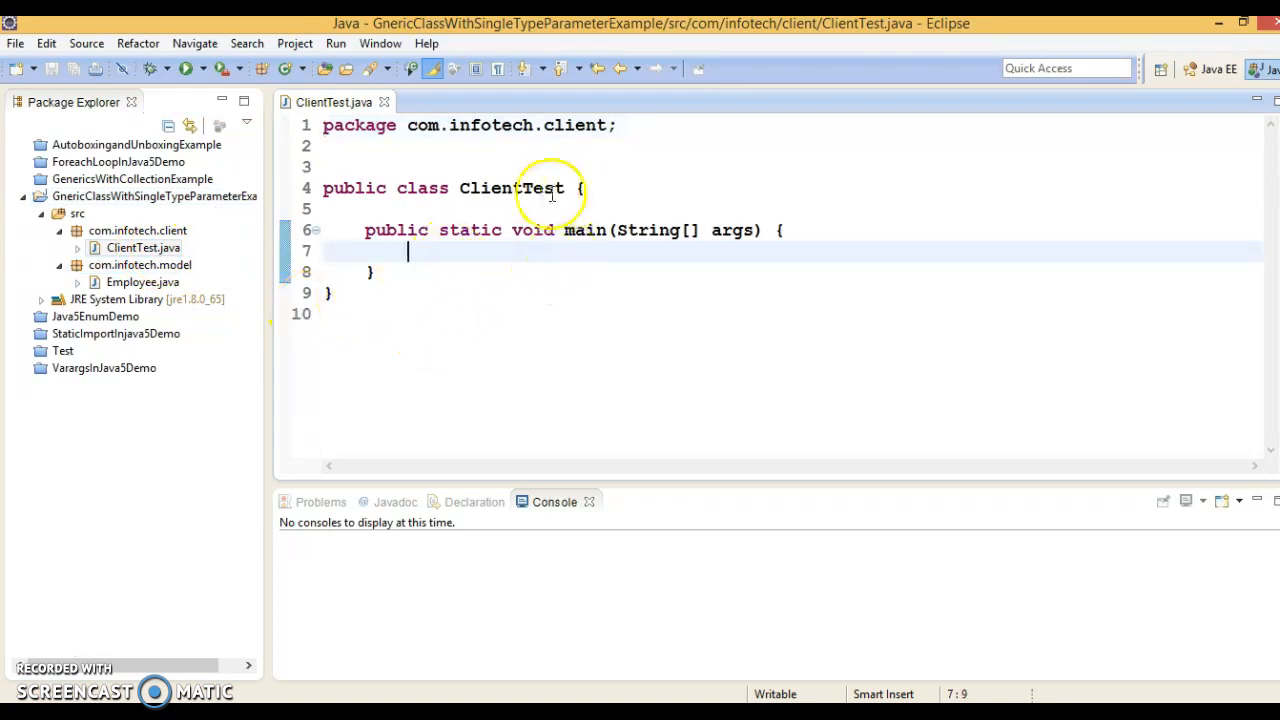
{"action": "mouse_move", "coordinate": [804, 260]}
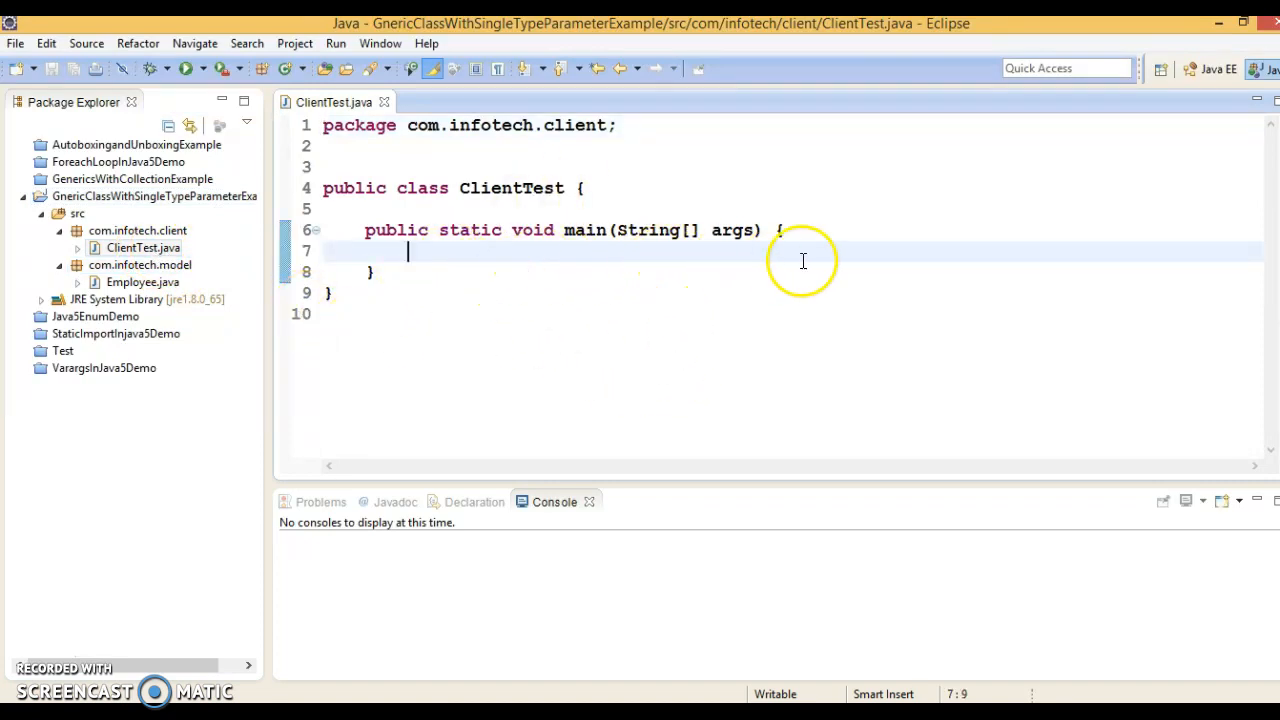
{"action": "mouse_move", "coordinate": [204, 292]}
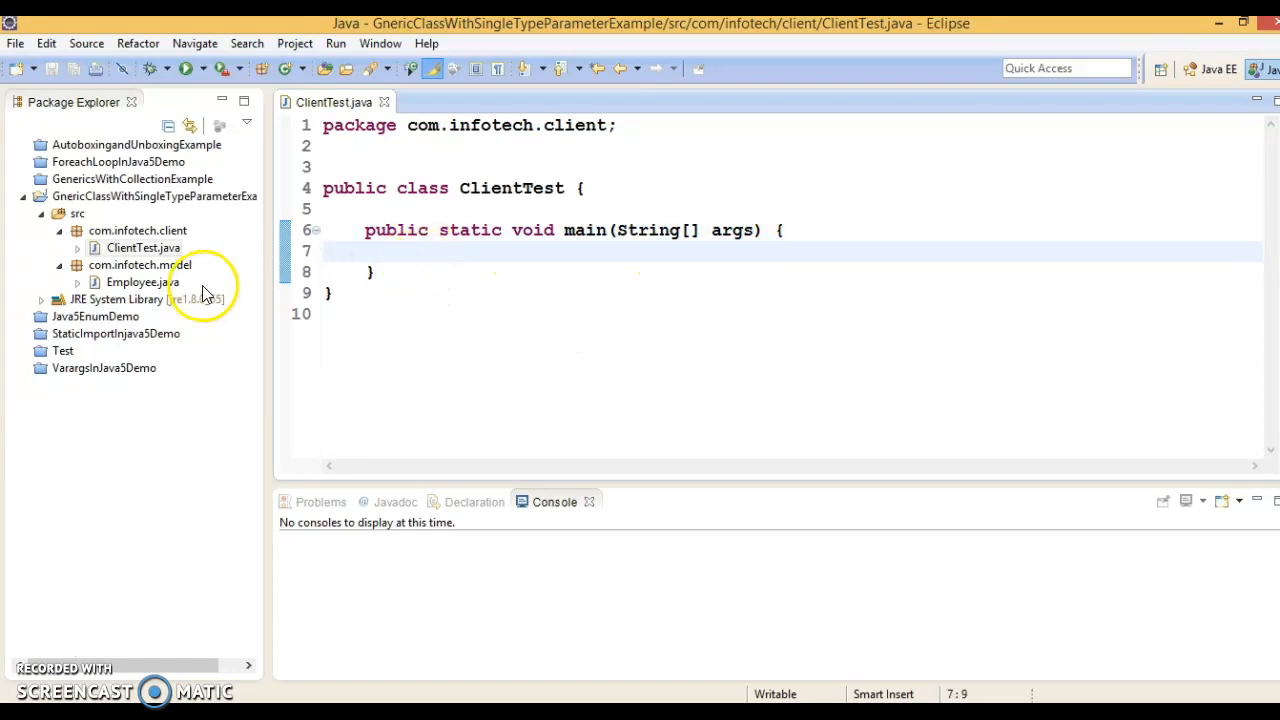
{"action": "double_click", "coordinate": [140, 280]}
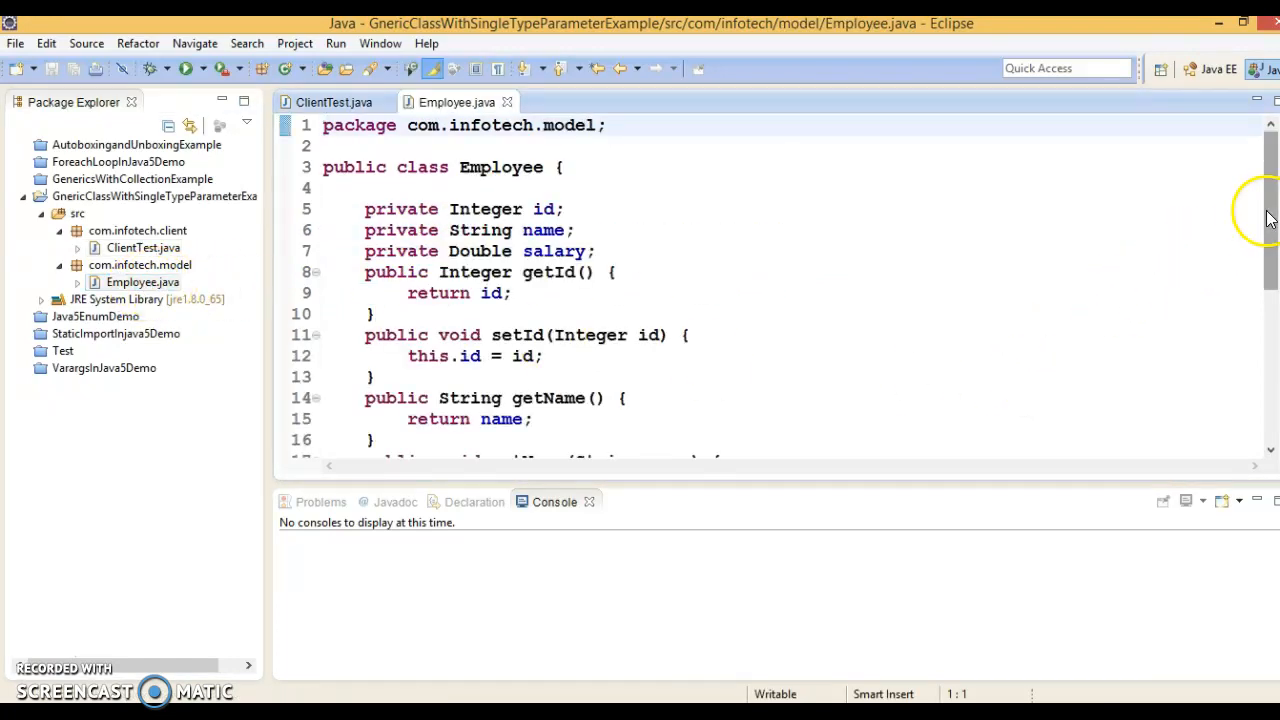
{"action": "left_click", "coordinate": [140, 282]}
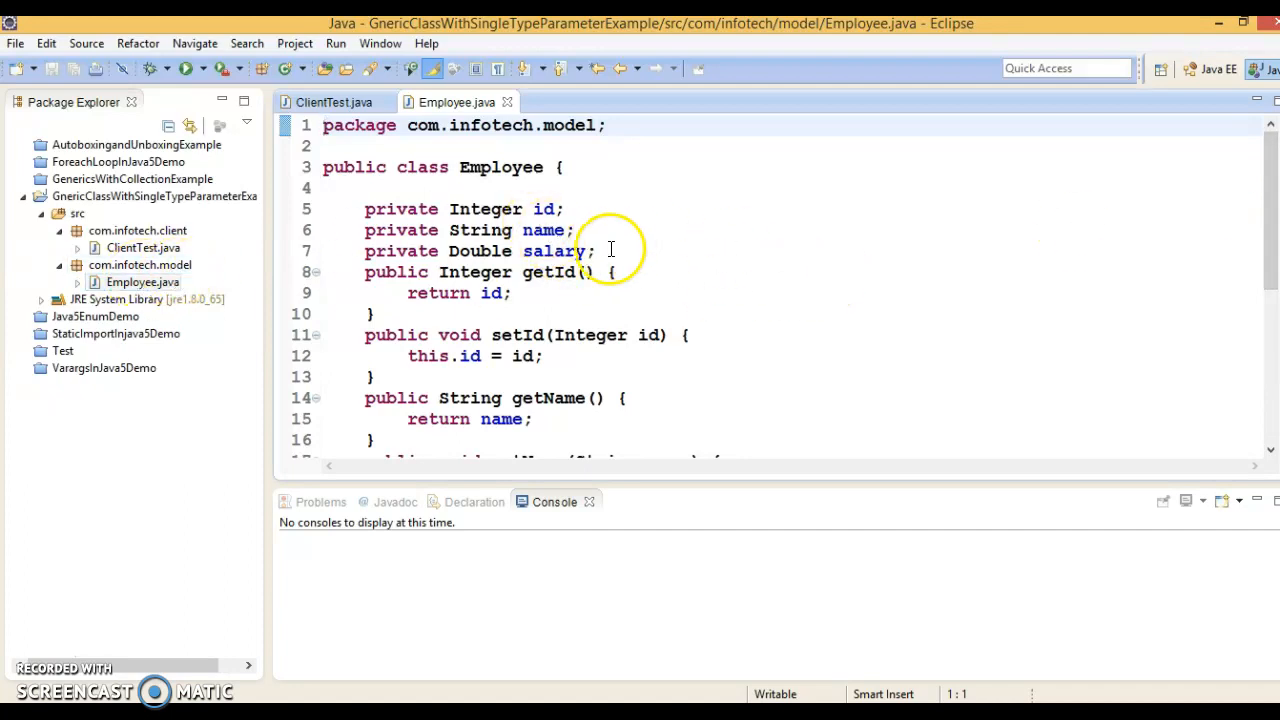
{"action": "left_click_drag", "start_coordinate": [364, 210], "coordinate": [596, 252]}
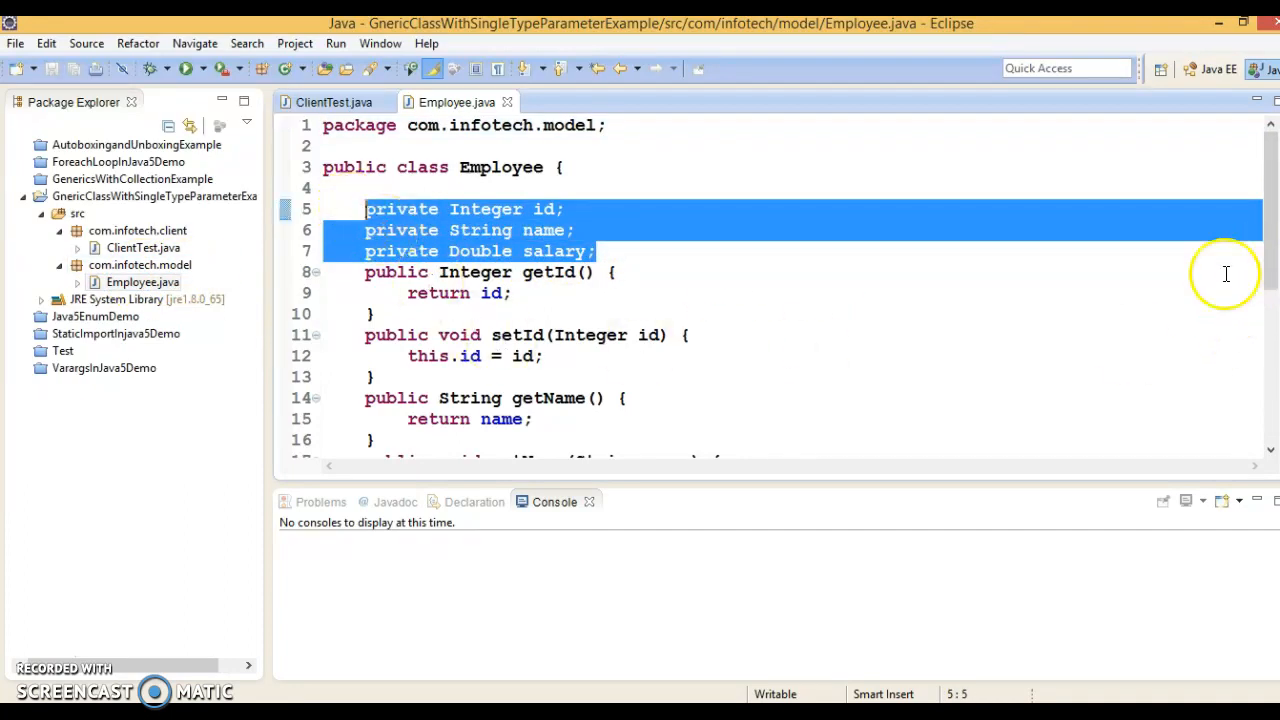
{"action": "mouse_move", "coordinate": [768, 368]}
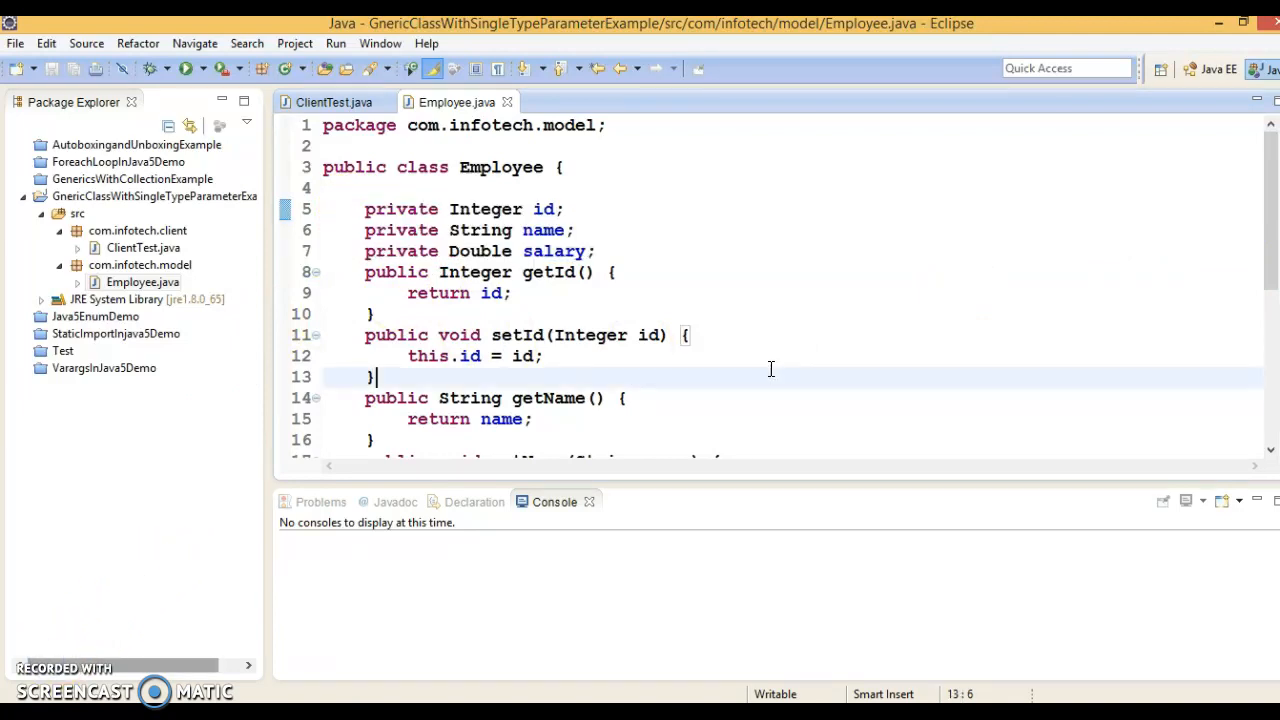
{"action": "left_click", "coordinate": [138, 230]}
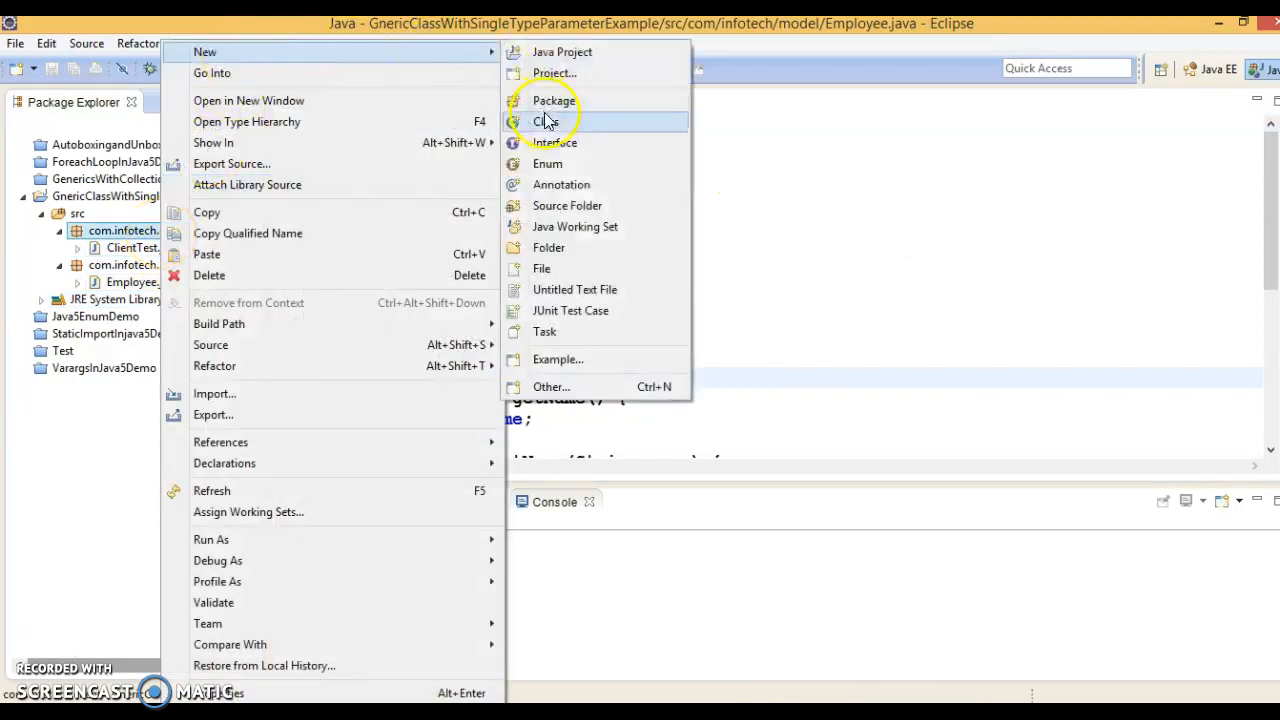
Start a New Class wizard with the package set to com.infotech.generic.
{"action": "left_click", "coordinate": [544, 122]}
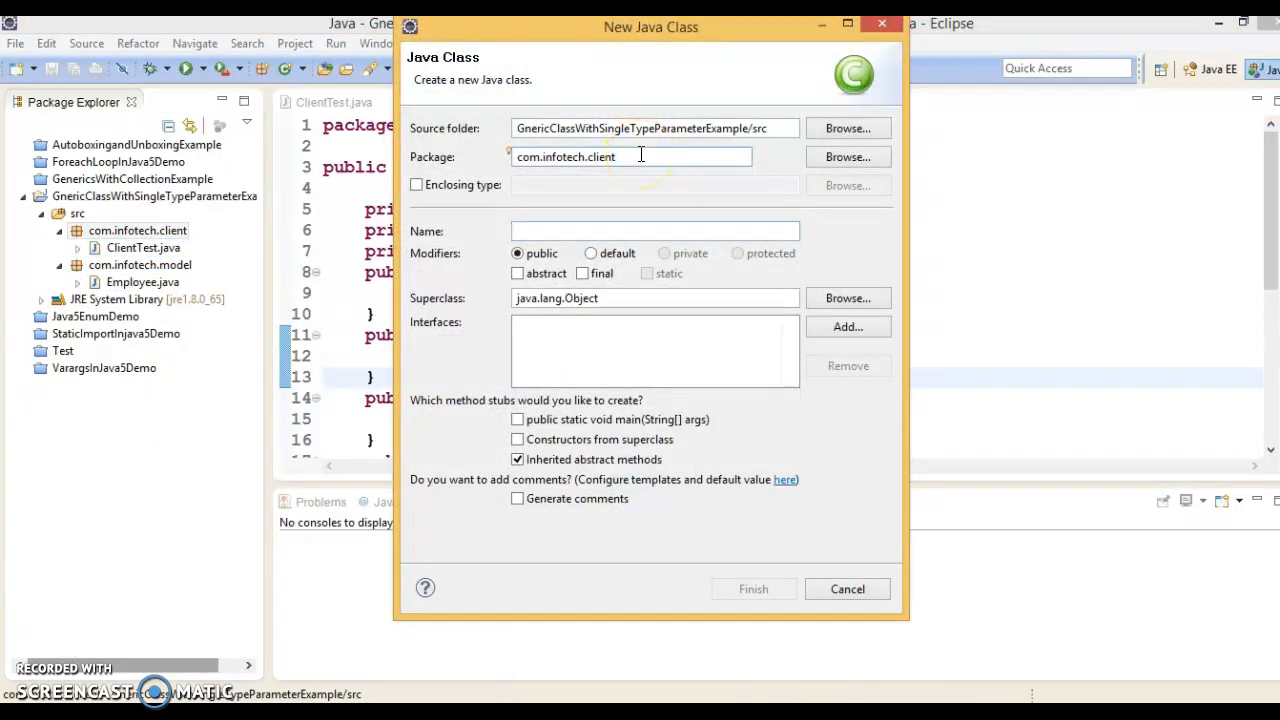
{"action": "key", "text": "BackSpace"}
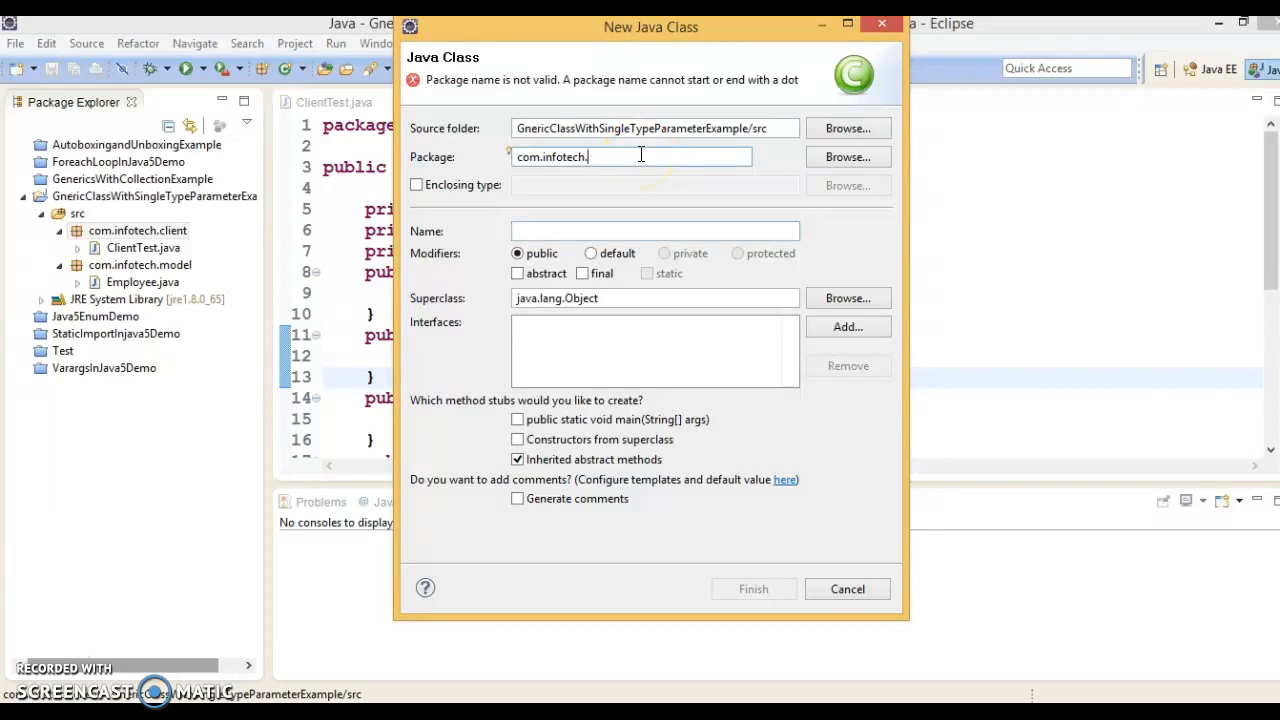
{"action": "type", "text": "generi"}
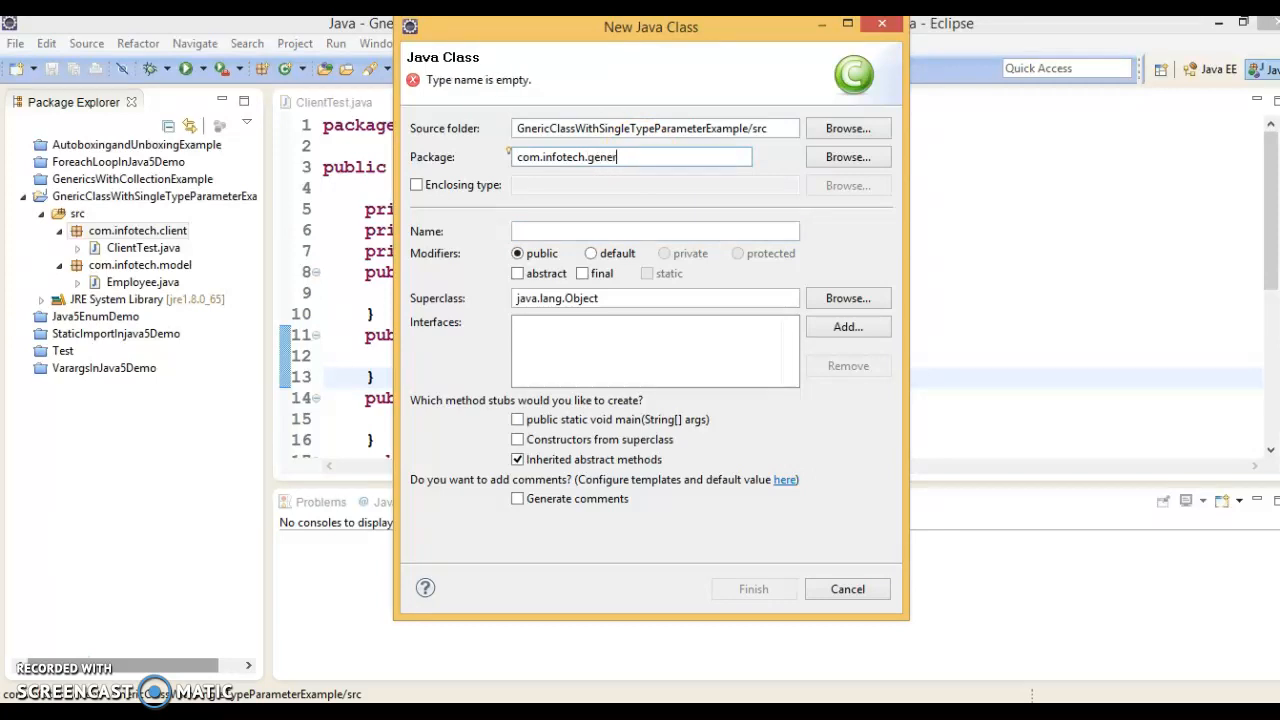
{"action": "left_click", "coordinate": [654, 232]}
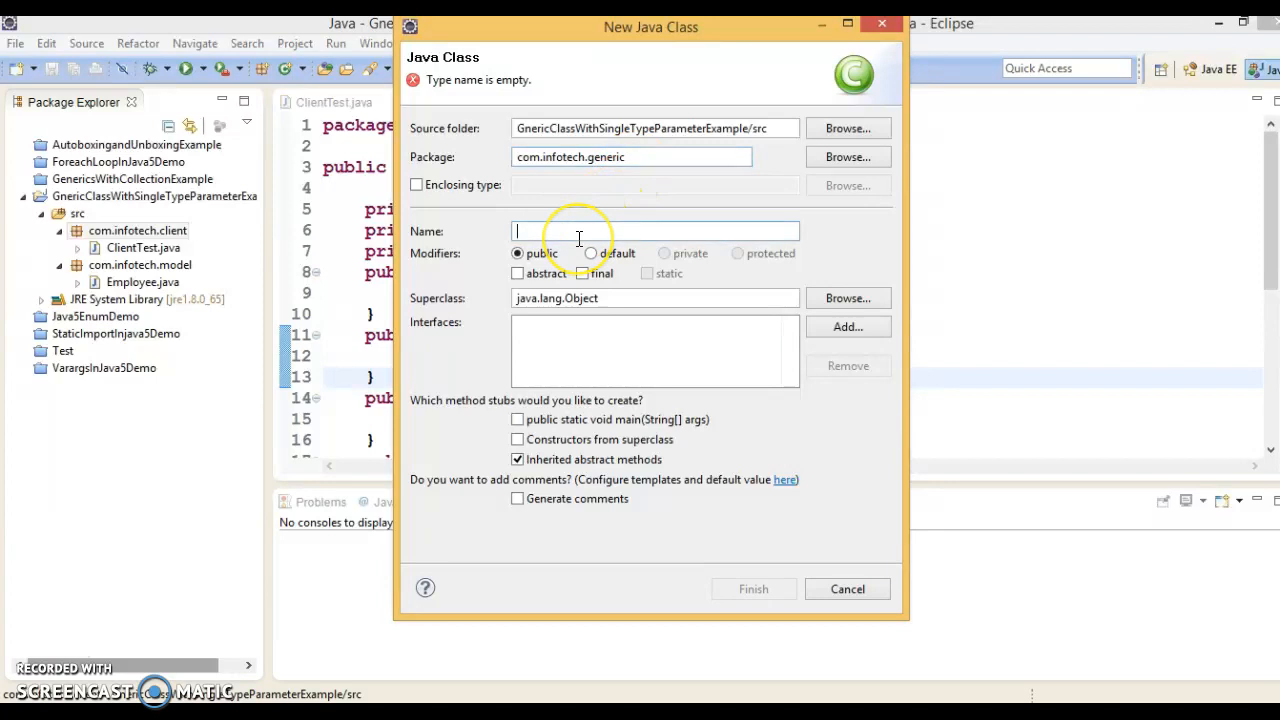
Name the class MyGenericClass<T> and finish creating it.
{"action": "type", "text": "MyGenericClass"}
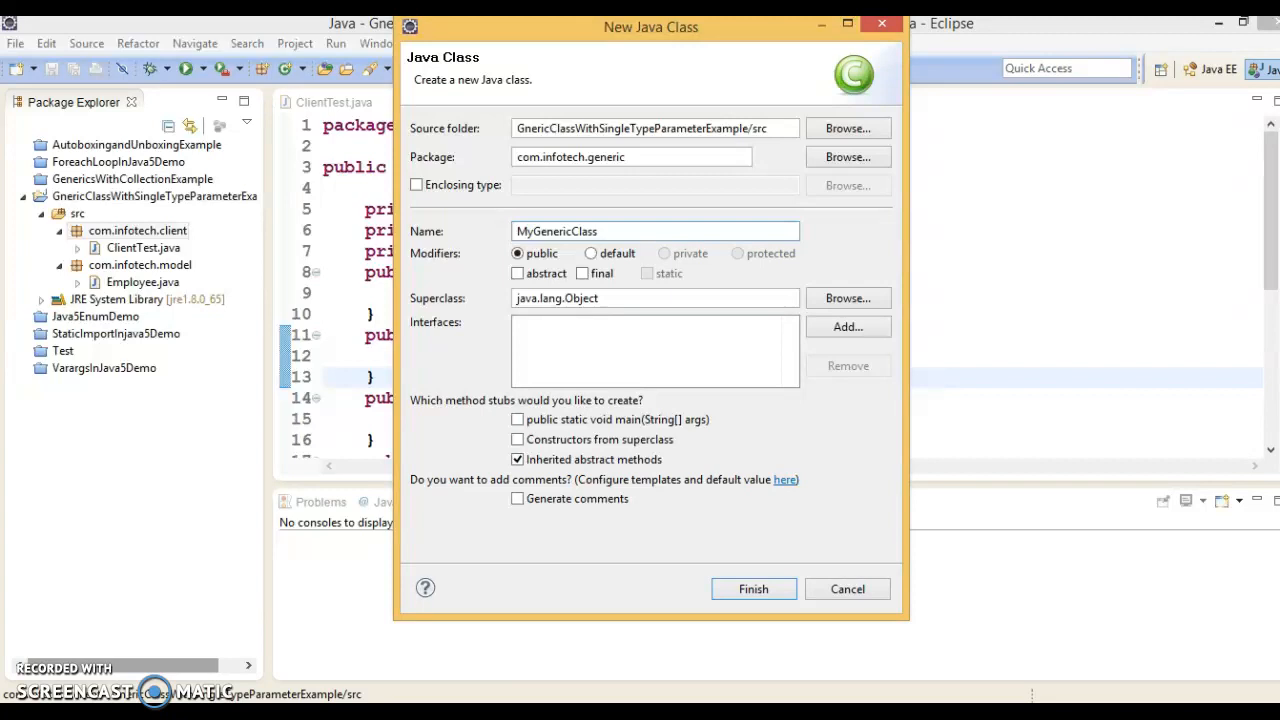
{"action": "type", "text": "<"}
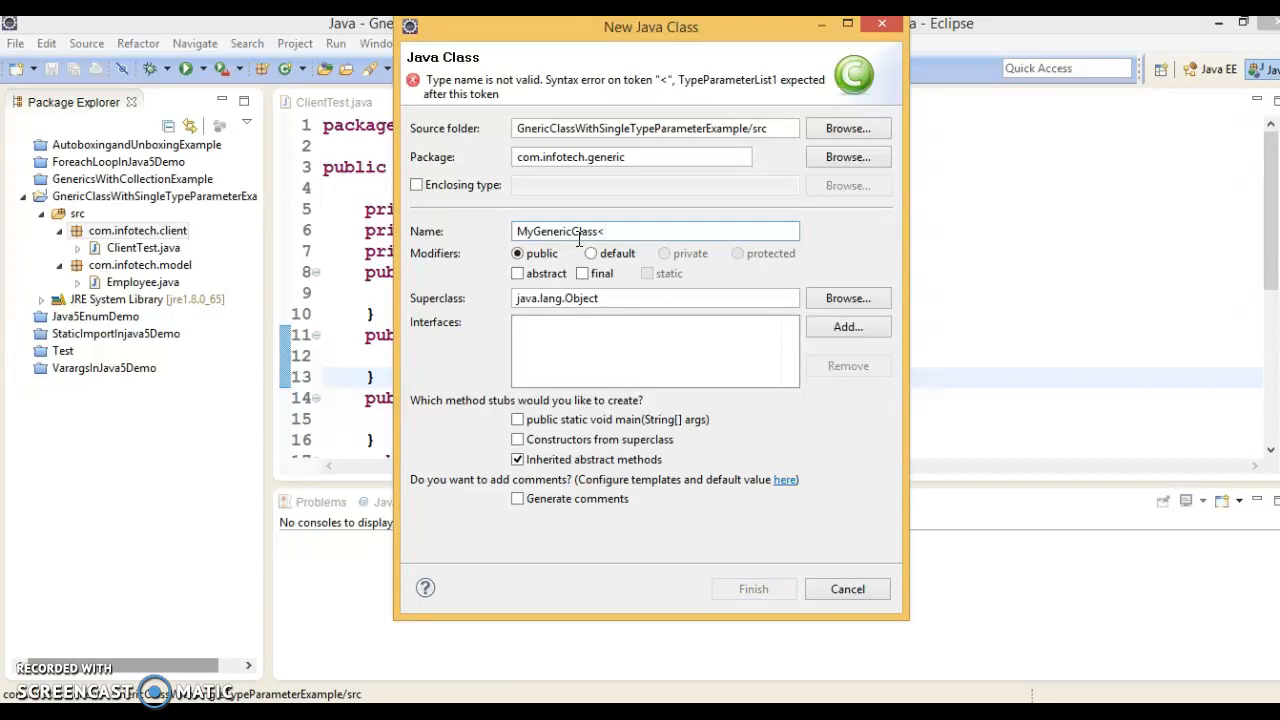
{"action": "type", "text": "T"}
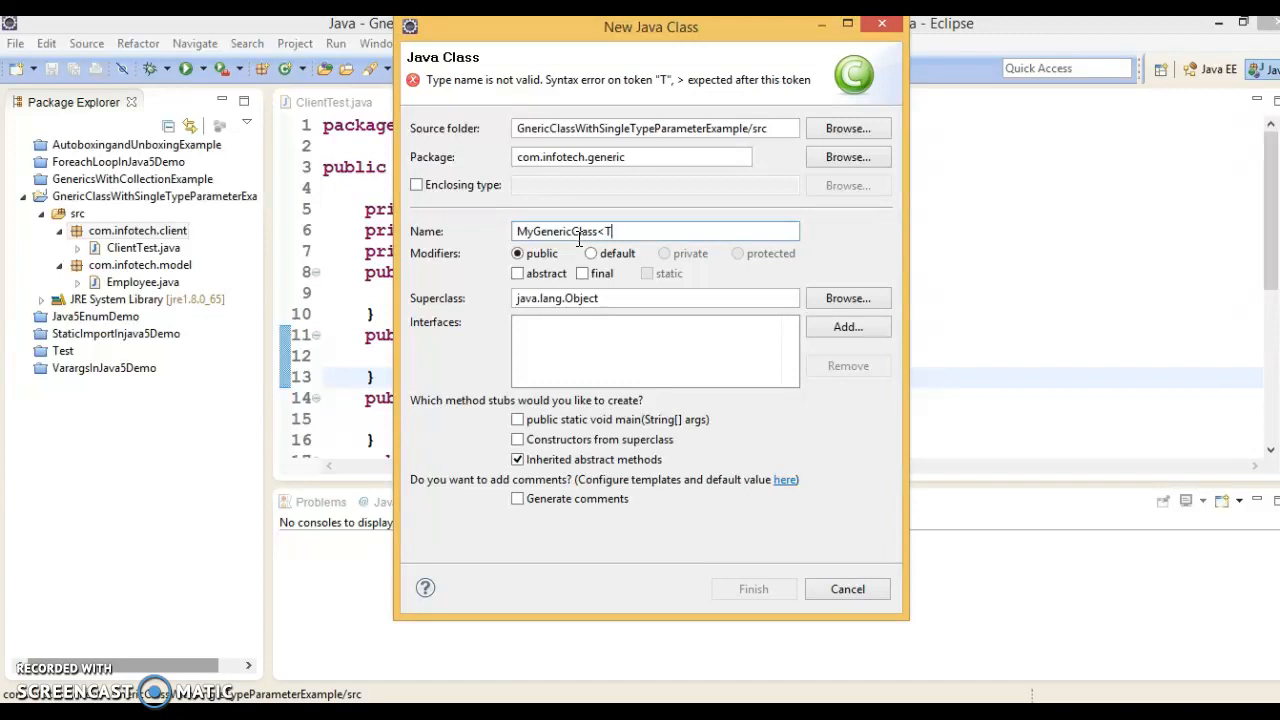
{"action": "type", "text": ">"}
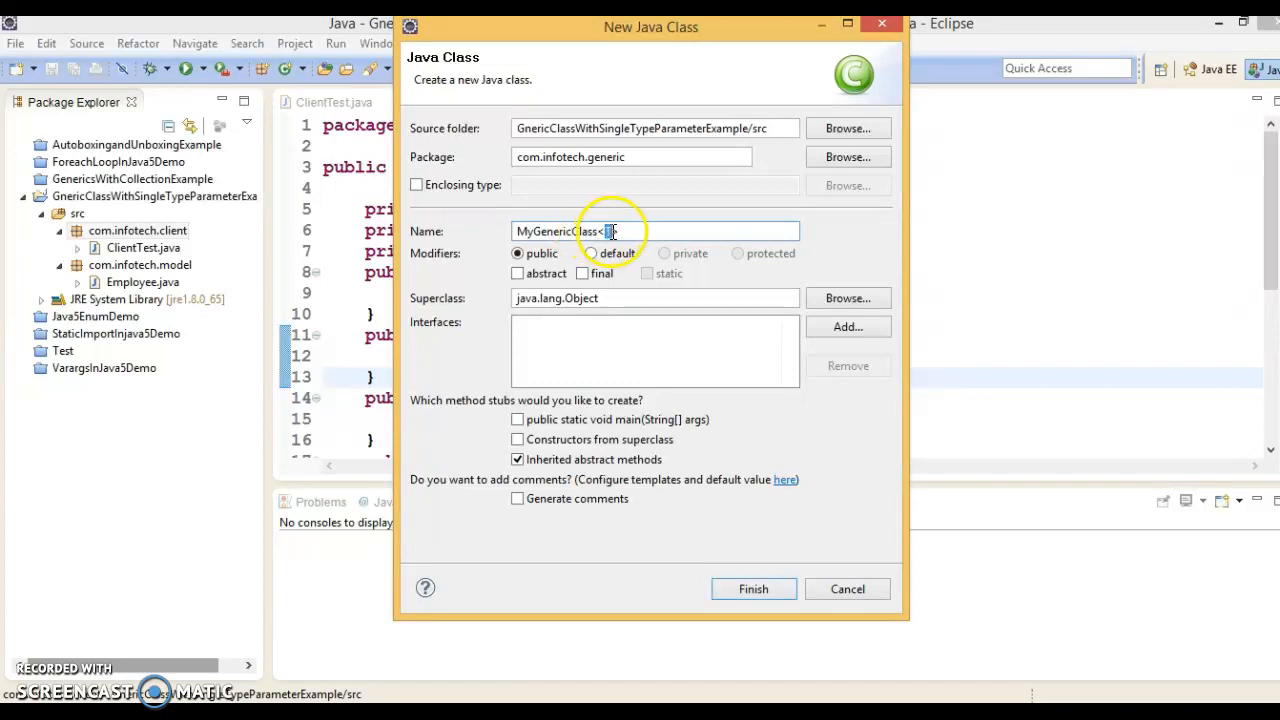
{"action": "left_click", "coordinate": [752, 588]}
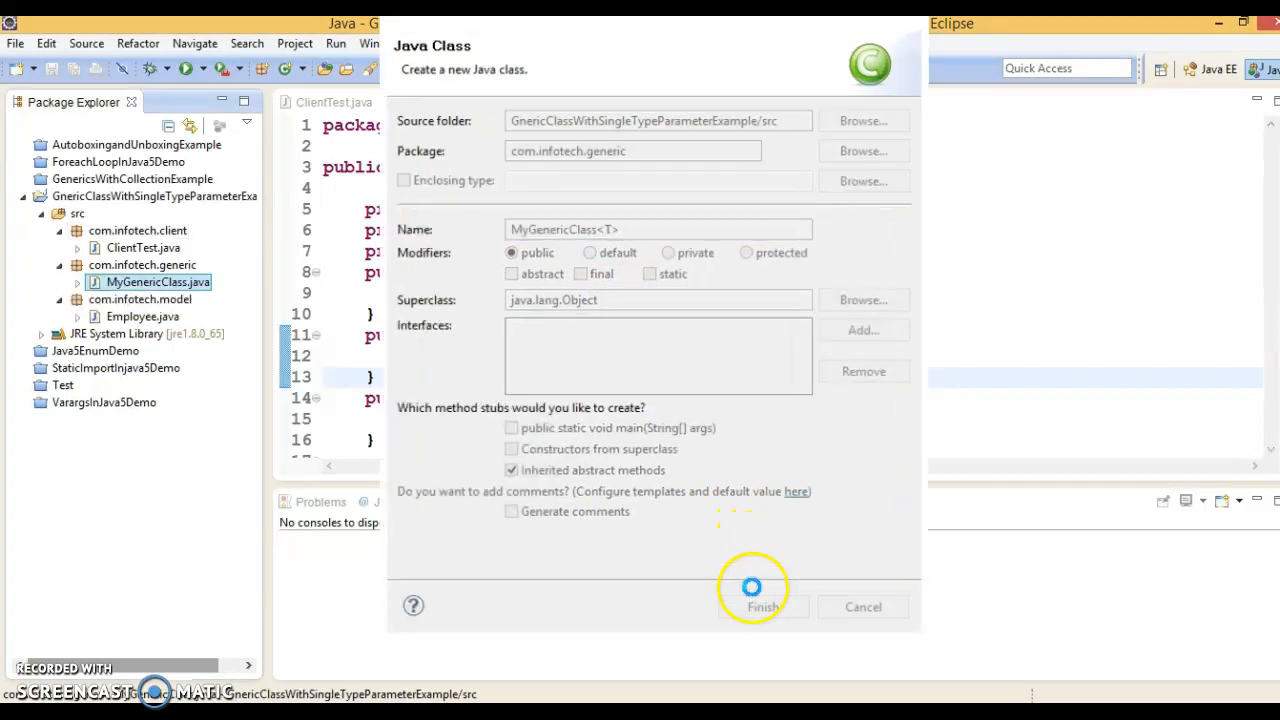
Declare private T object; inside the MyGenericClass body.
{"action": "left_click", "coordinate": [762, 606]}
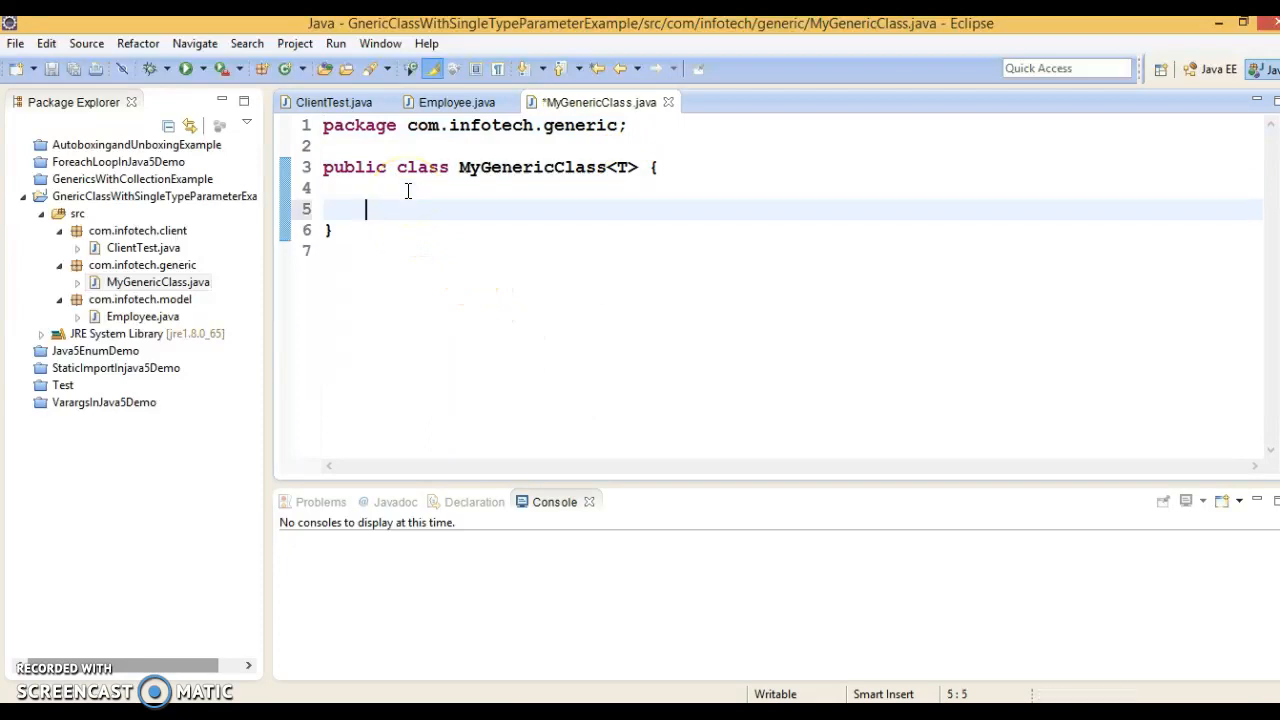
{"action": "type", "text": "private"}
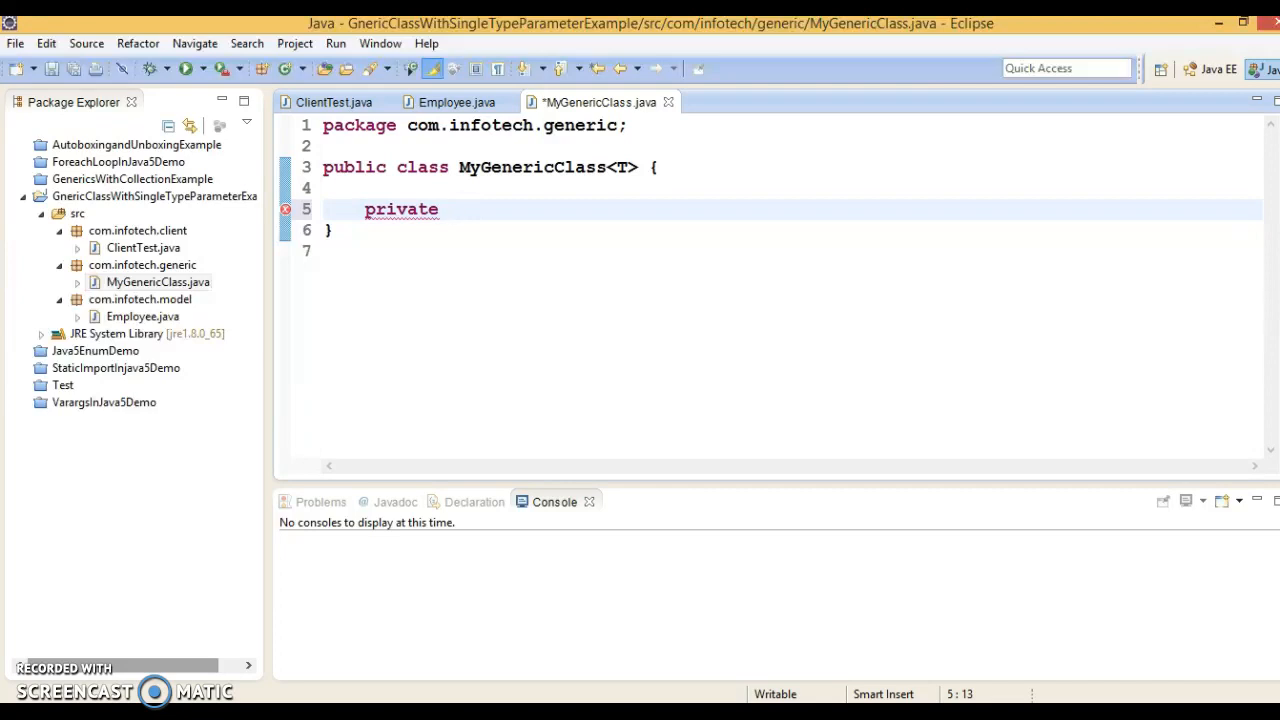
{"action": "type", "text": "T"}
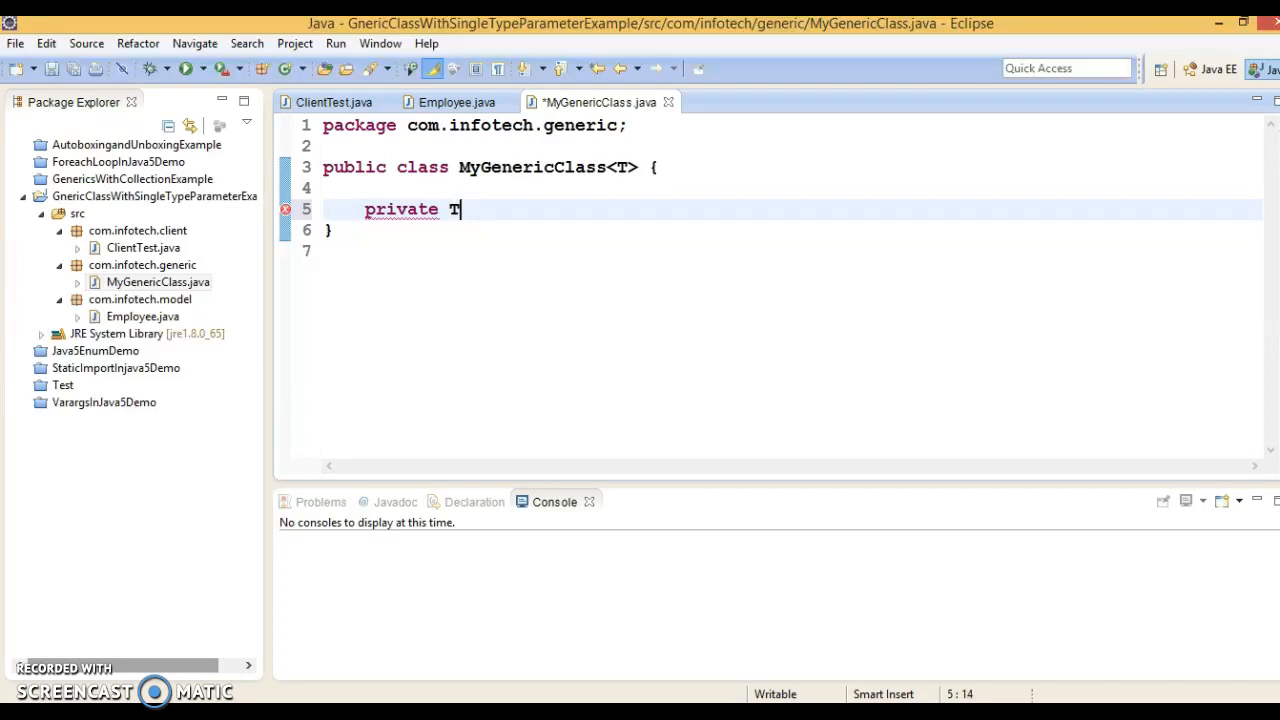
{"action": "type", "text": "o"}
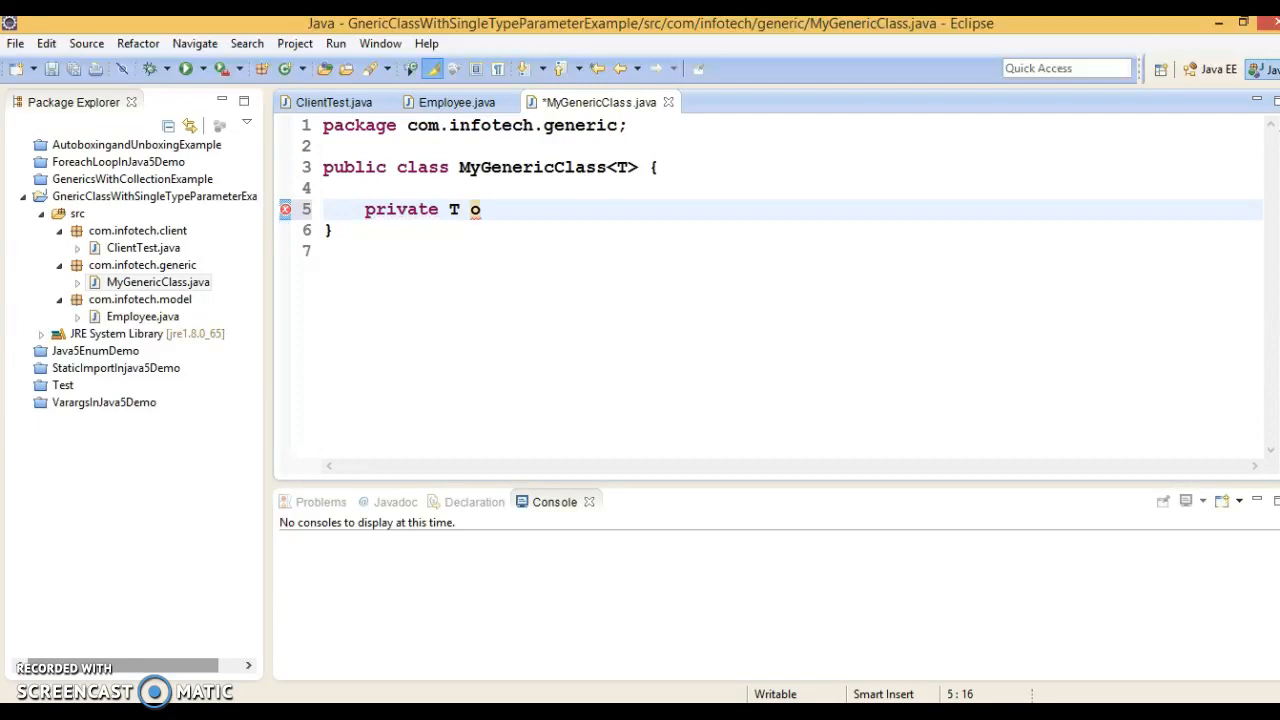
{"action": "type", "text": "bejc"}
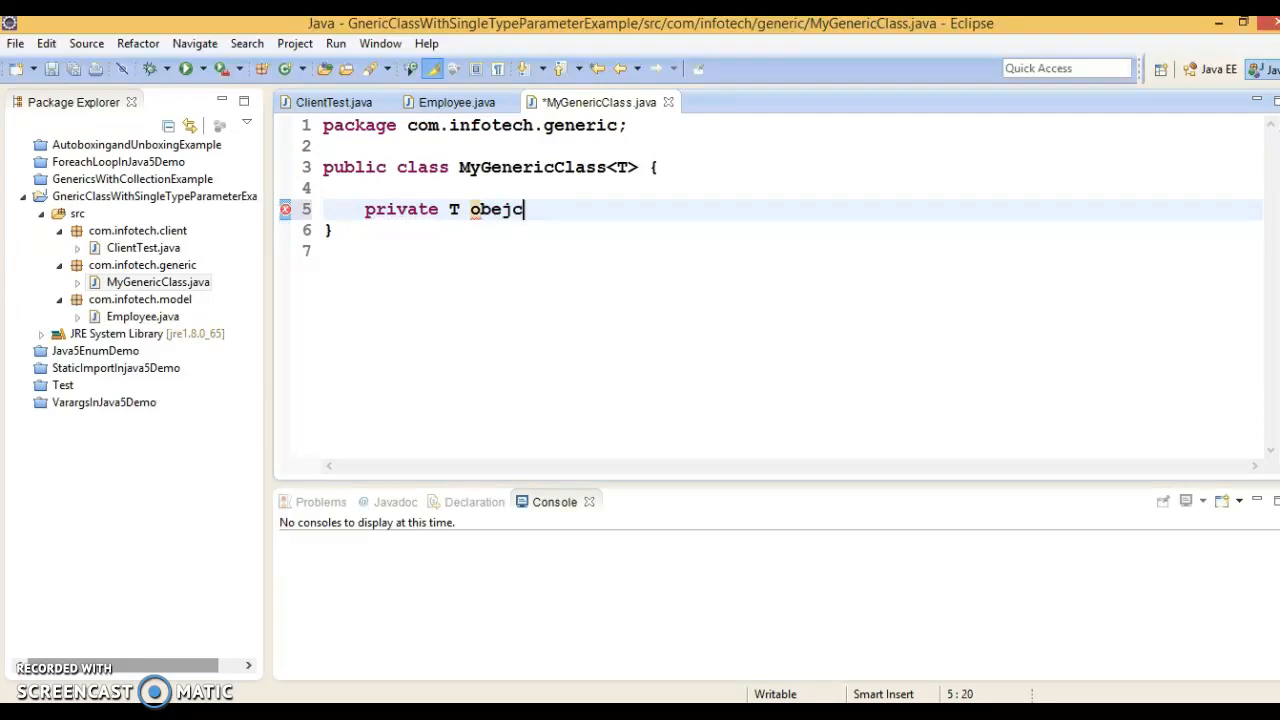
{"action": "type", "text": "t;"}
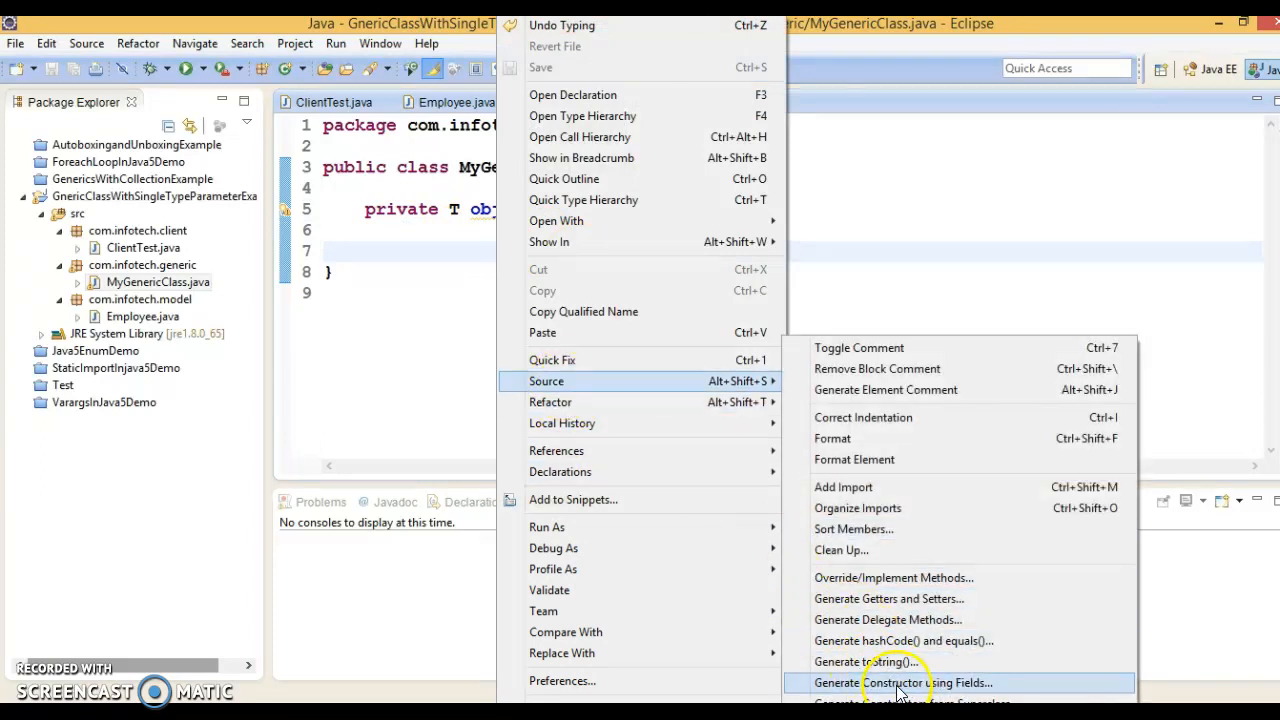
Generate a constructor from the object field and make it public.
{"action": "left_click", "coordinate": [902, 682]}
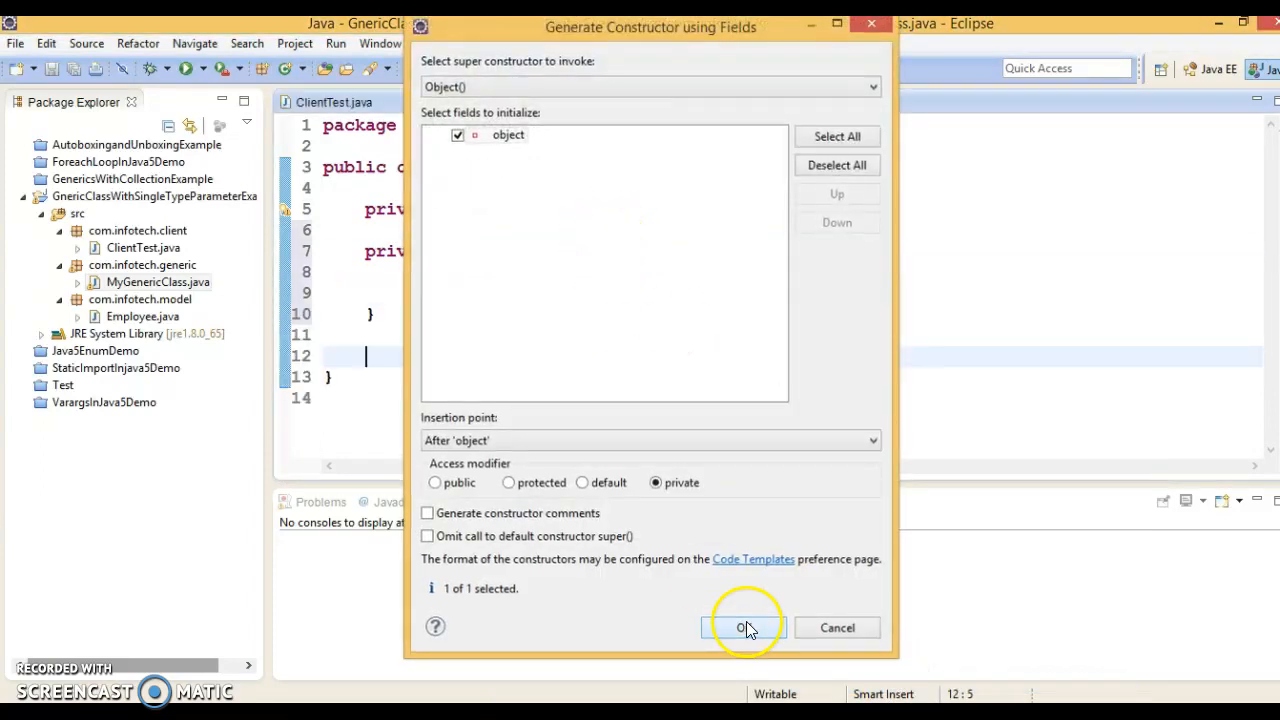
{"action": "left_click", "coordinate": [744, 628]}
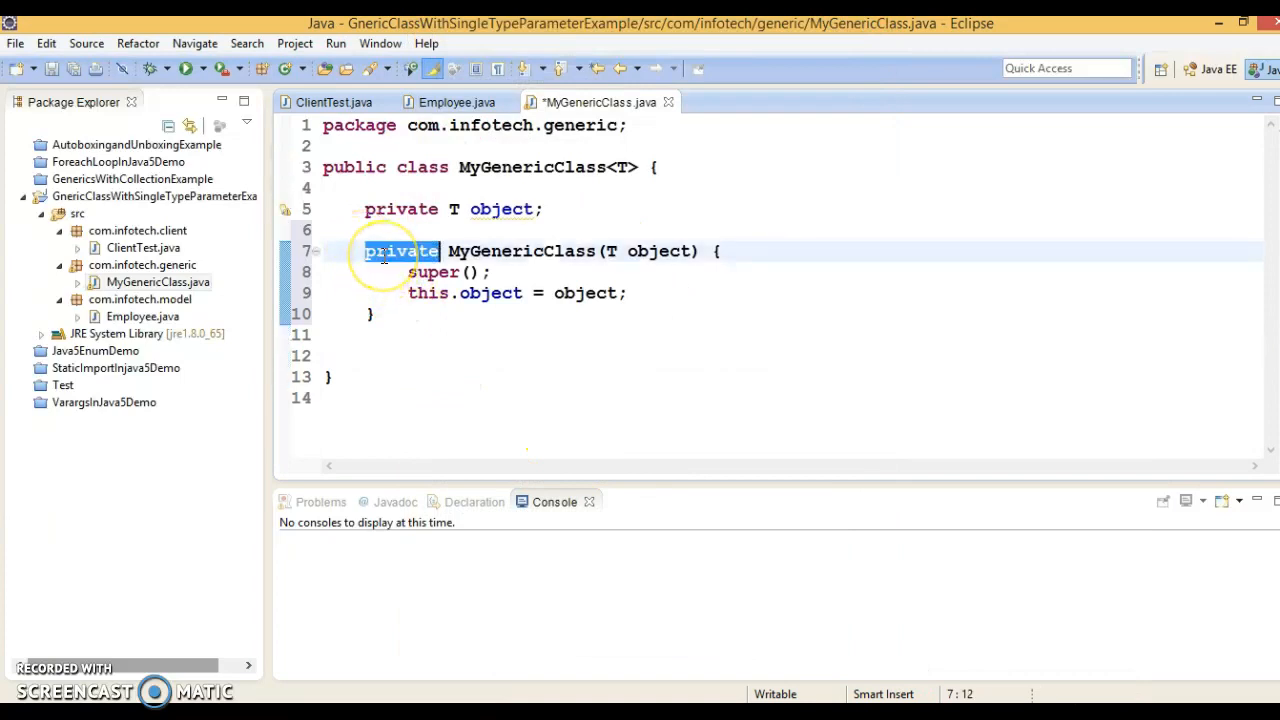
{"action": "type", "text": "public"}
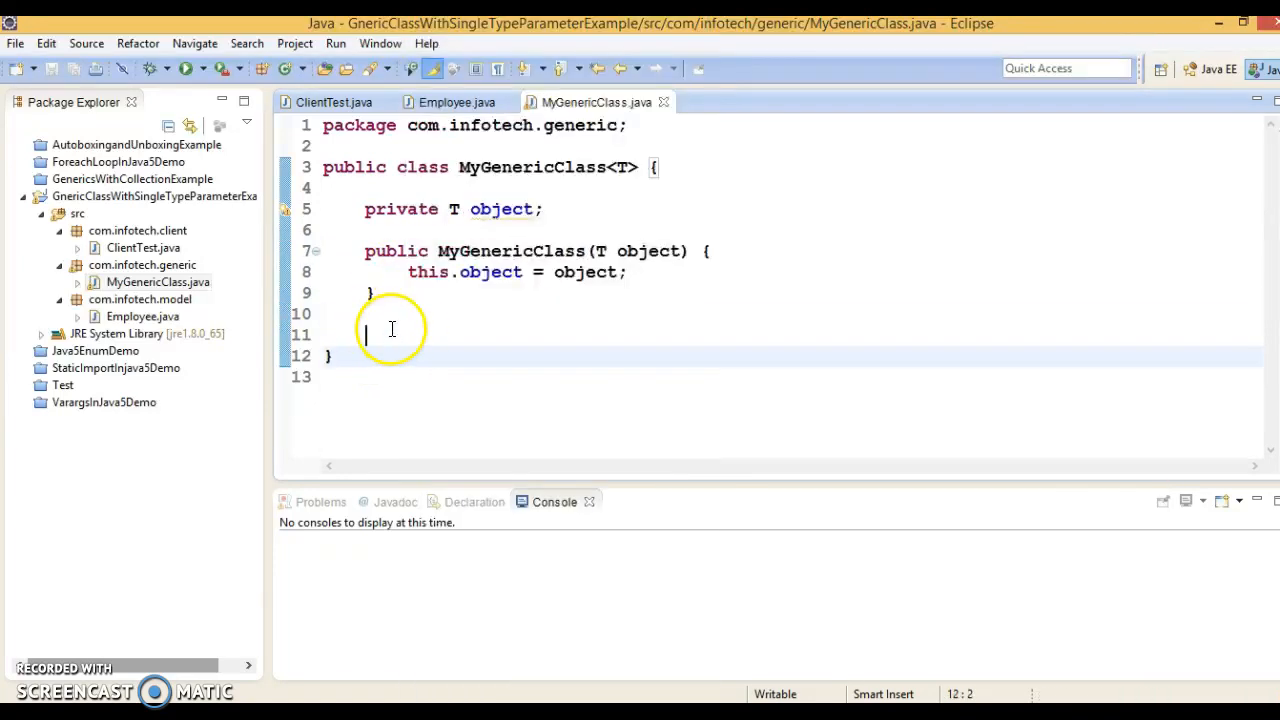
Add a public getObject() getter to MyGenericClass and return to ClientTest.
{"action": "type", "text": "get"}
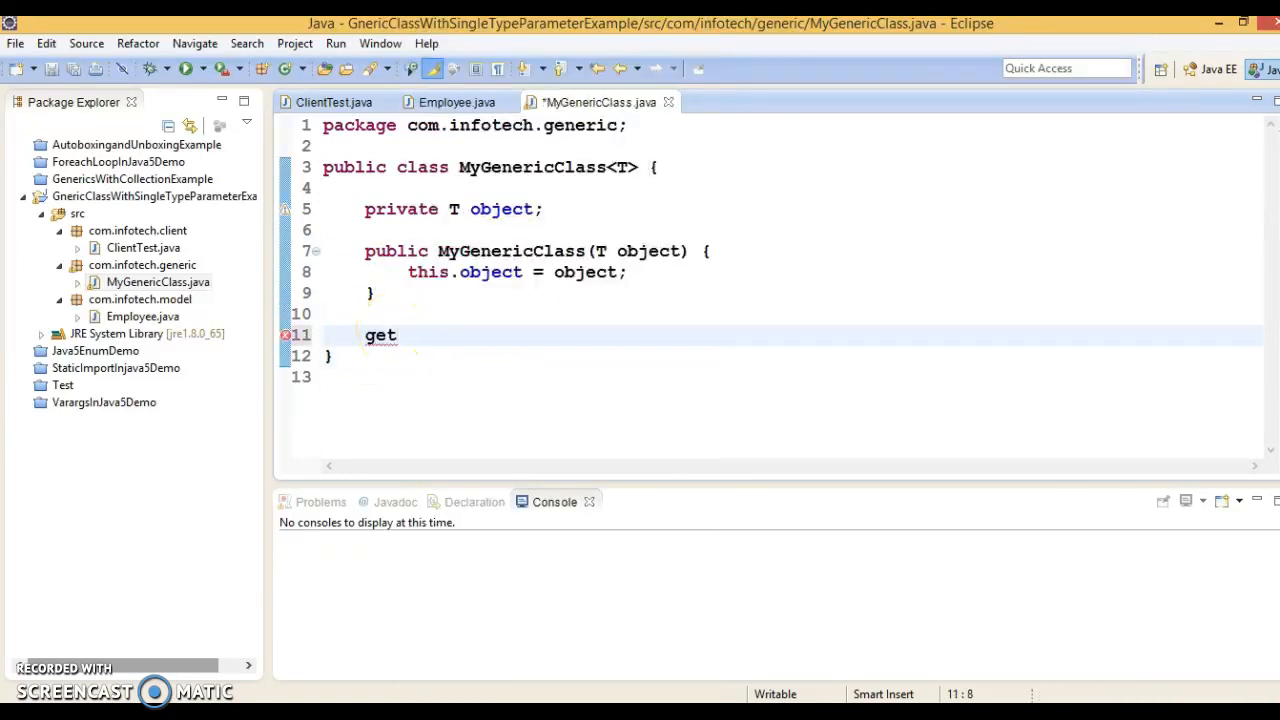
{"action": "mouse_move", "coordinate": [470, 258]}
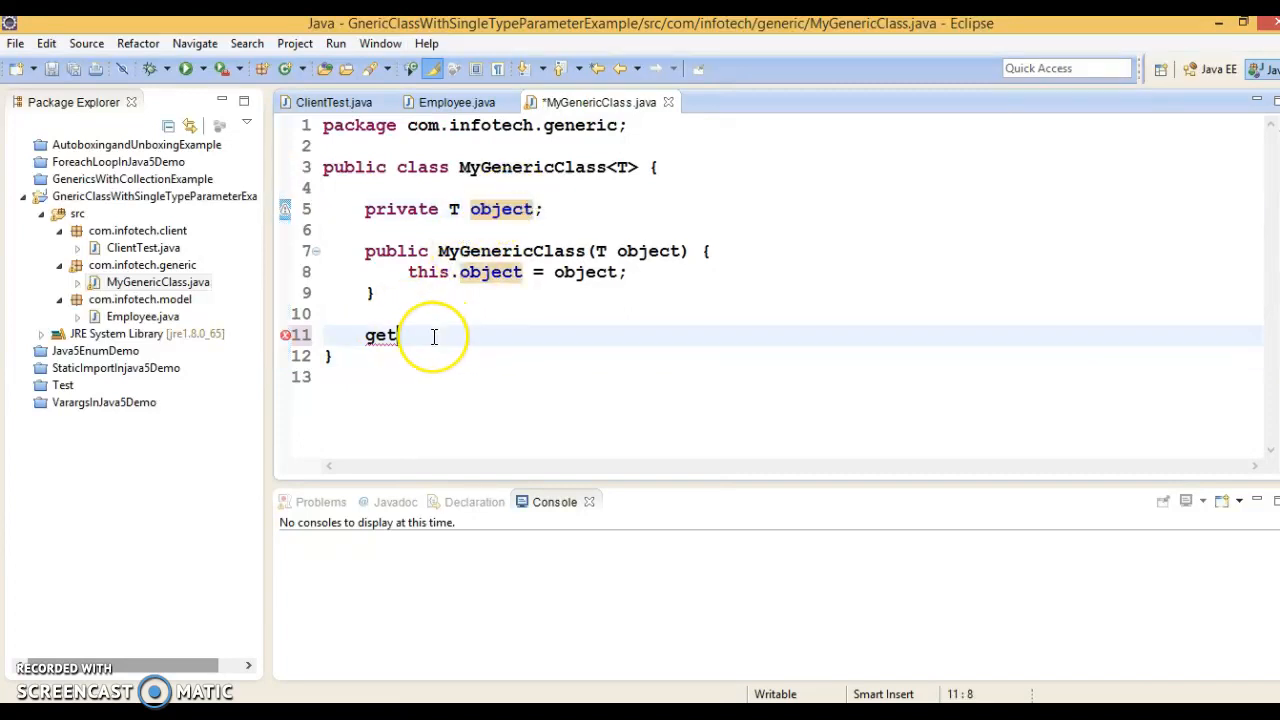
{"action": "type", "text": "Object() {"}
{"action": "type", "text": "return object;"}
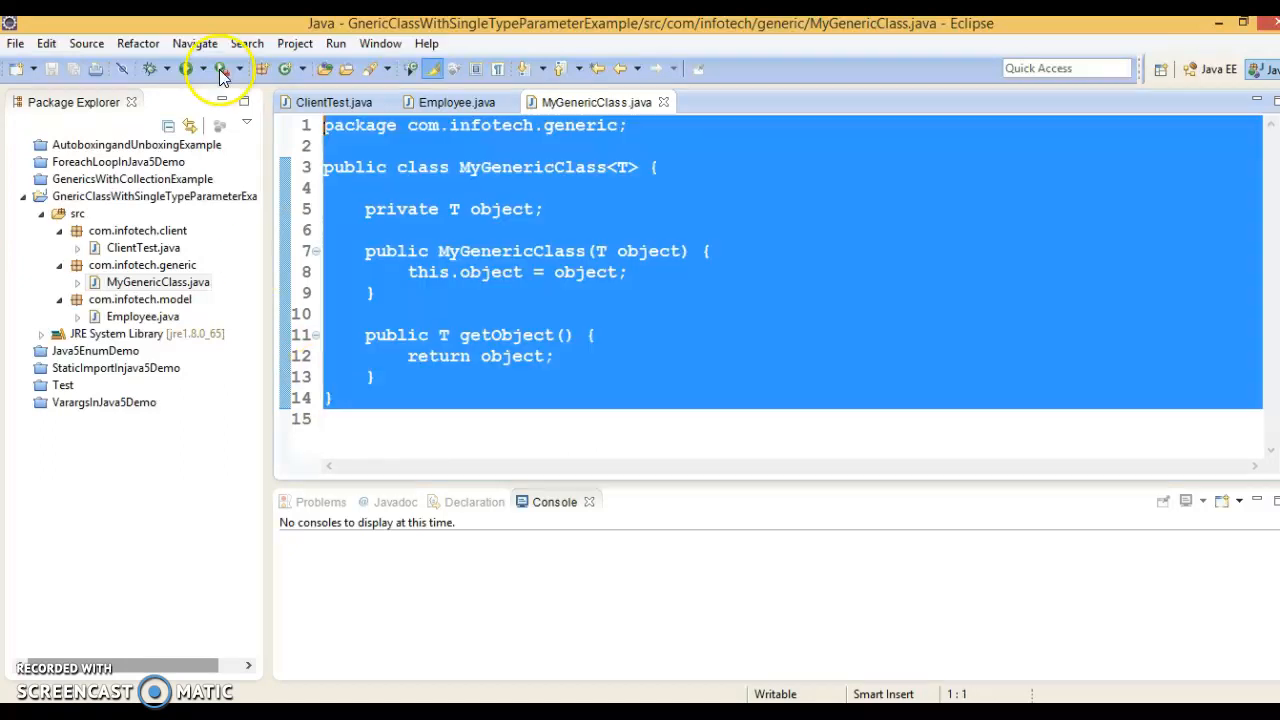
{"action": "double_click", "coordinate": [532, 168]}
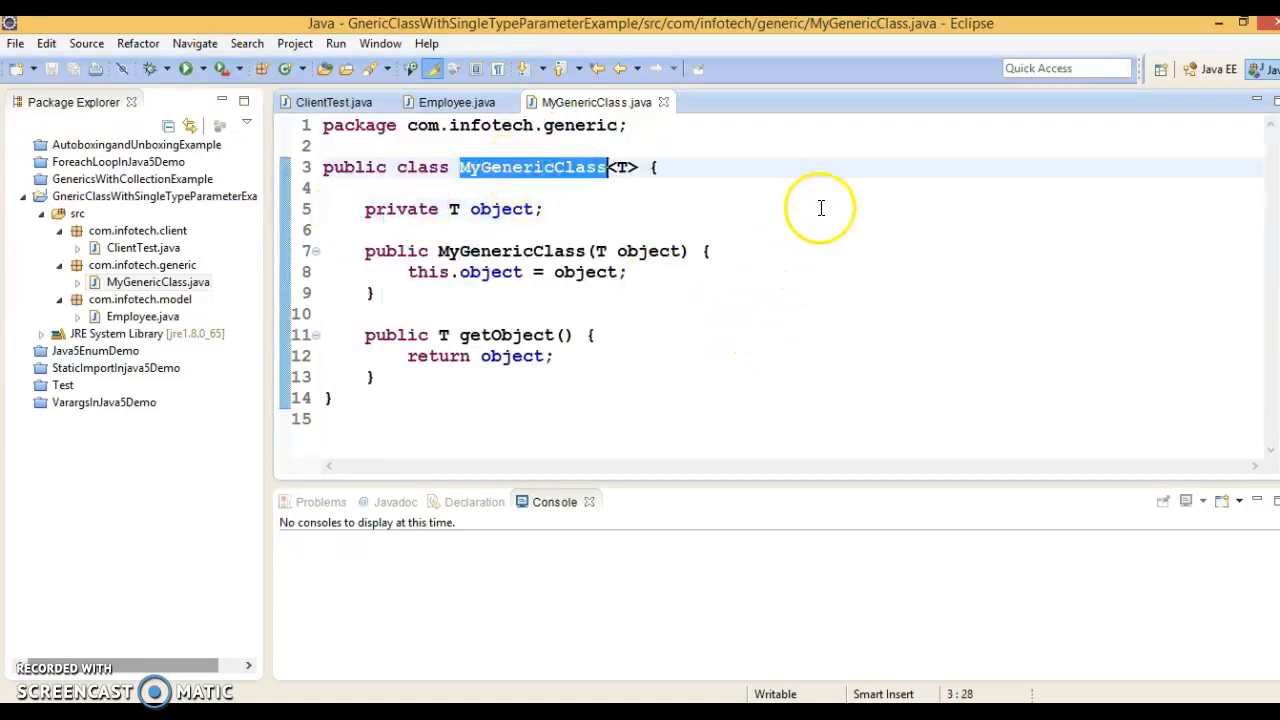
{"action": "mouse_move", "coordinate": [398, 224]}
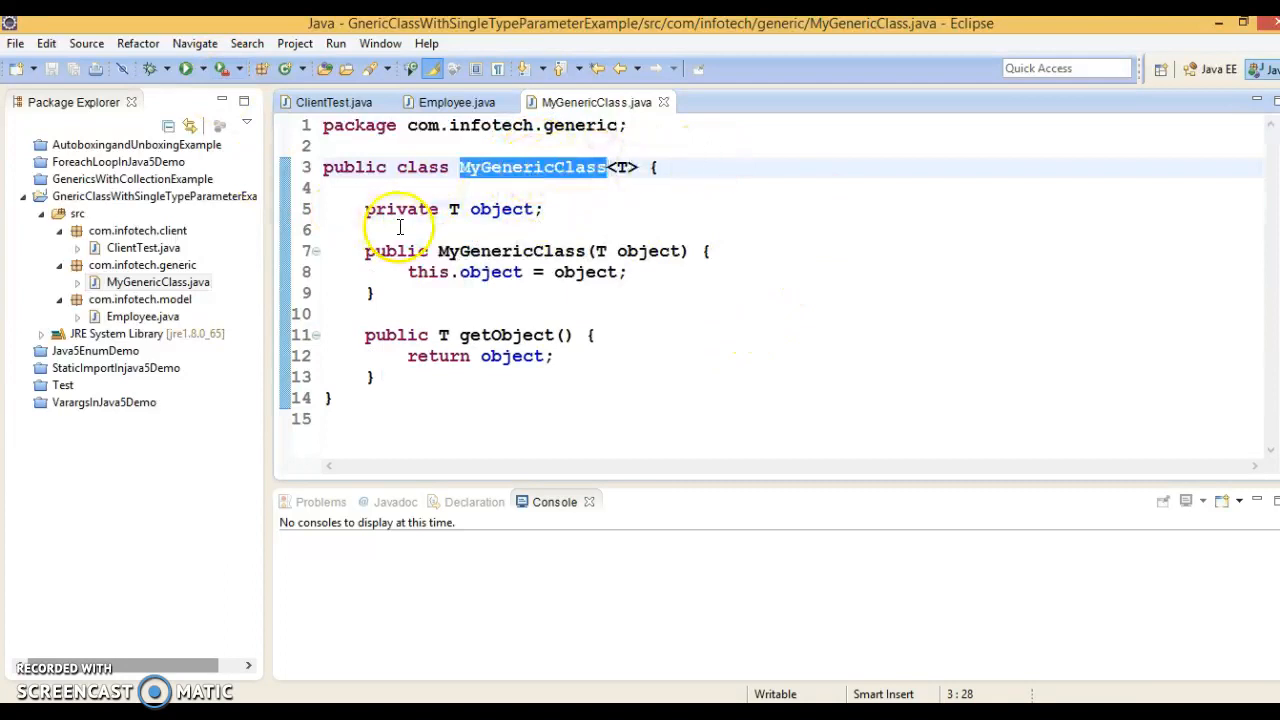
{"action": "left_click", "coordinate": [334, 102]}
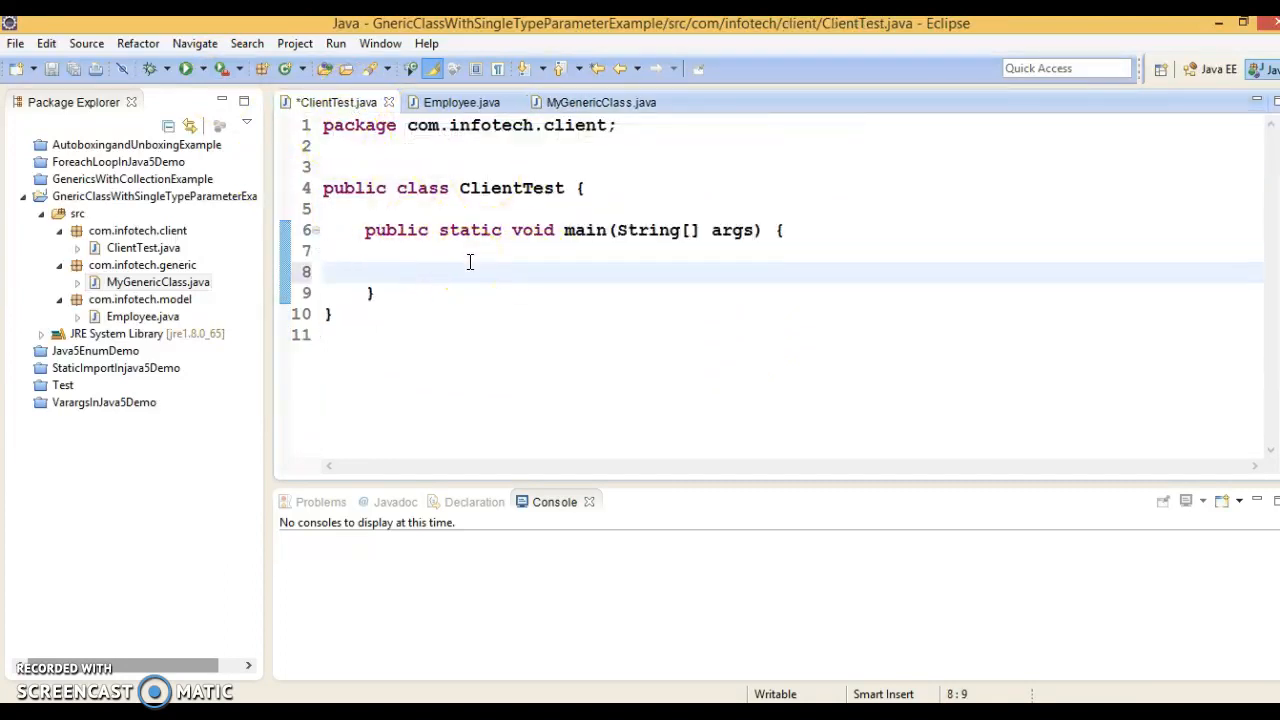
Declare MyGenericClass<String> class1 = new MyGenericClass<String>() in main.
{"action": "type", "text": "MyGenericClass<T>"}
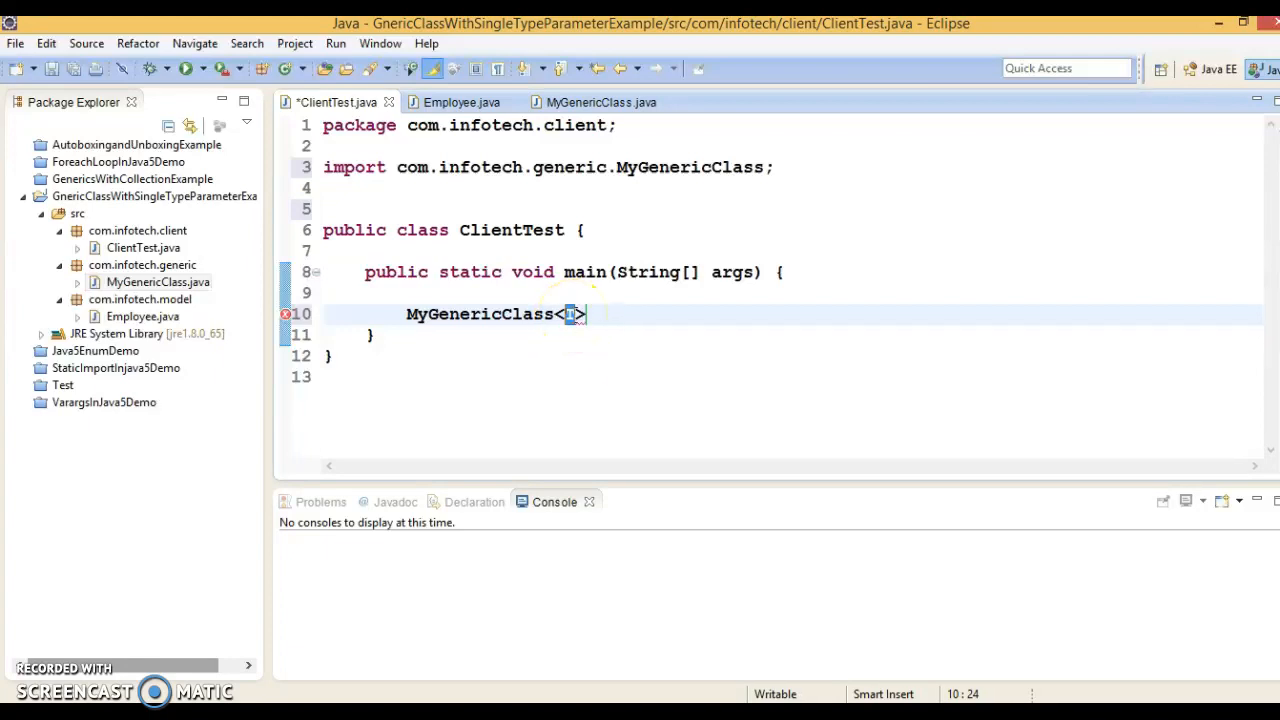
{"action": "type", "text": "String"}
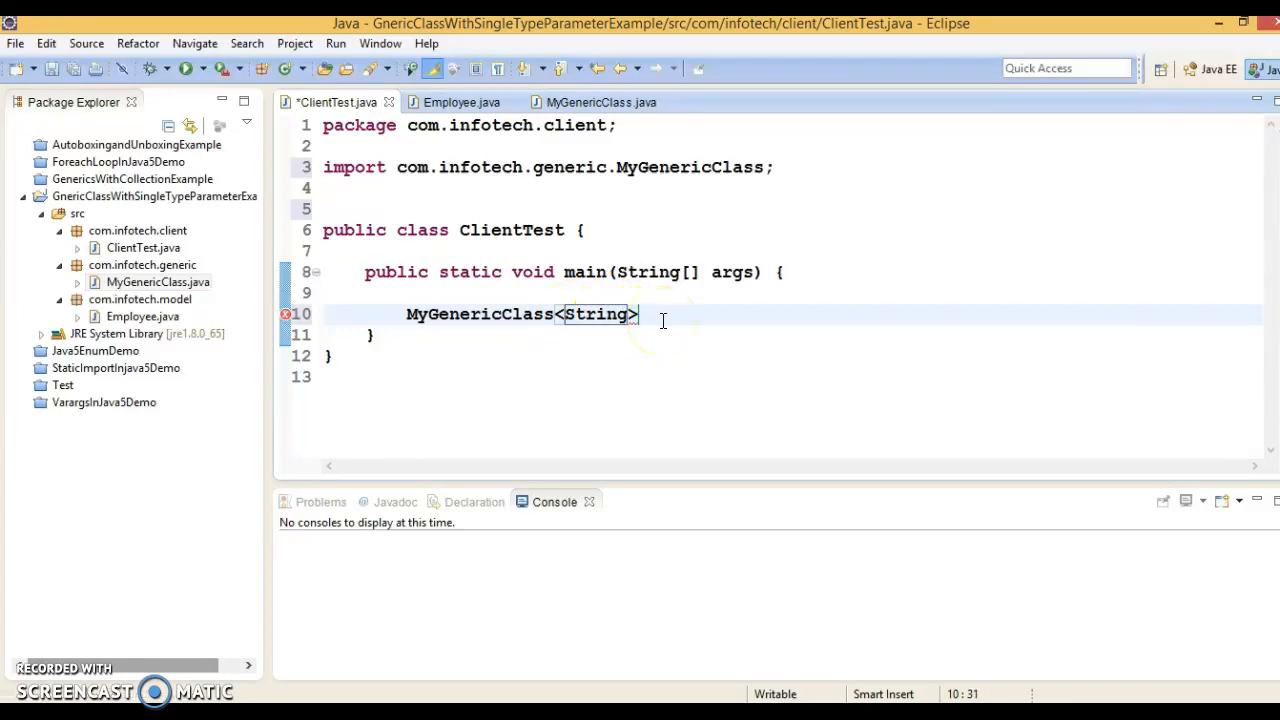
{"action": "type", "text": "class1"}
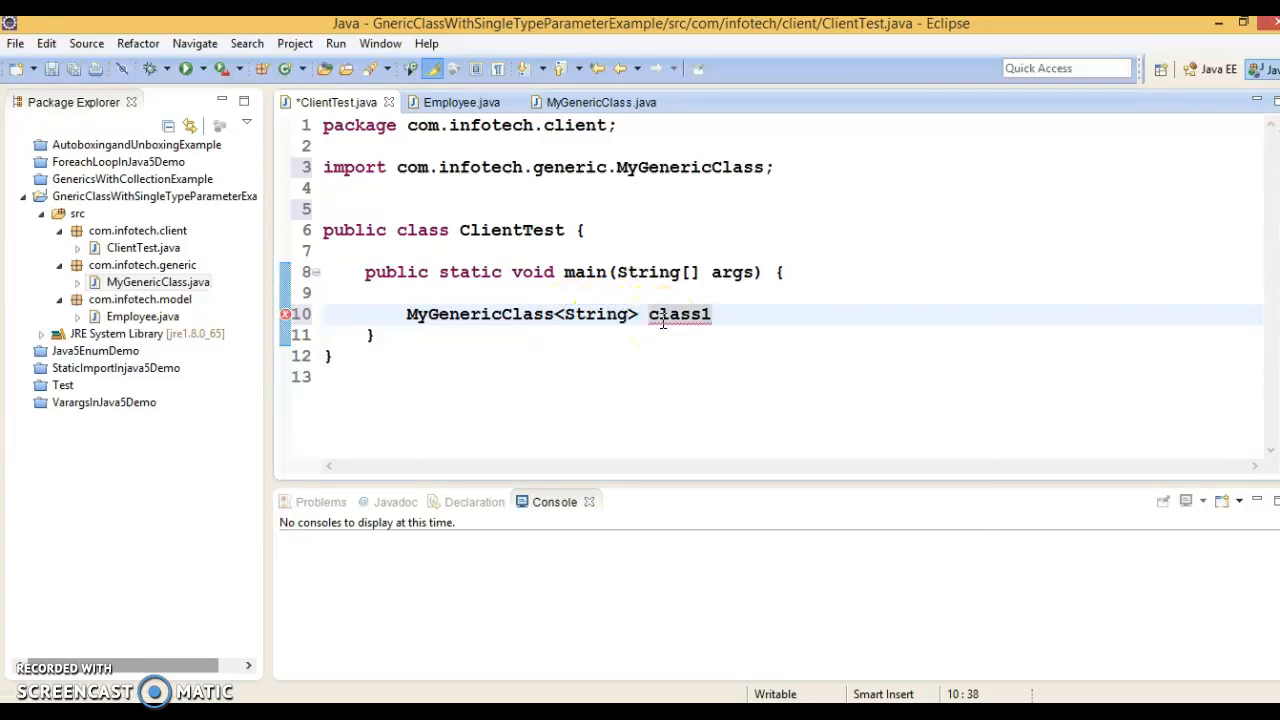
{"action": "type", "text": "= new MyGenericClass<String>(\""}
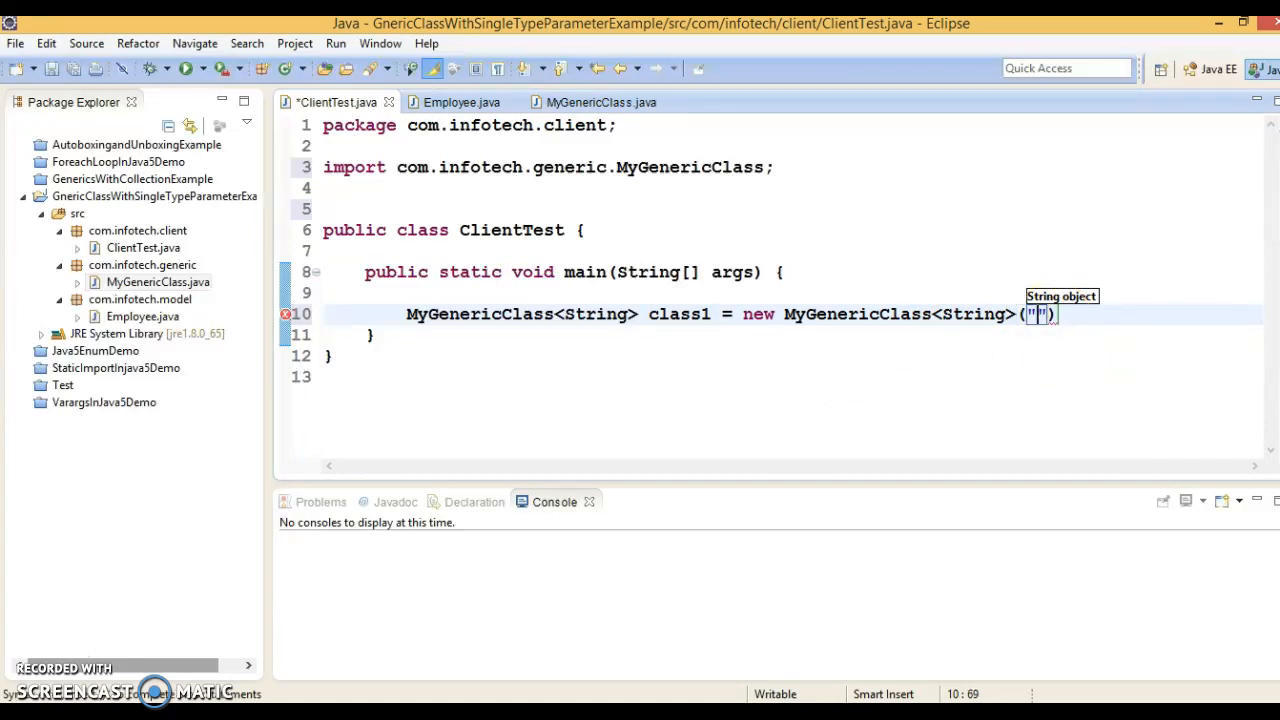
Pass "Sean" as the constructor argument for class1.
{"action": "double_click", "coordinate": [596, 312]}
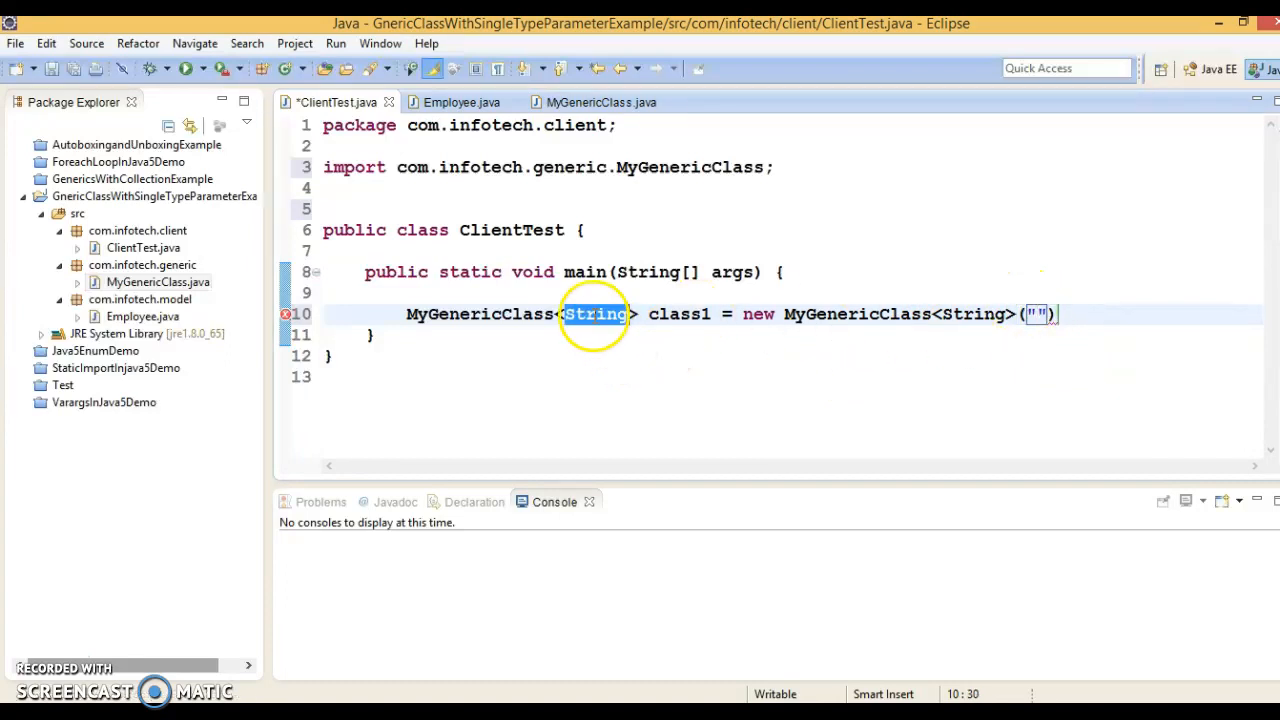
{"action": "left_click", "coordinate": [1036, 314]}
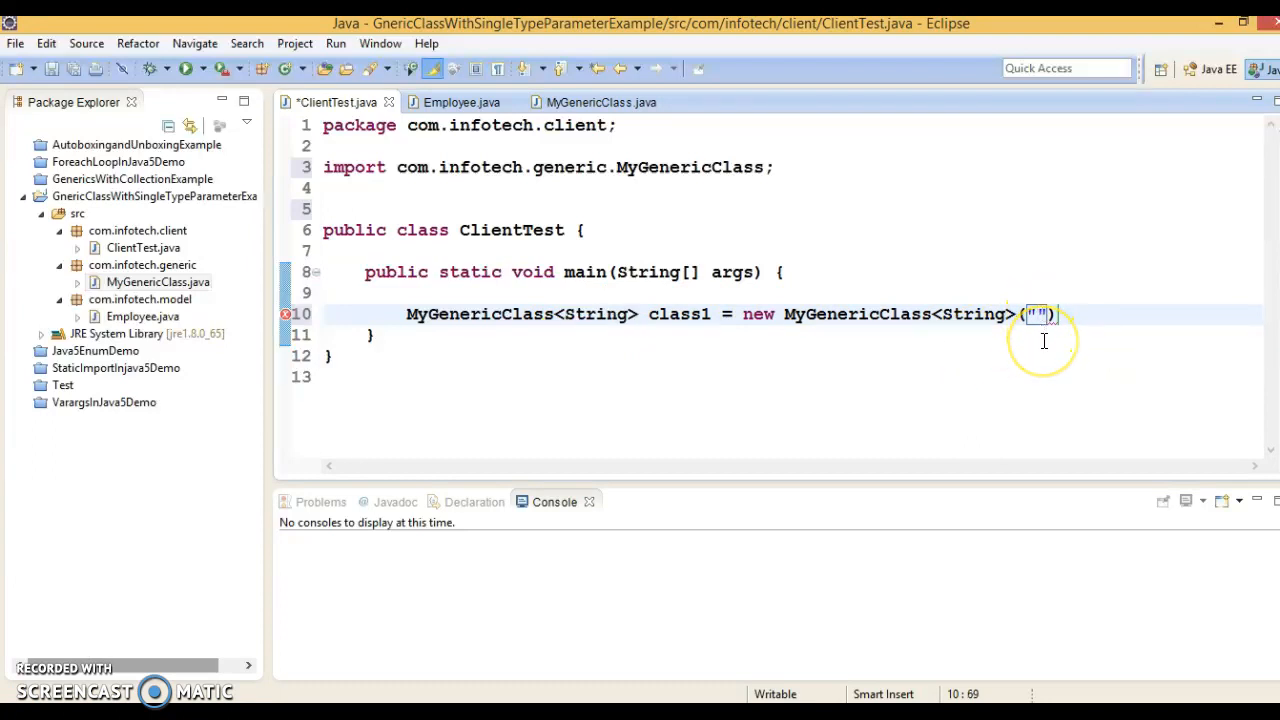
{"action": "type", "text": "Sean"}
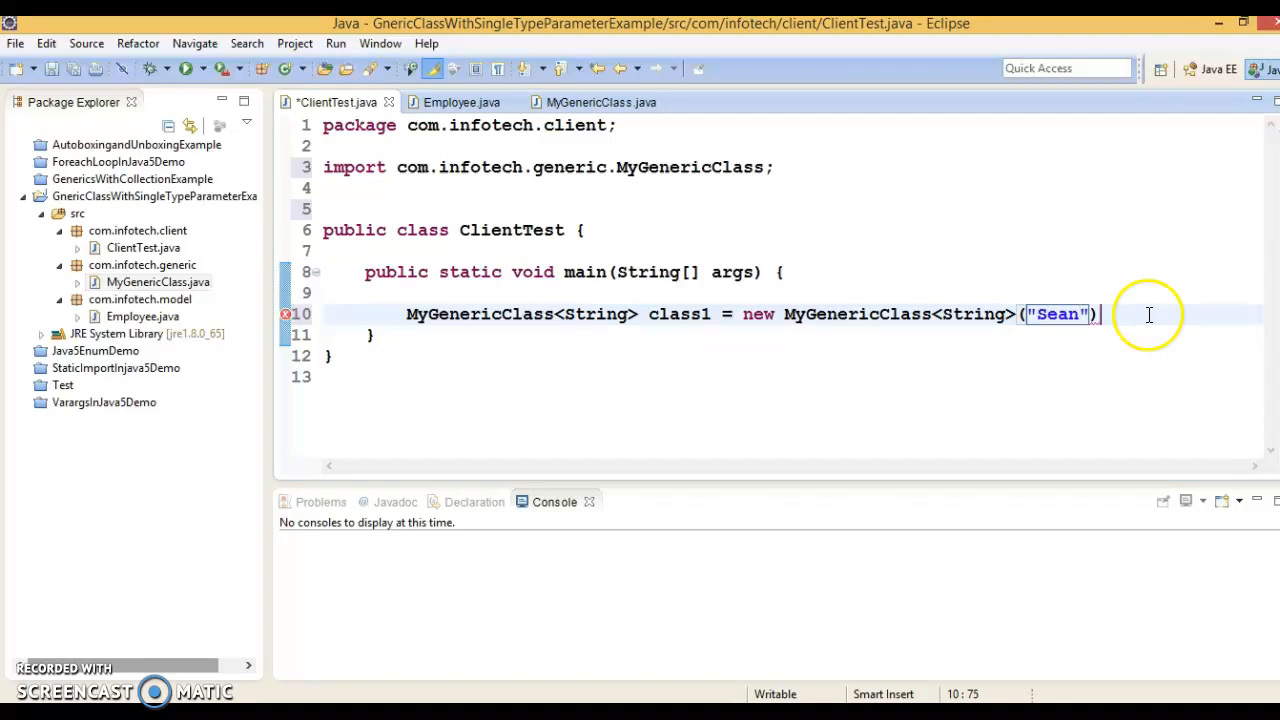
{"action": "double_click", "coordinate": [680, 314]}
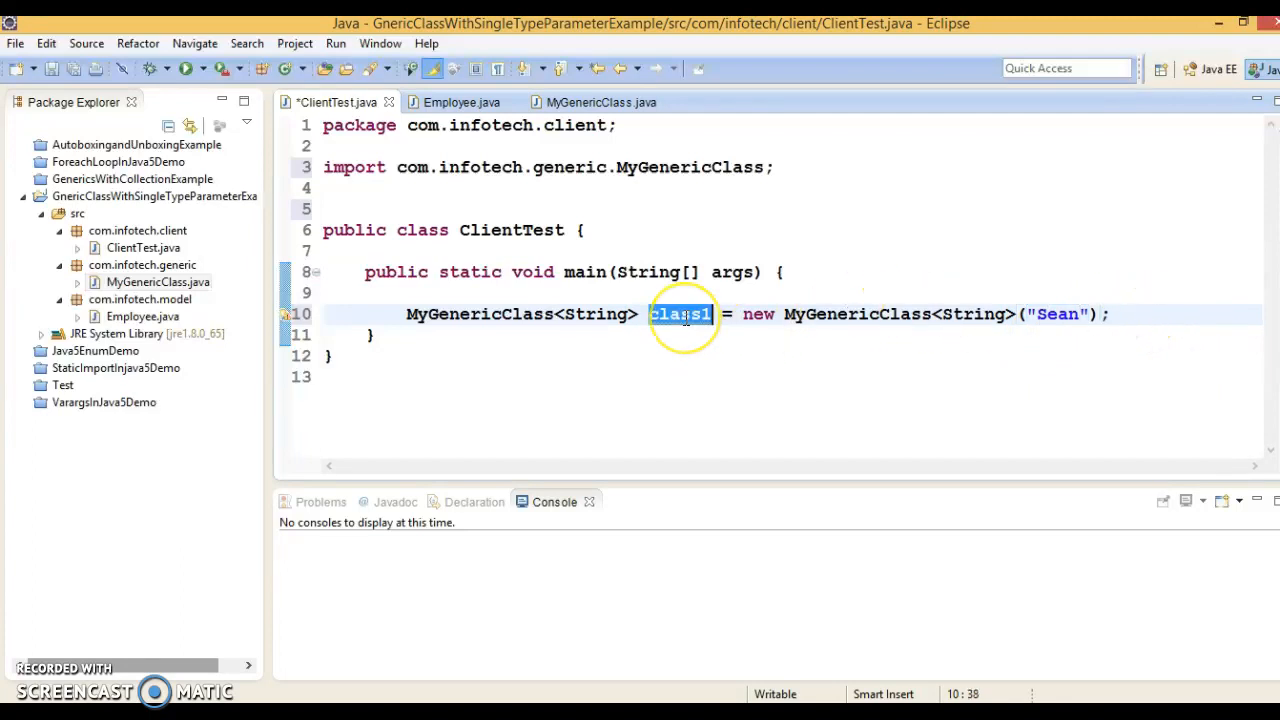
{"action": "mouse_move", "coordinate": [1120, 316]}
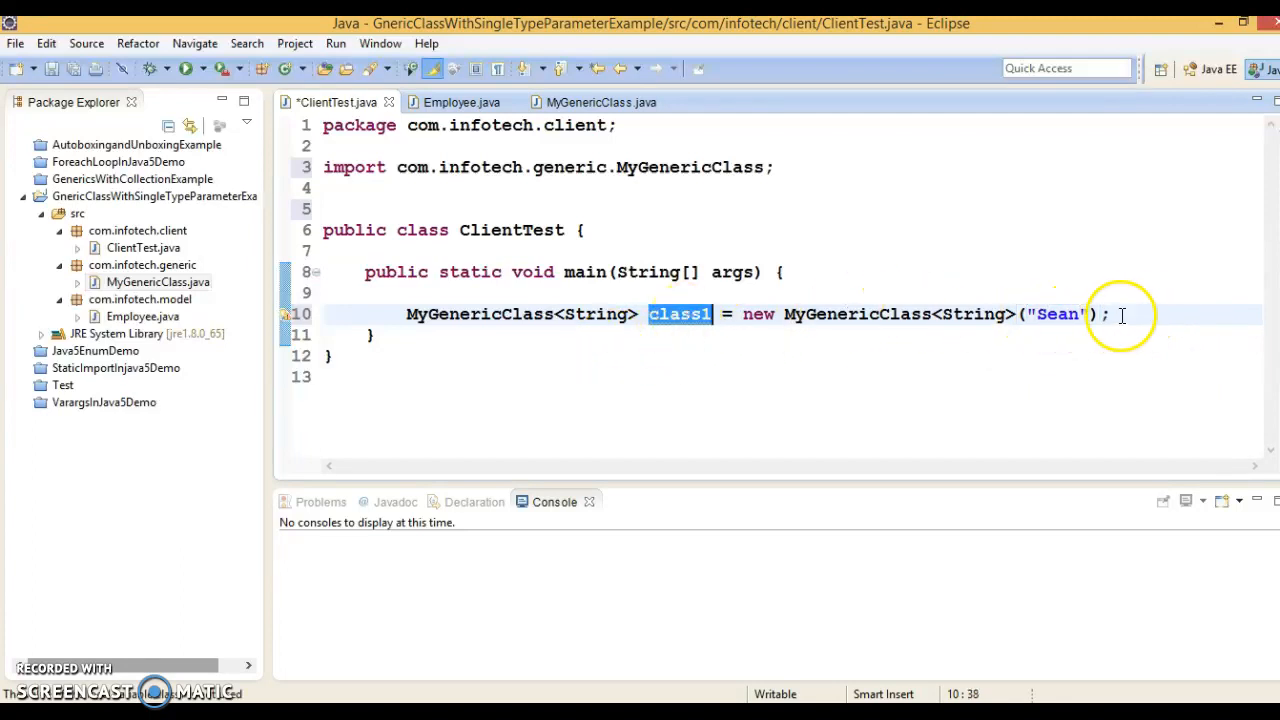
Store class1.getObject() in String object and begin a println for it.
{"action": "type", "text": "class1."}
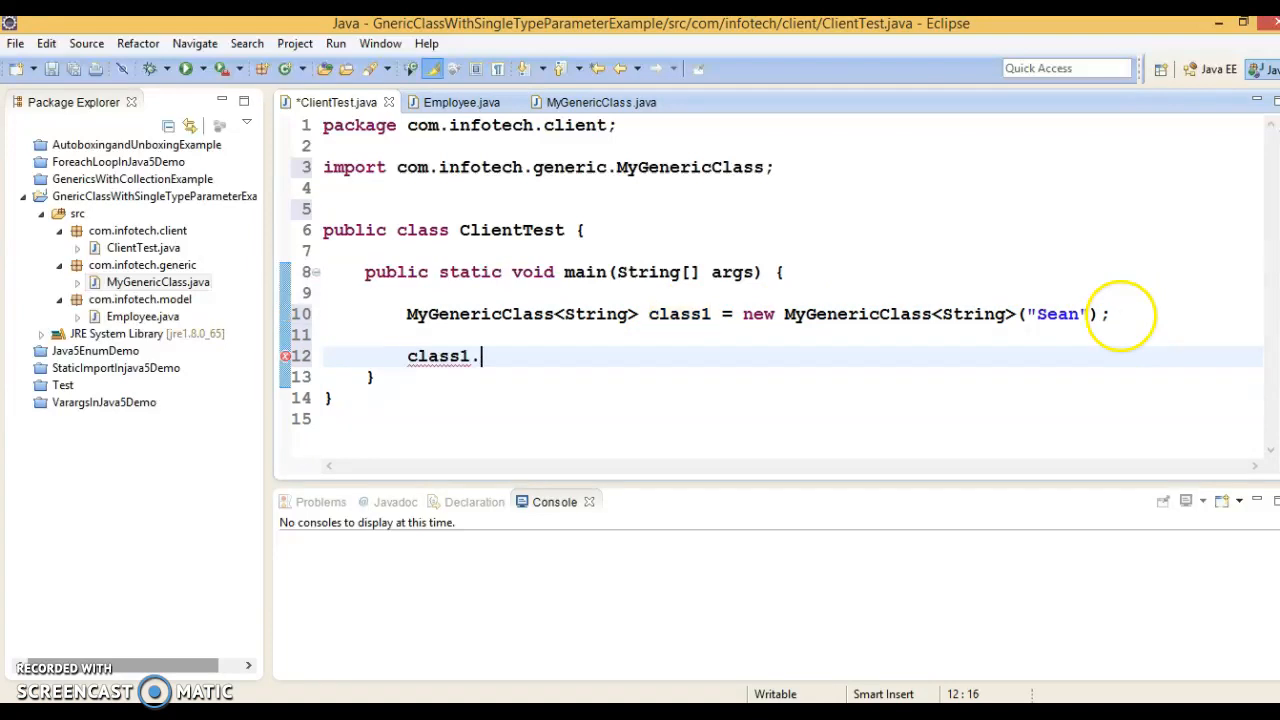
{"action": "type", "text": "getObject();"}
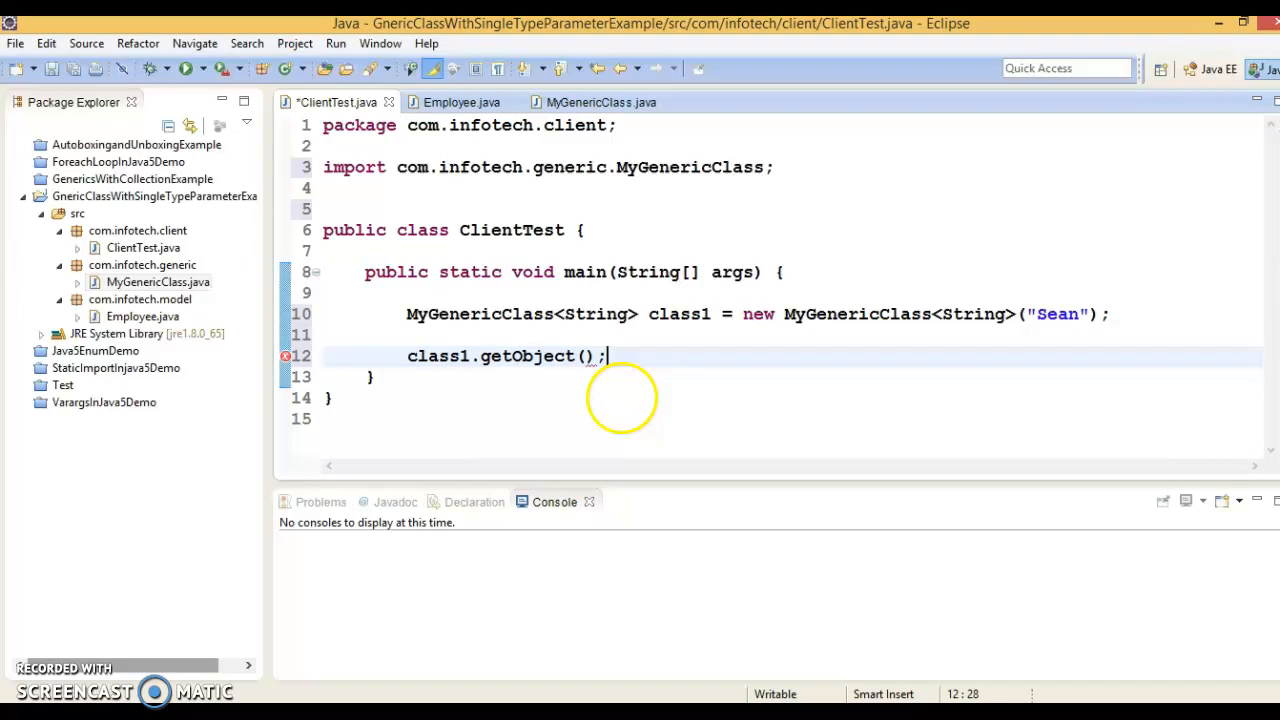
{"action": "type", "text": "String object ="}
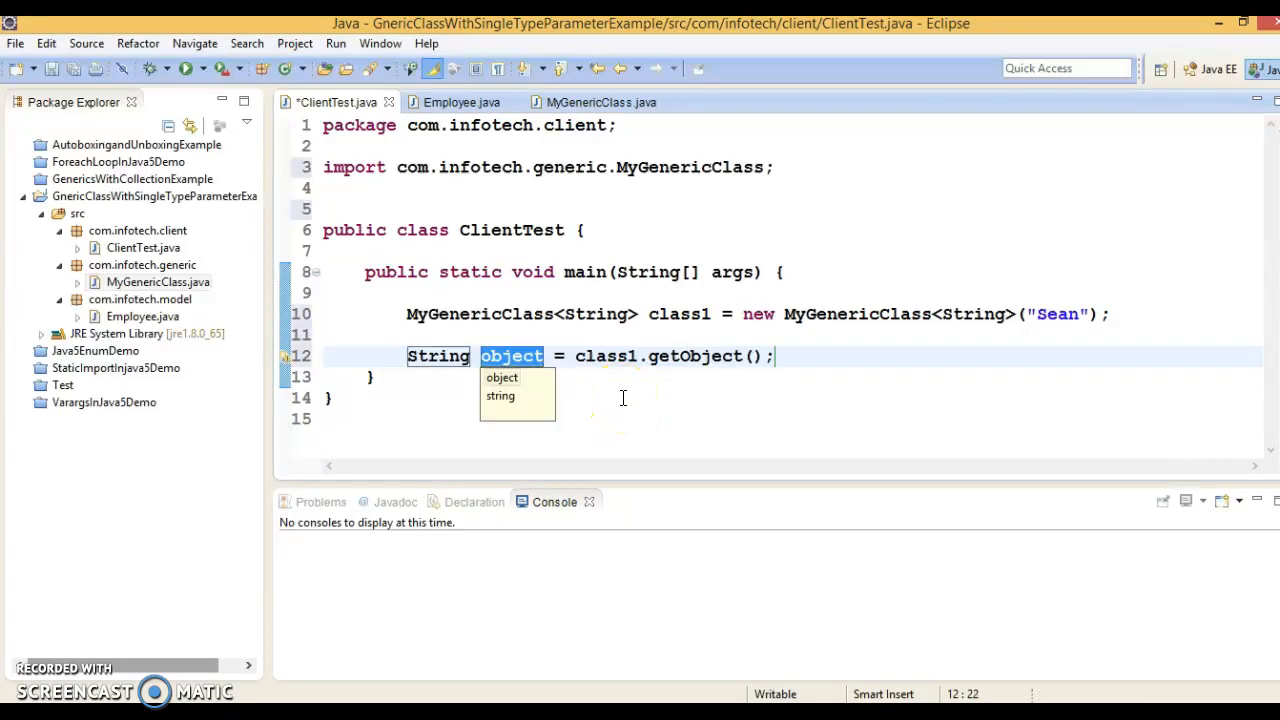
{"action": "mouse_move", "coordinate": [666, 330]}
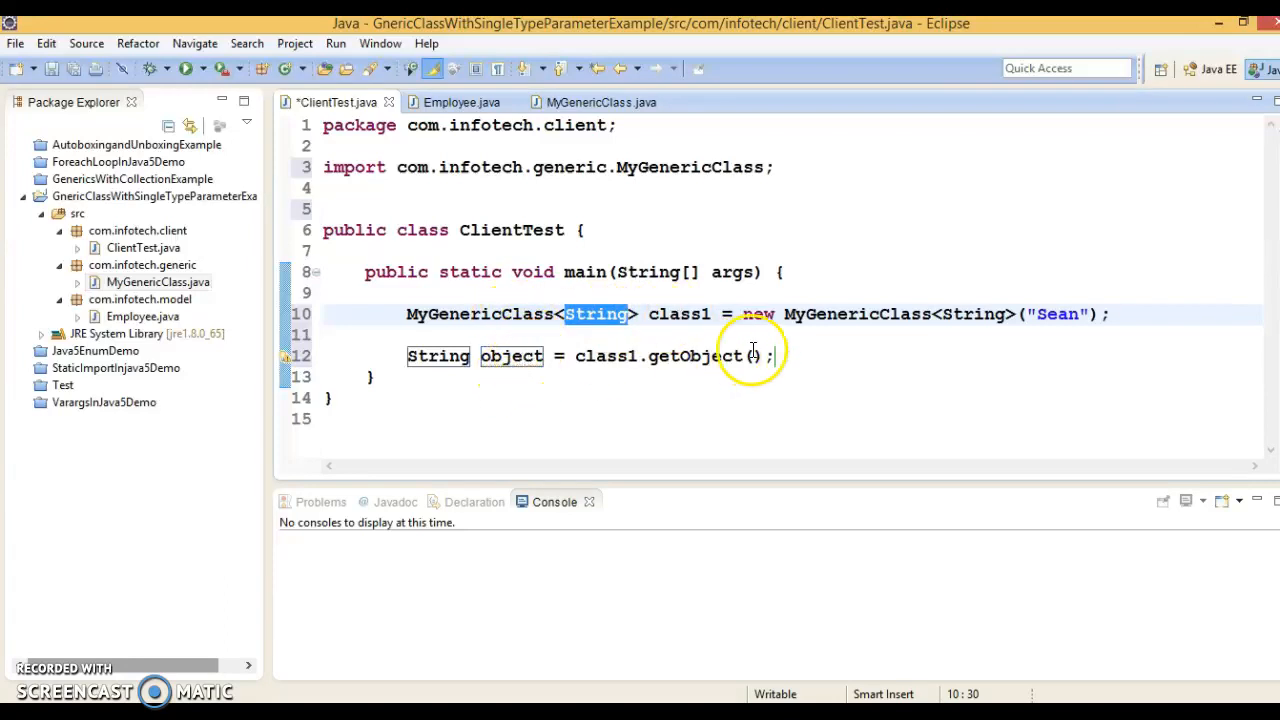
{"action": "type", "text": "stem.out.println();"}
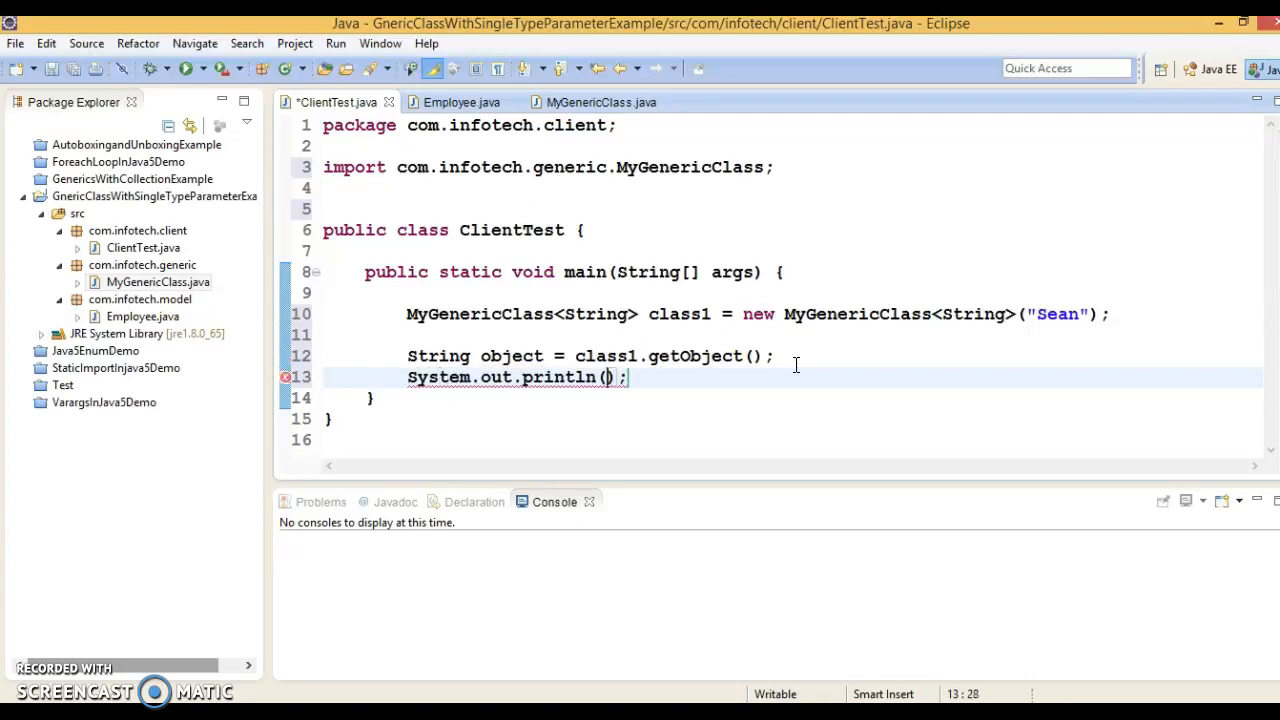
{"action": "type", "text": "object"}
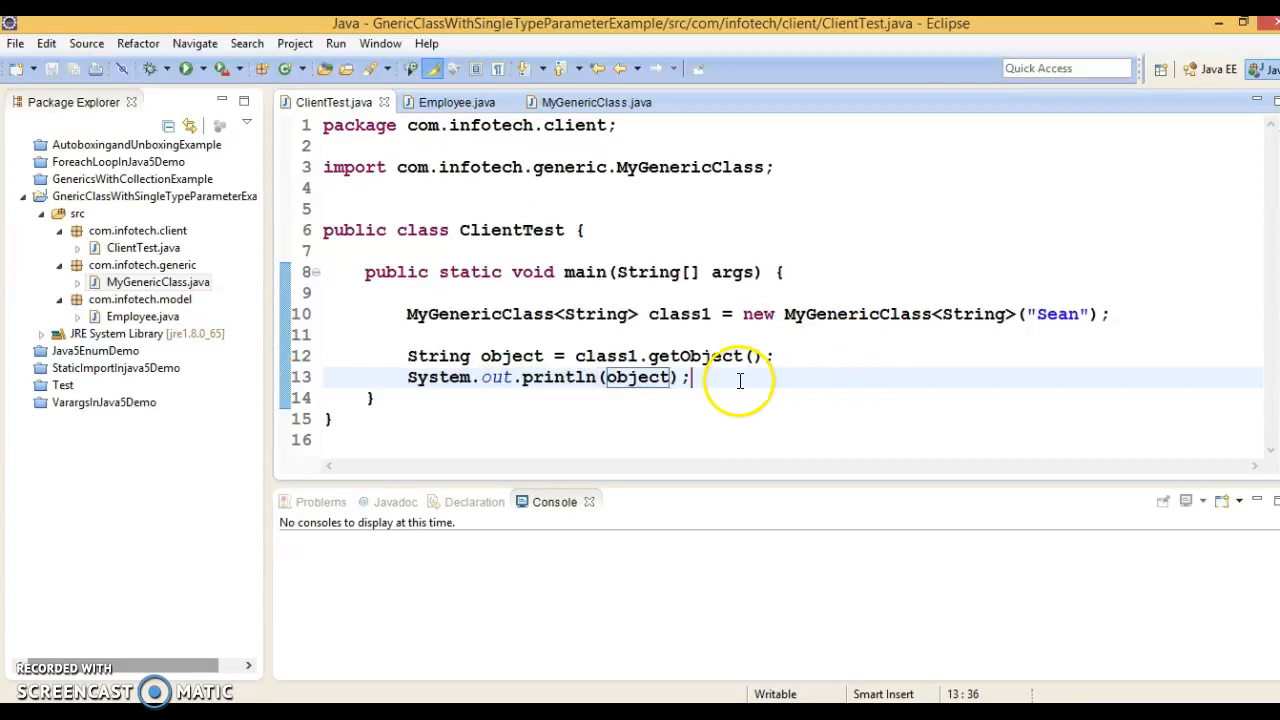
Add a second System.out.println printing a dashed separator string.
{"action": "type", "text": "System.out.println();"}
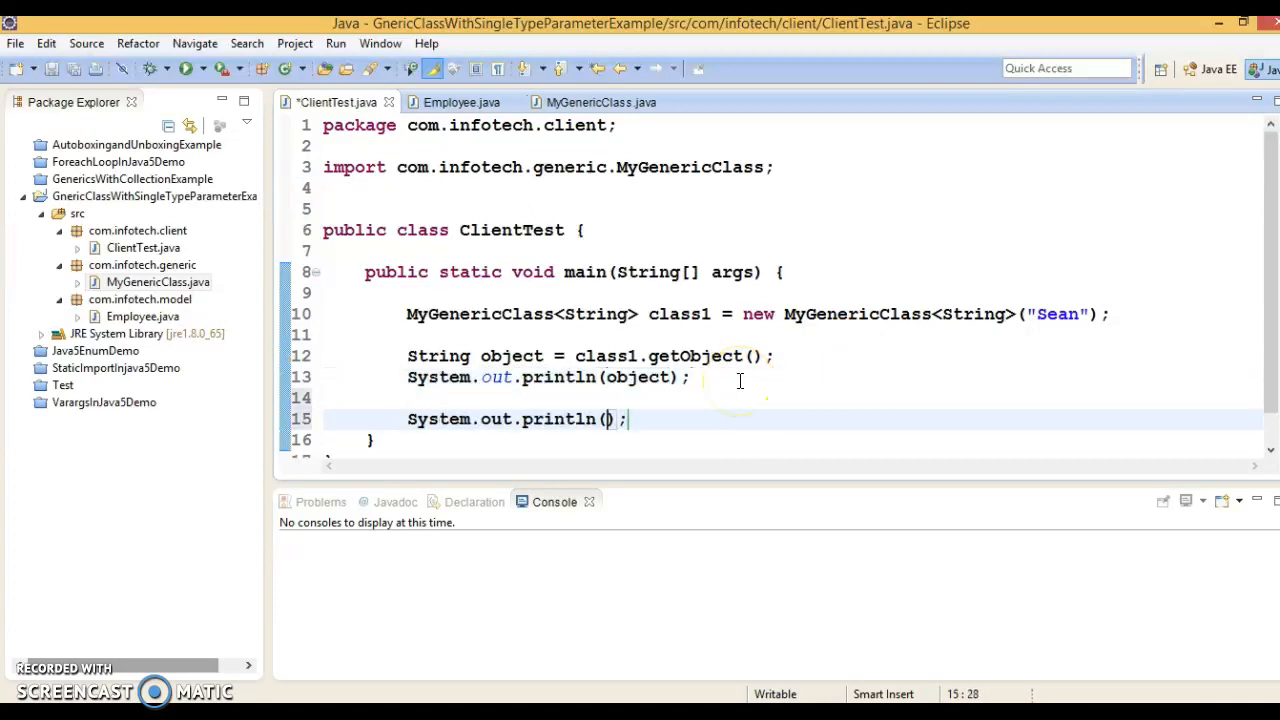
{"action": "type", "text": "\"\""}
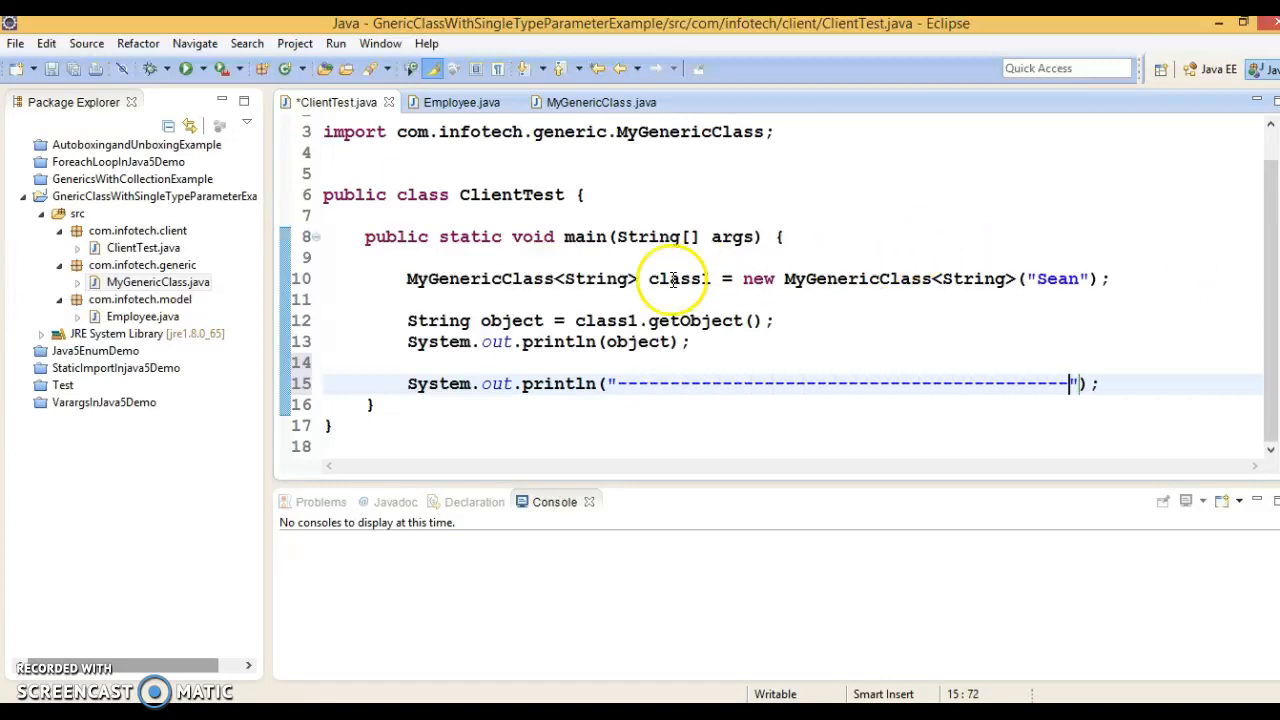
{"action": "double_click", "coordinate": [596, 278]}
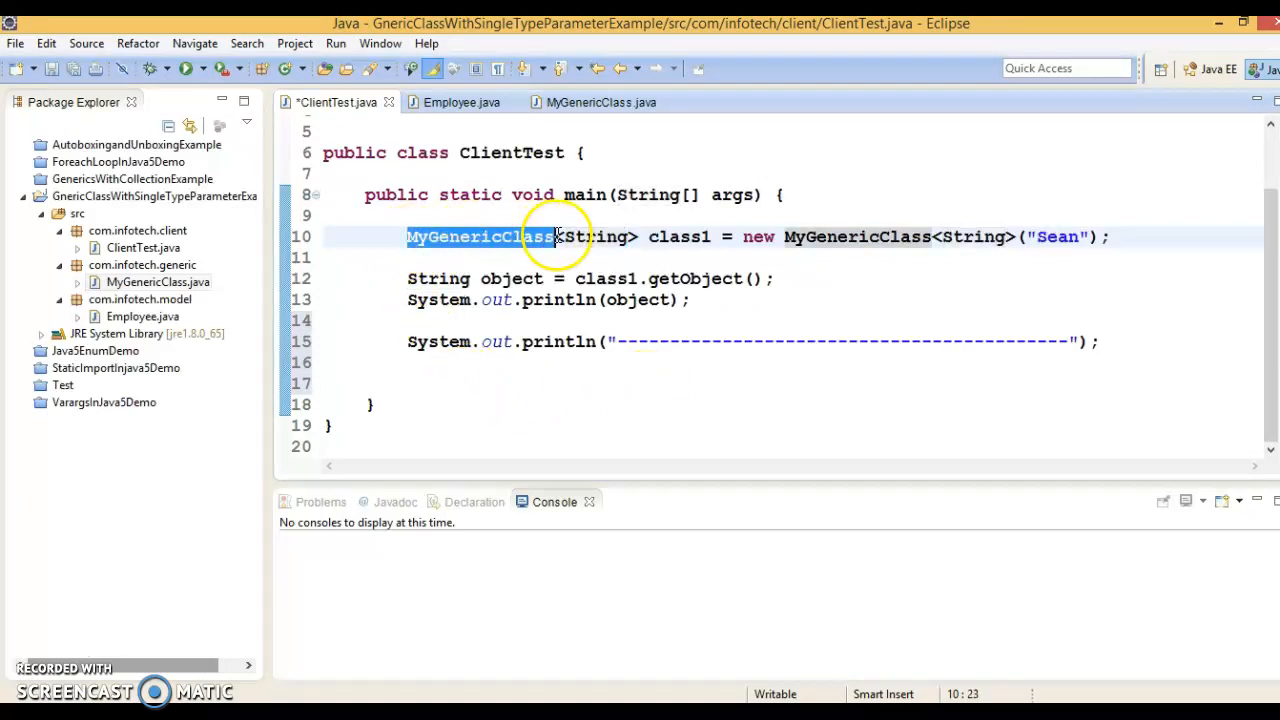
Begin a MyGenericClass declaration, glancing at the Employee and MyGenericClass sources.
{"action": "type", "text": "MyGenericClass"}
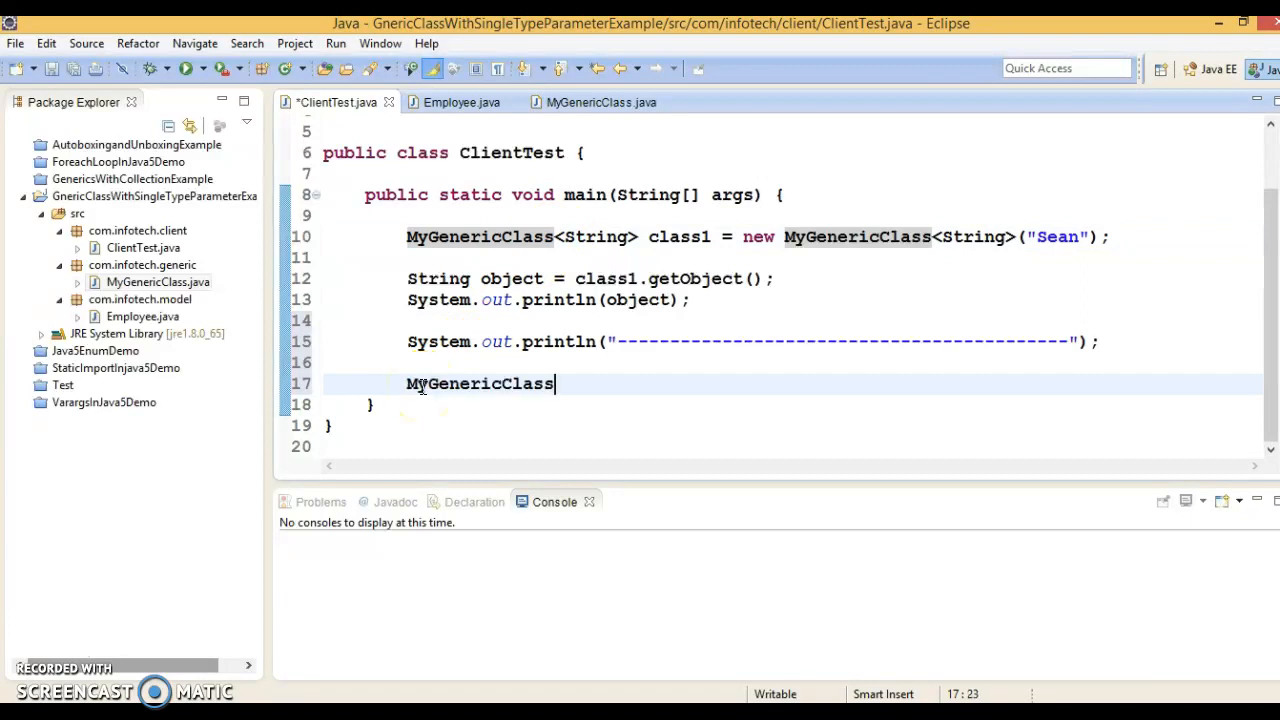
{"action": "left_click", "coordinate": [460, 102]}
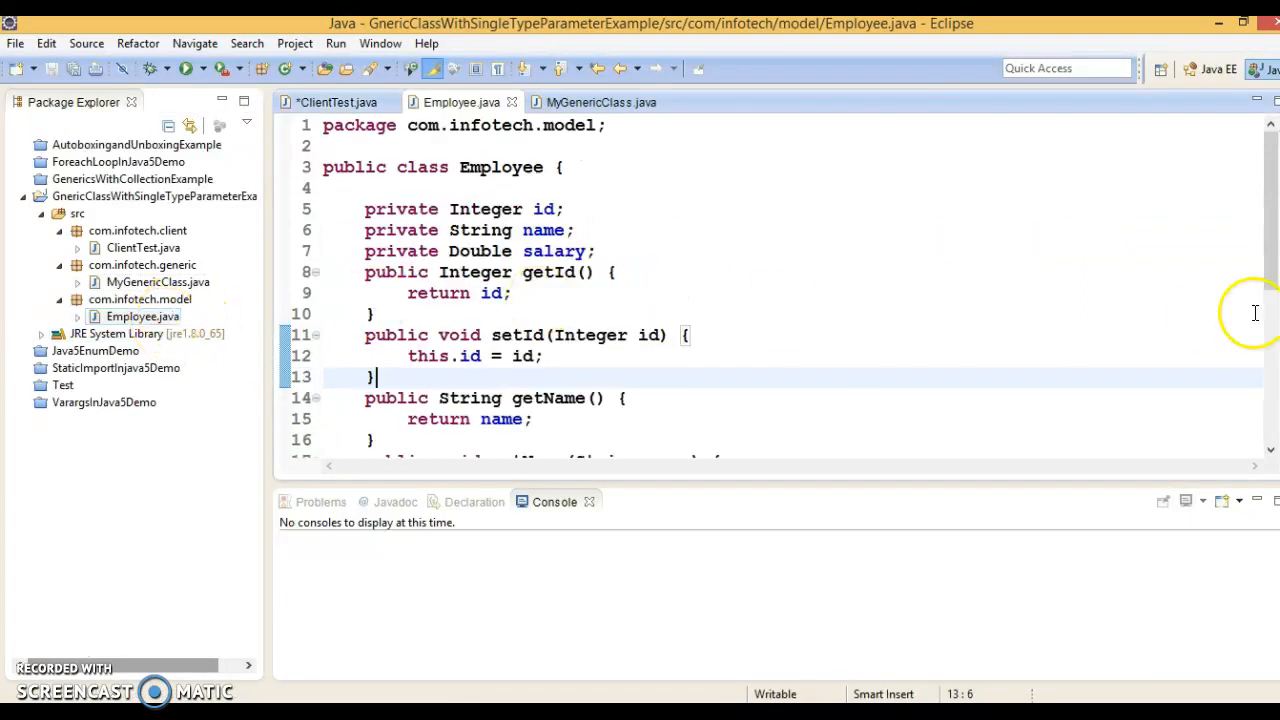
{"action": "scroll", "scroll_direction": "down", "scroll_amount": 3}
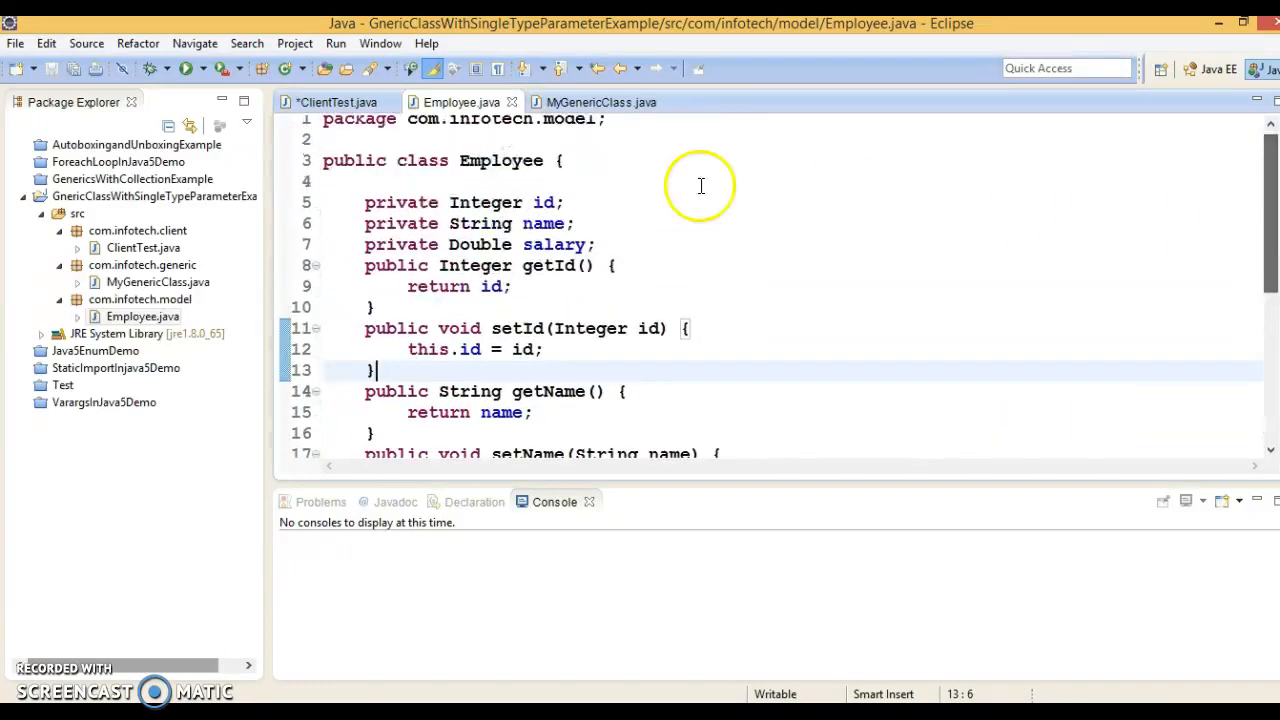
{"action": "left_click", "coordinate": [600, 102]}
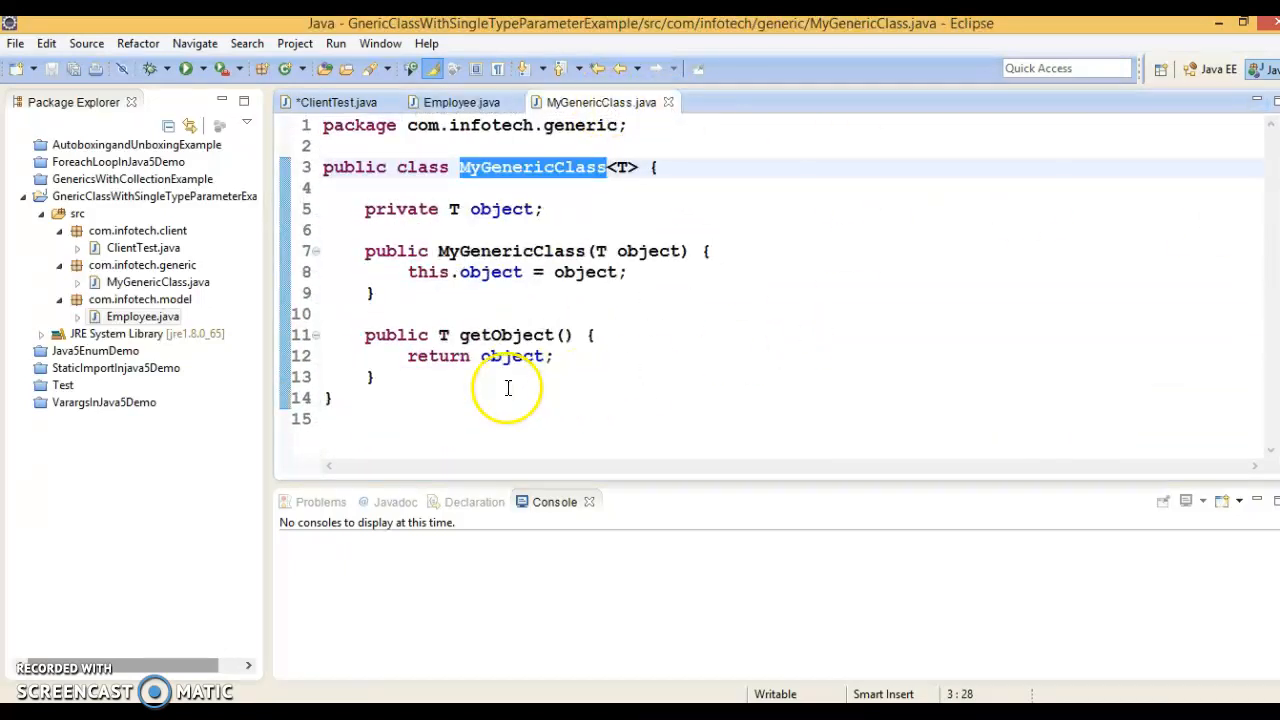
{"action": "left_click", "coordinate": [336, 102]}
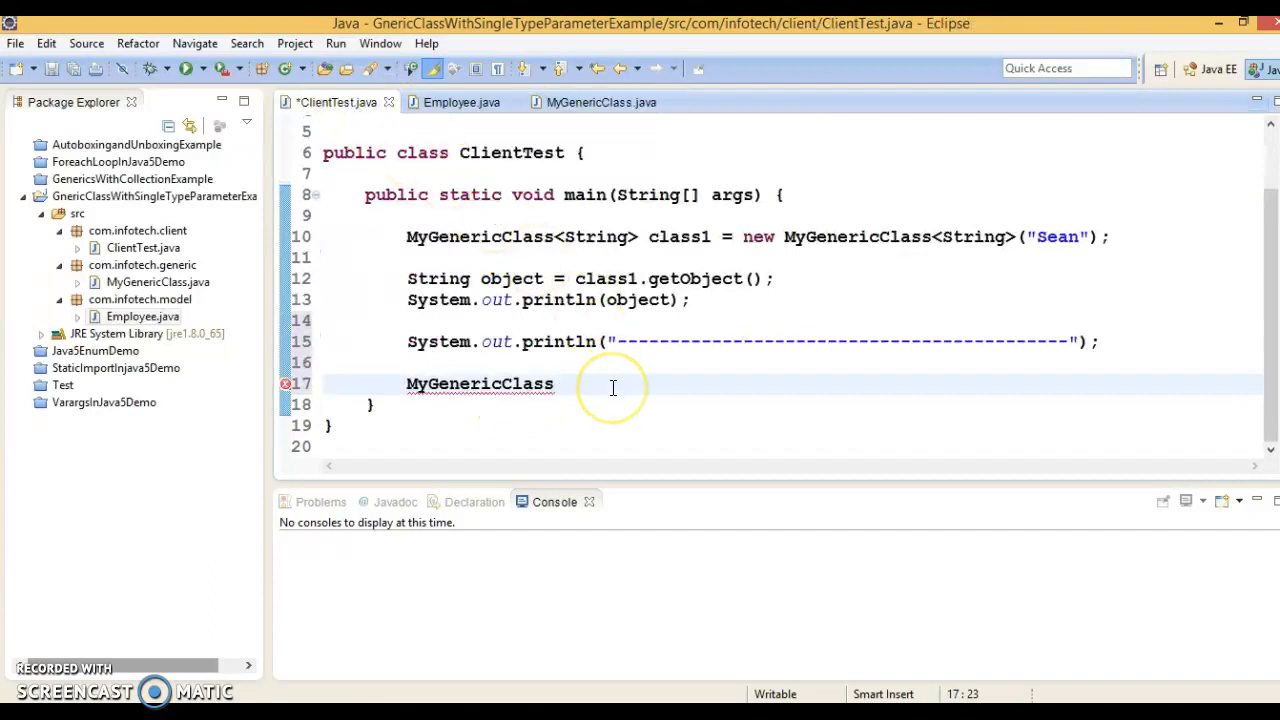
Complete the declaration as MyGenericClass<Employee> class2.
{"action": "type", "text": "<Em>"}
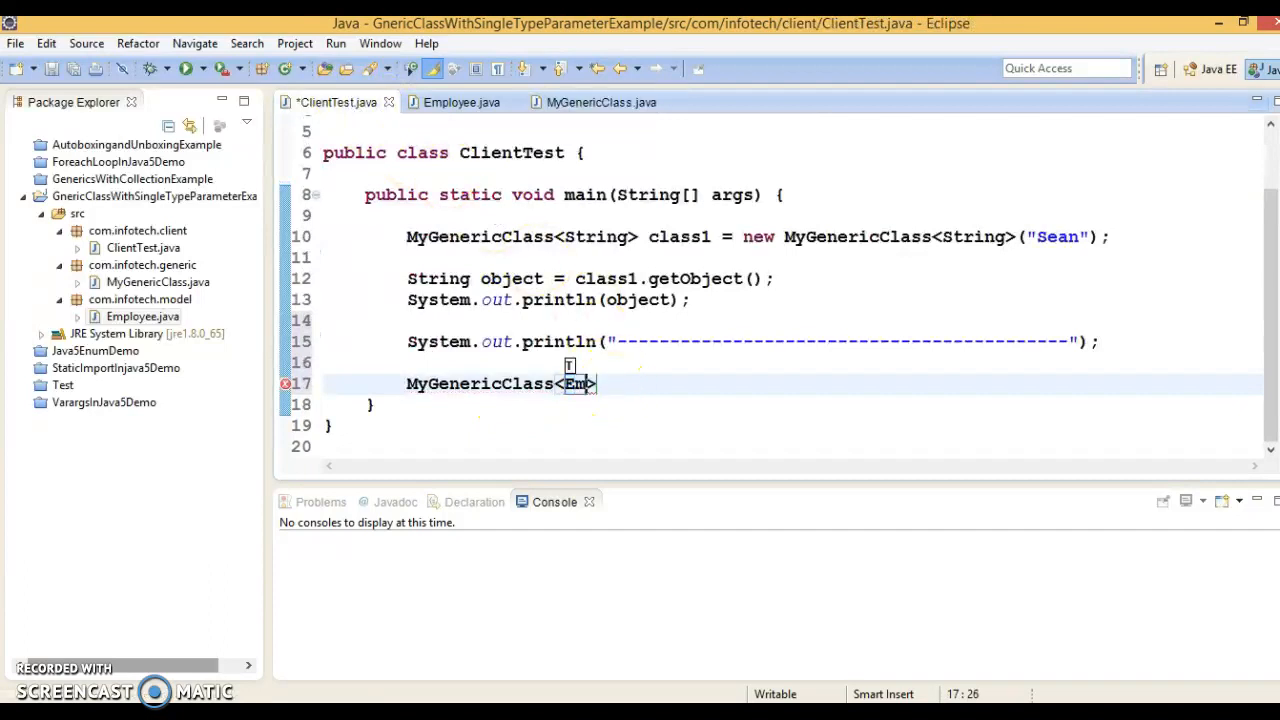
{"action": "type", "text": "ployee"}
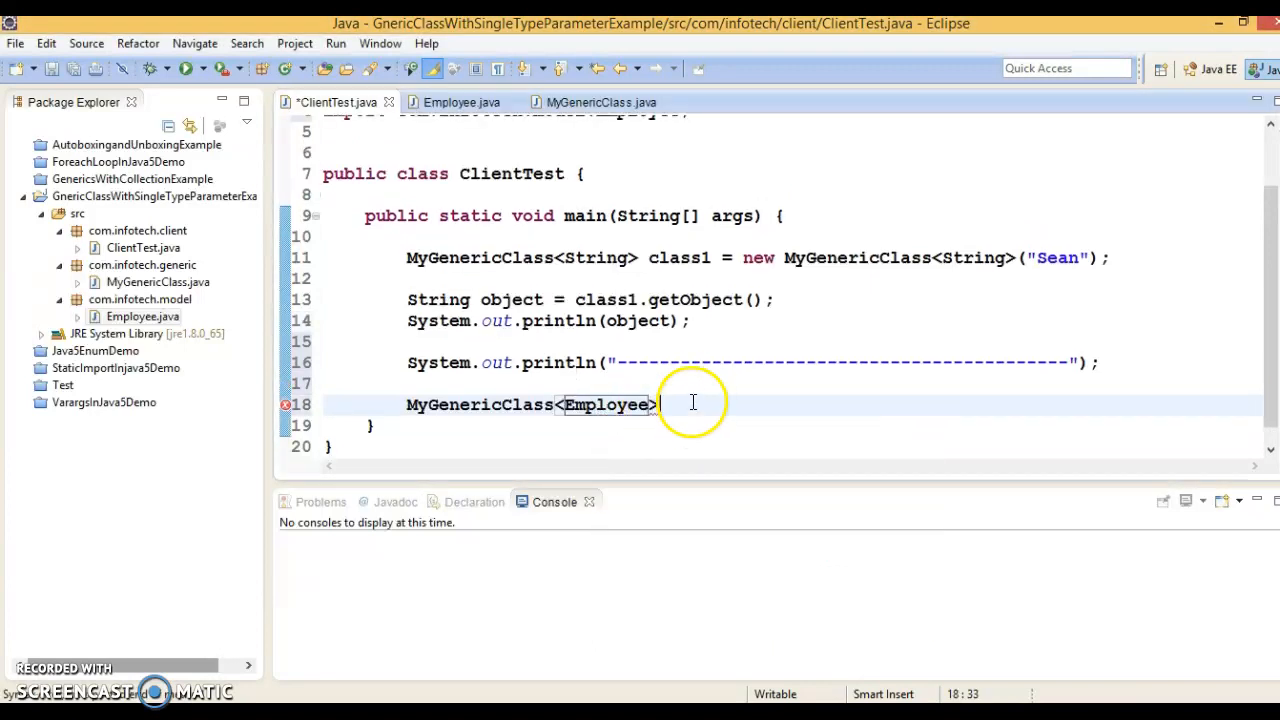
{"action": "type", "text": "class2 = new MyGenericClass<Employee>(object"}
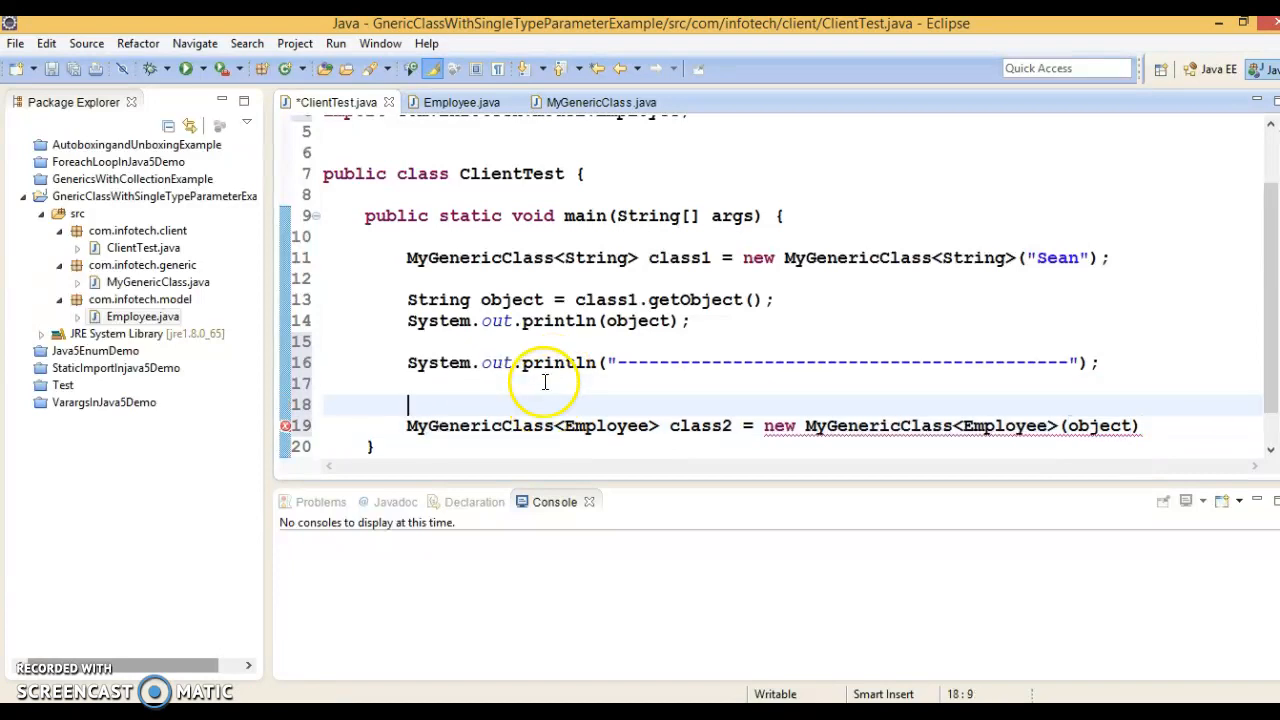
Create Employee employee = new Employee() and set its id to 288333.
{"action": "type", "text": "Employee employee"}
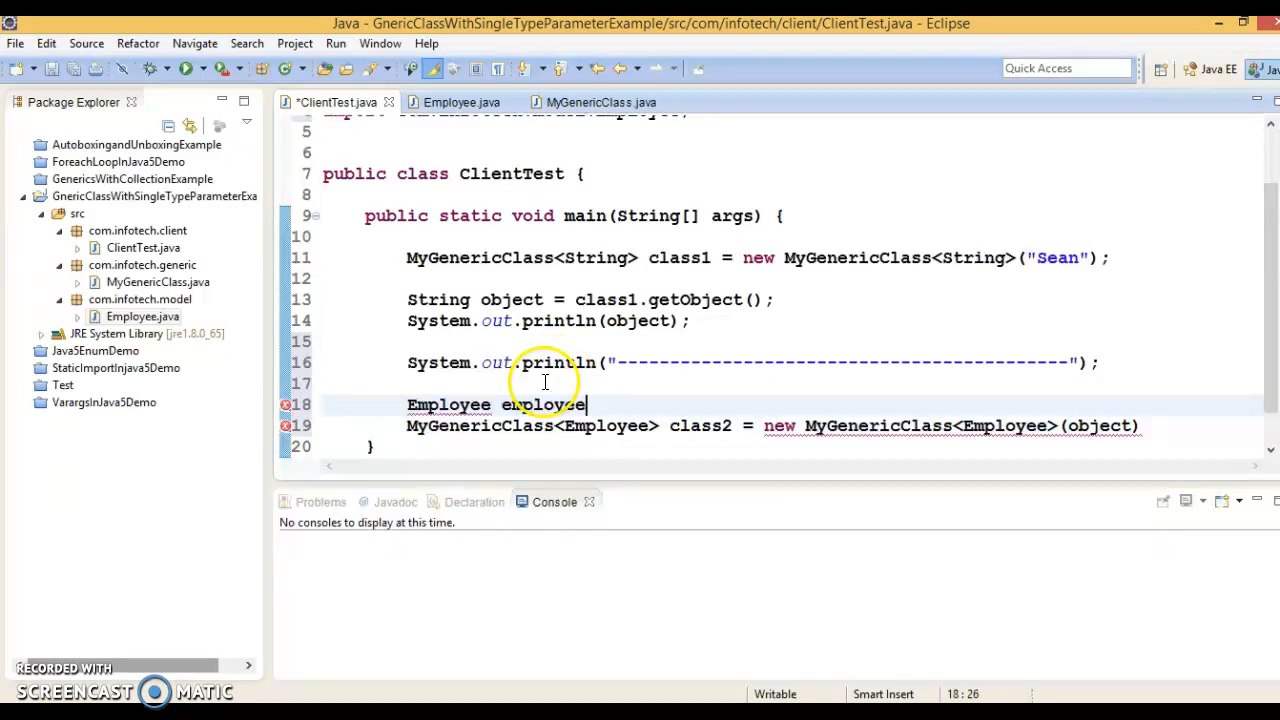
{"action": "type", "text": "= new Employee()"}
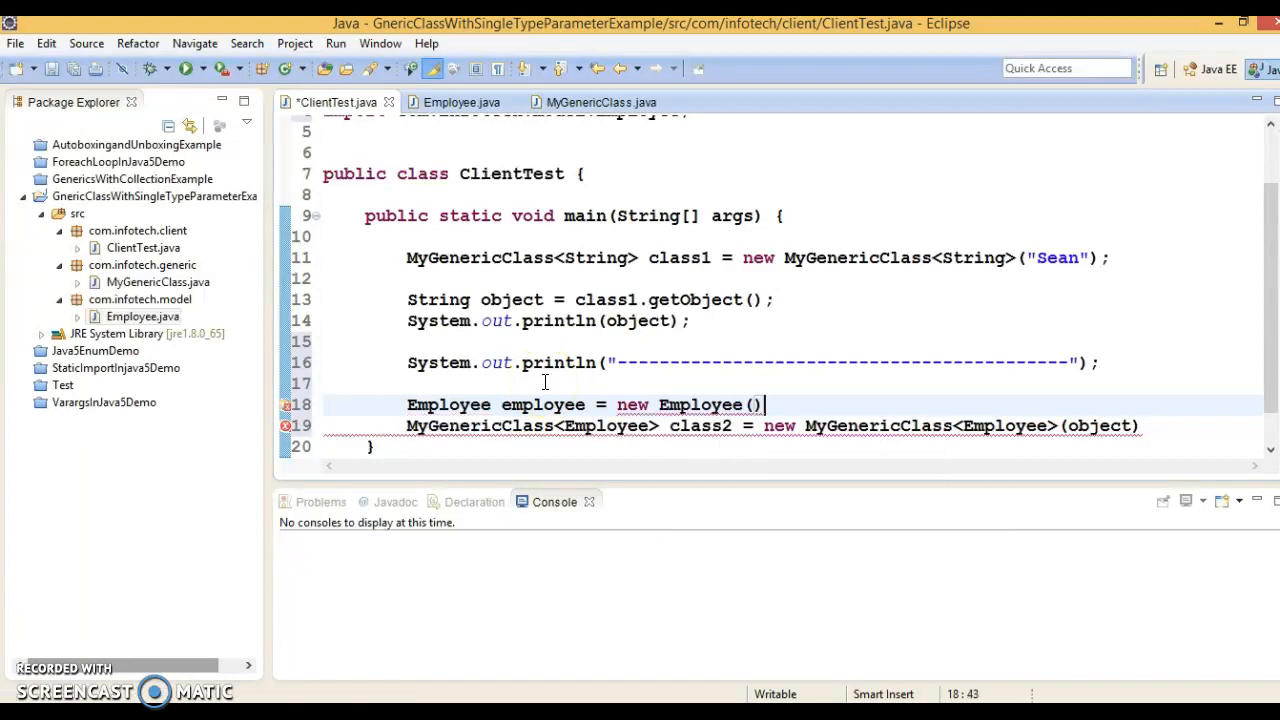
{"action": "double_click", "coordinate": [544, 404]}
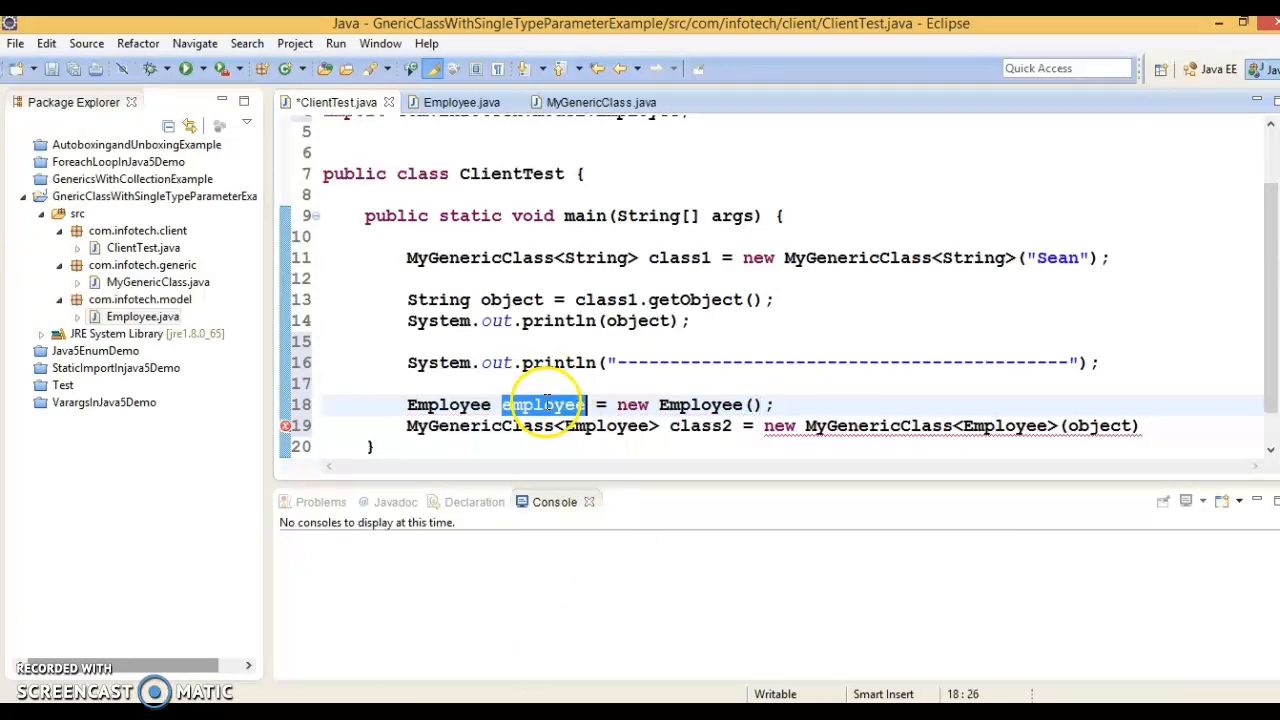
{"action": "type", "text": "employee"}
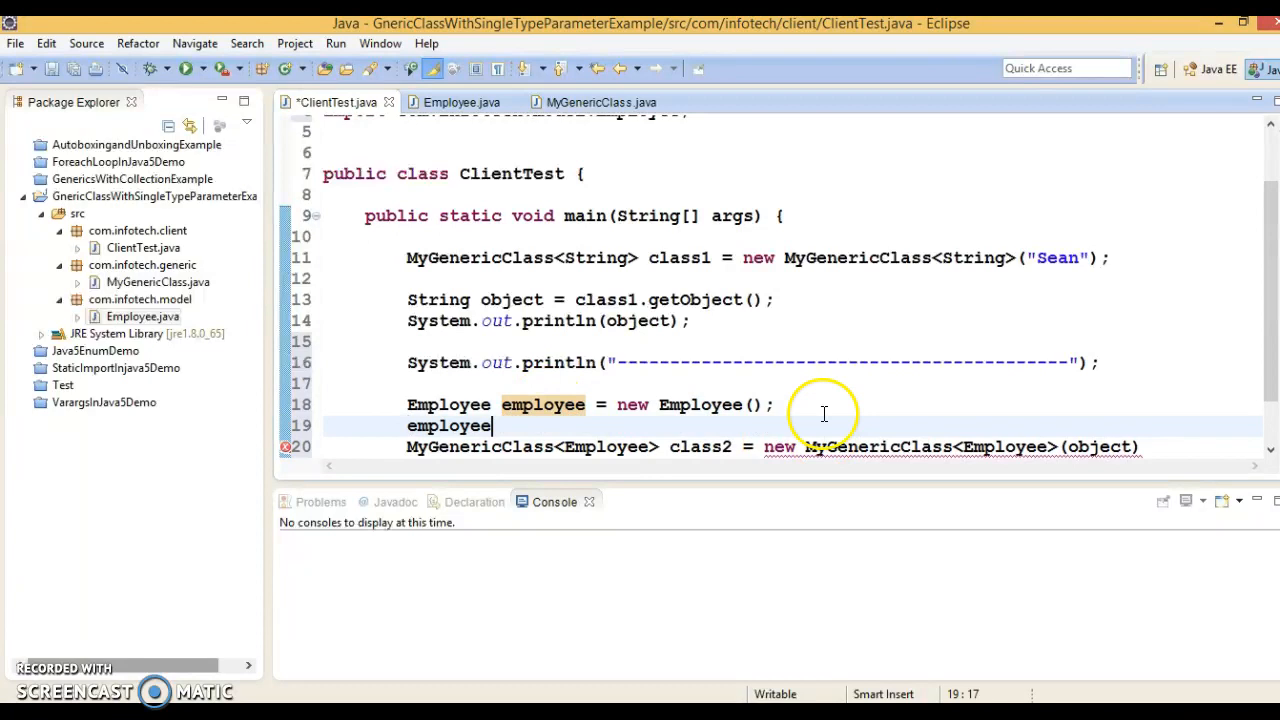
{"action": "type", "text": ".setId(28"}
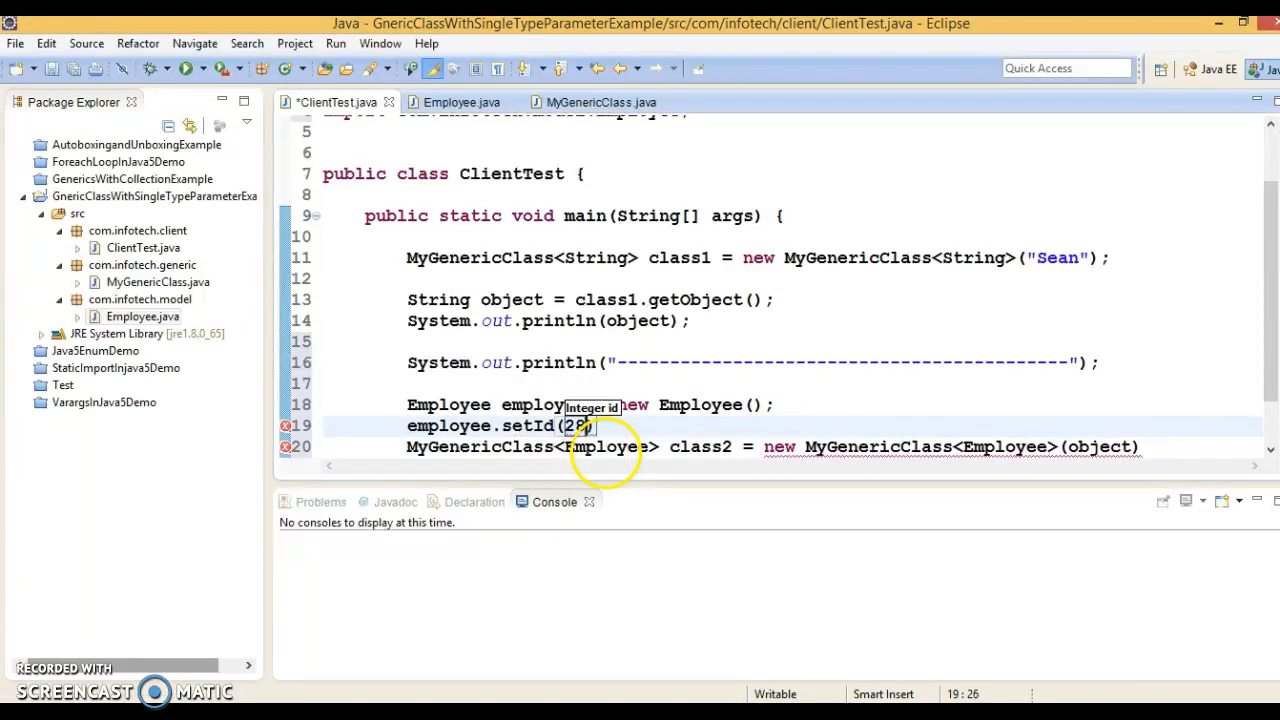
{"action": "type", "text": "88333"}
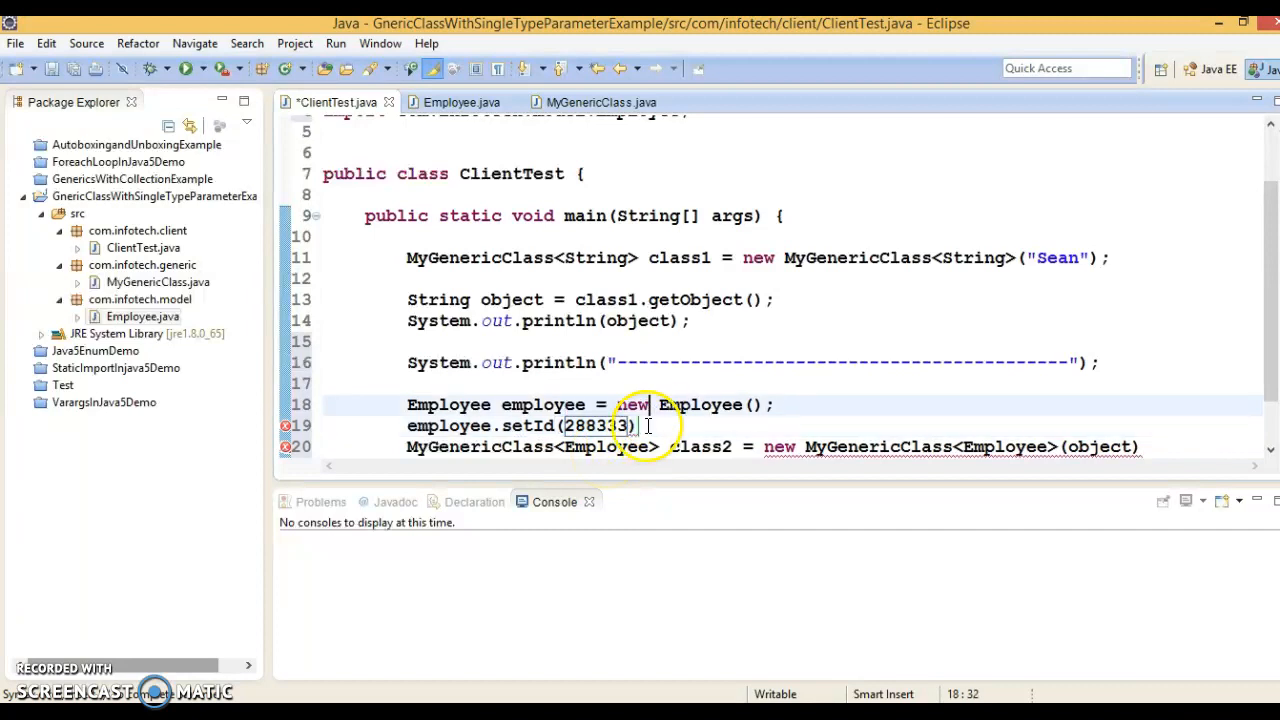
Set the employee's name to "Joya" and salary to 70000.00.
{"action": "type", "text": "employee"}
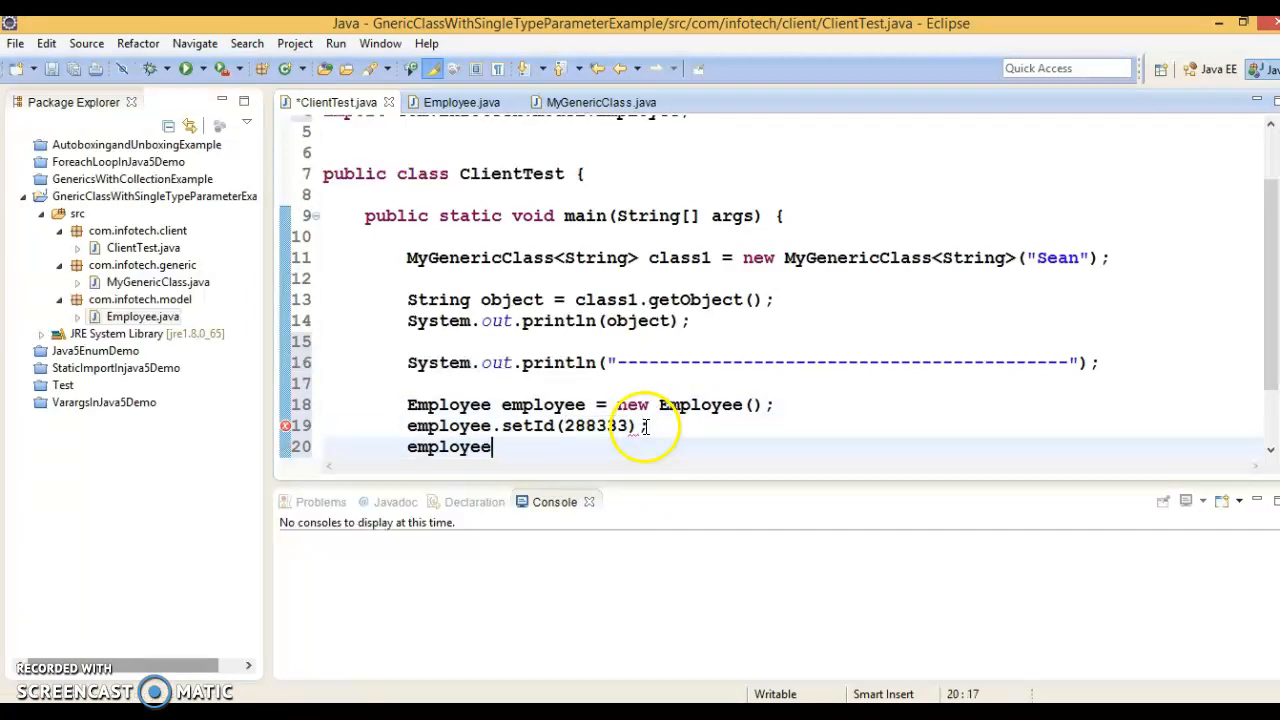
{"action": "type", "text": ".setName(\""}
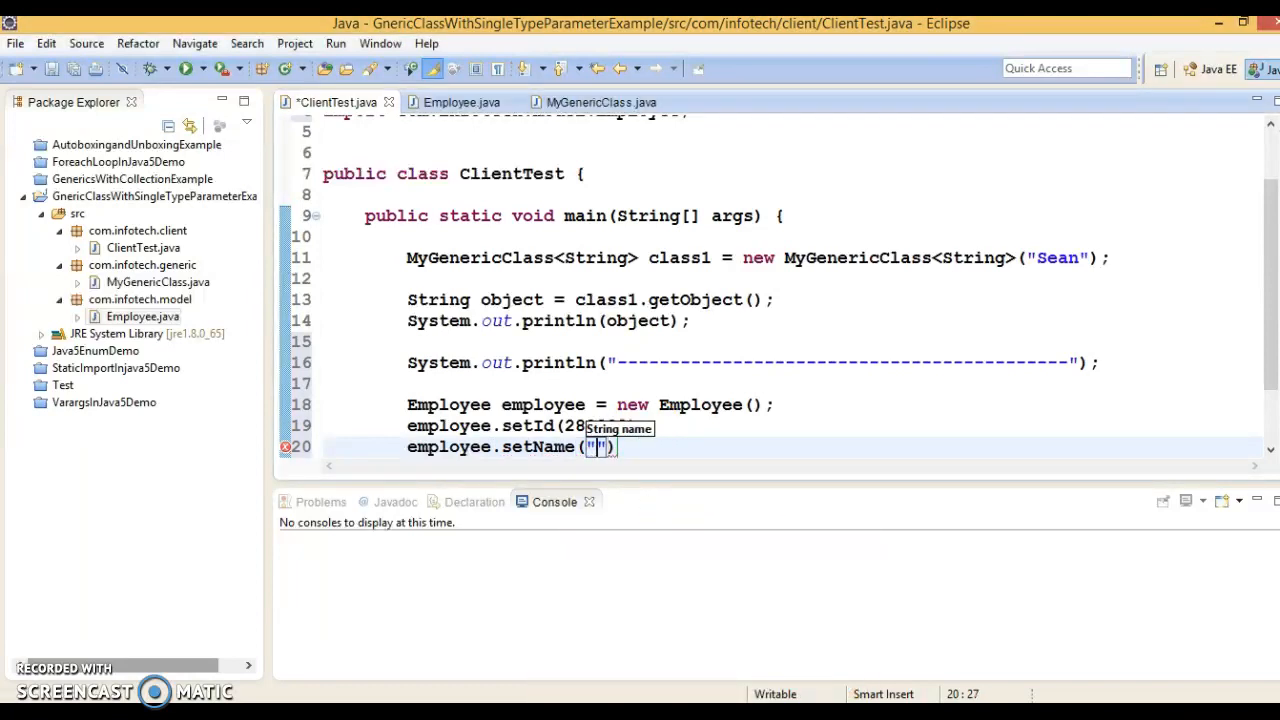
{"action": "type", "text": "Joya"}
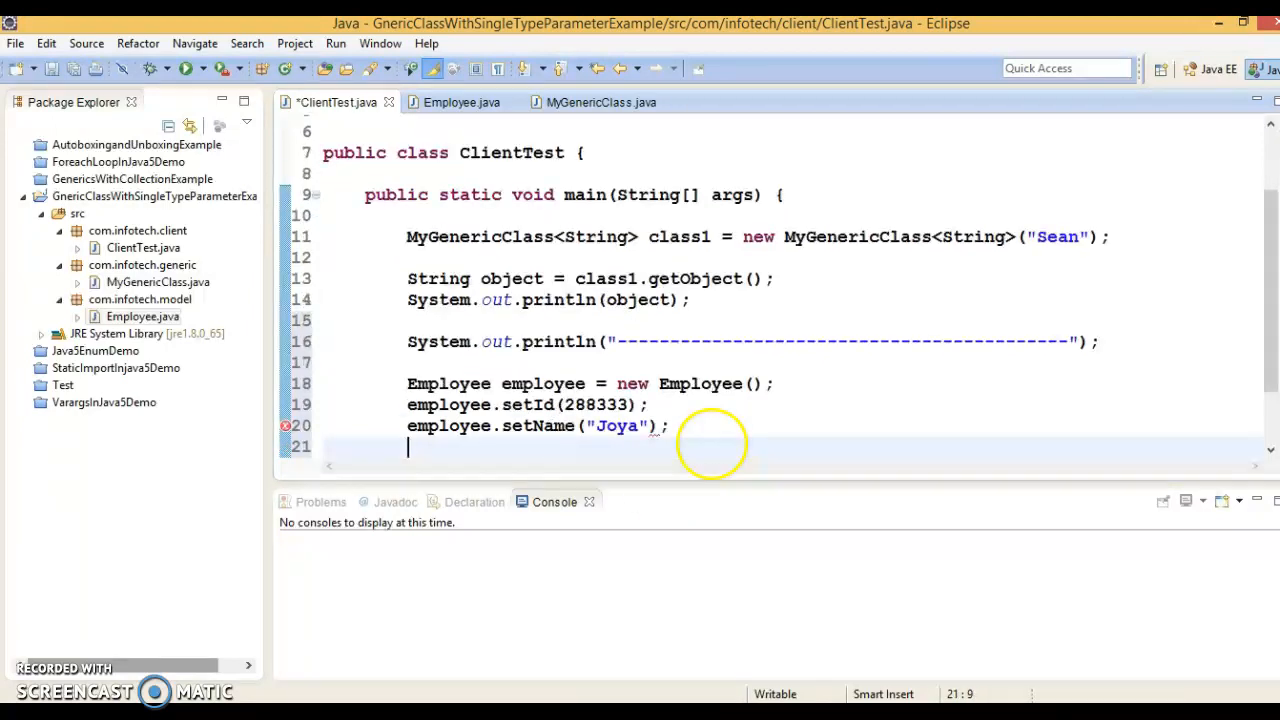
{"action": "type", "text": "employee.set"}
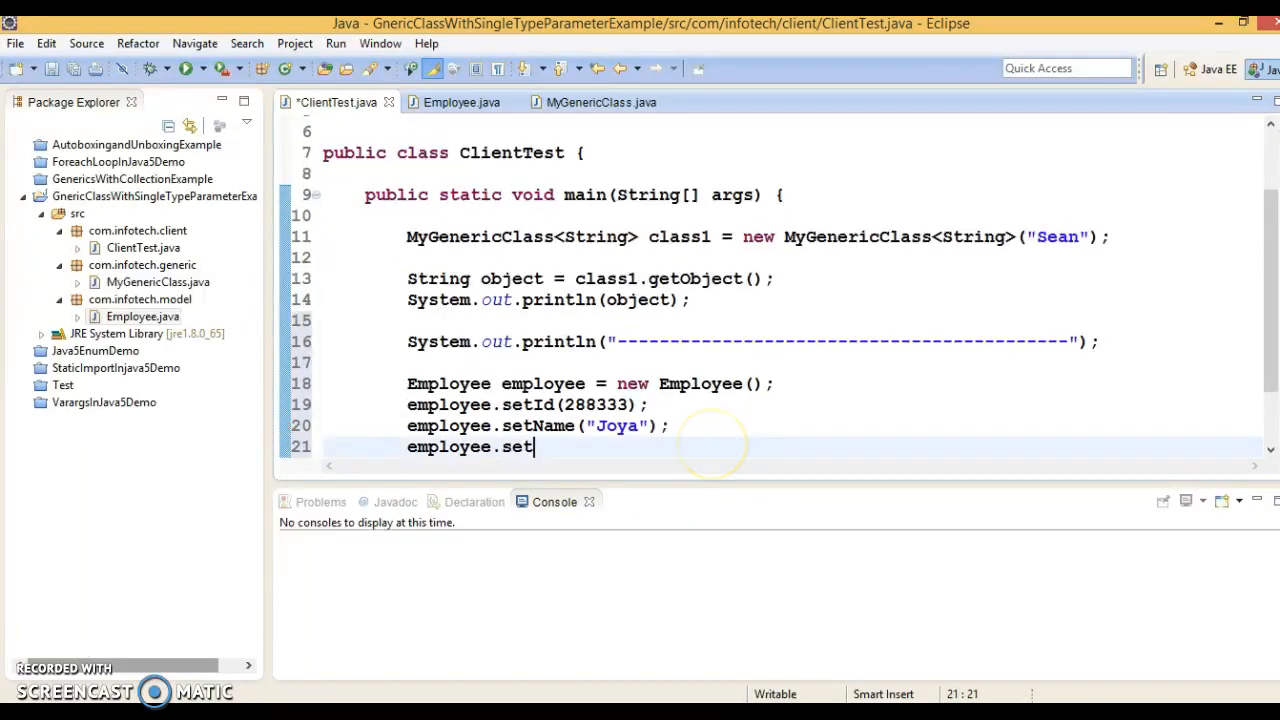
{"action": "type", "text": "Salary(salary"}
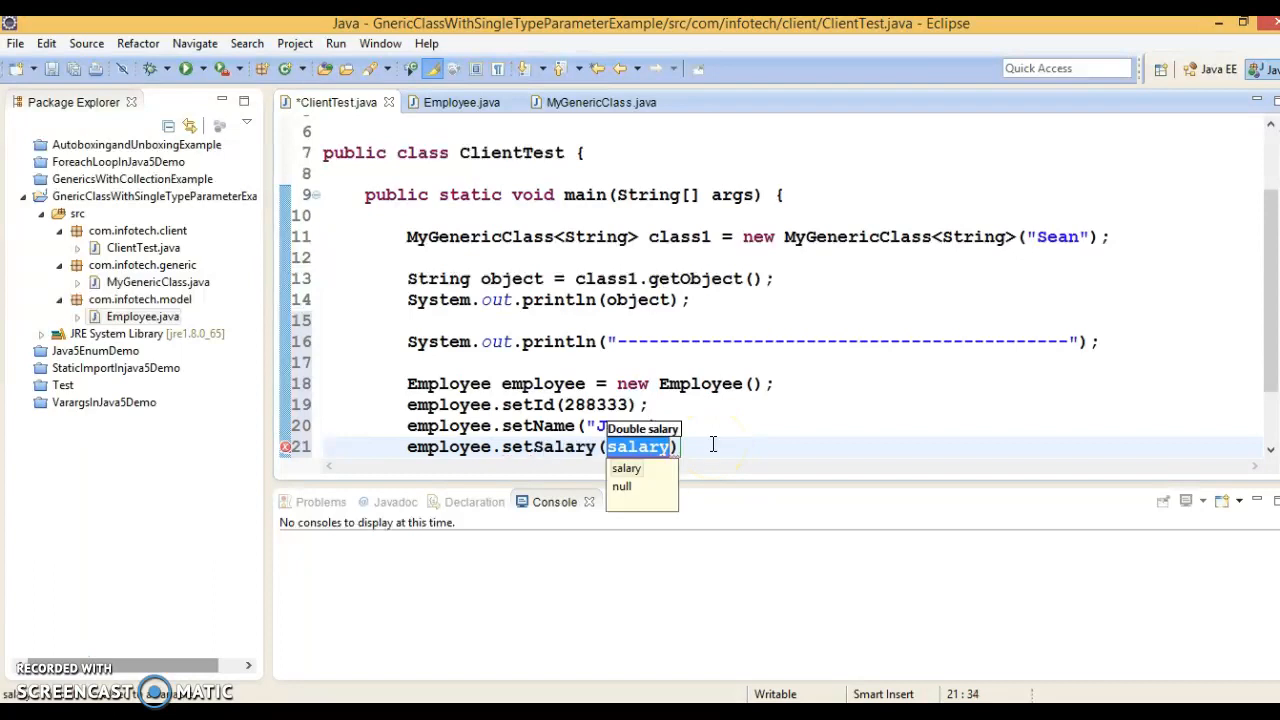
{"action": "type", "text": "70000.00"}
{"action": "type", "text": "MyGenericClass<Employee> class2 = new MyGenericClass<Employee>(employee"}
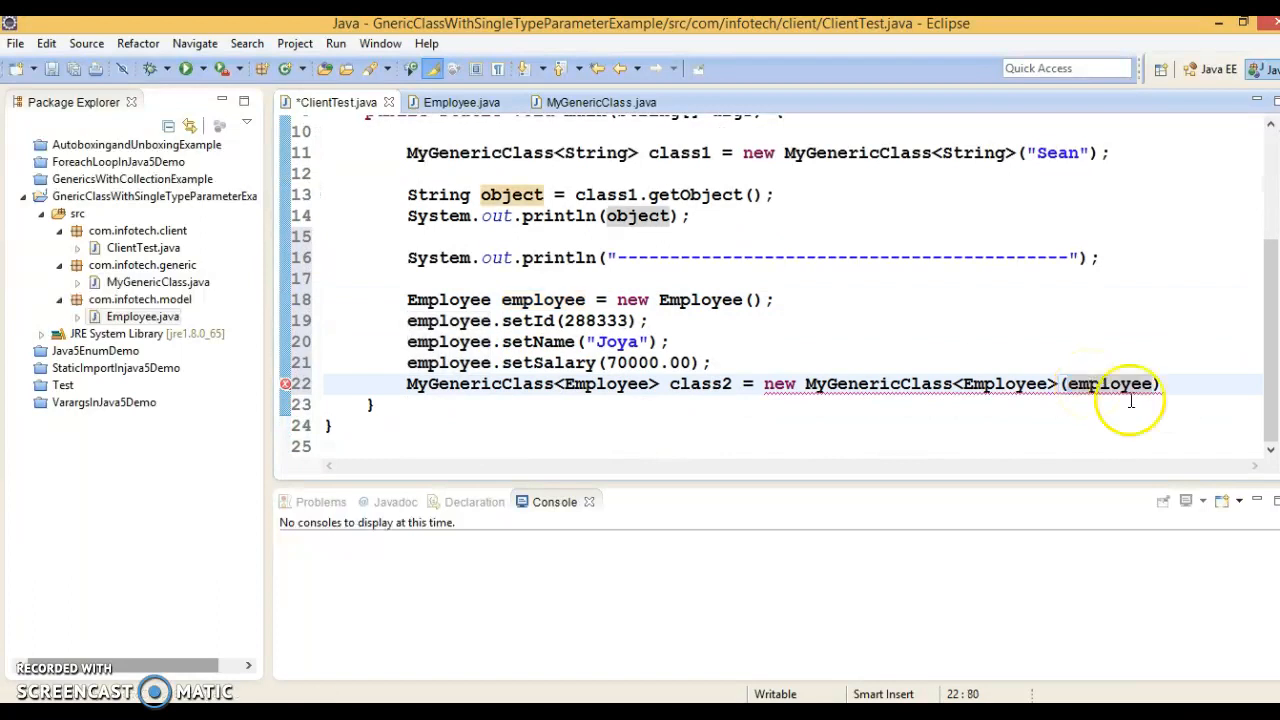
Store class2.getObject() in Employee object2 and print it with System.out.println(object2).
{"action": "type", "text": ";"}
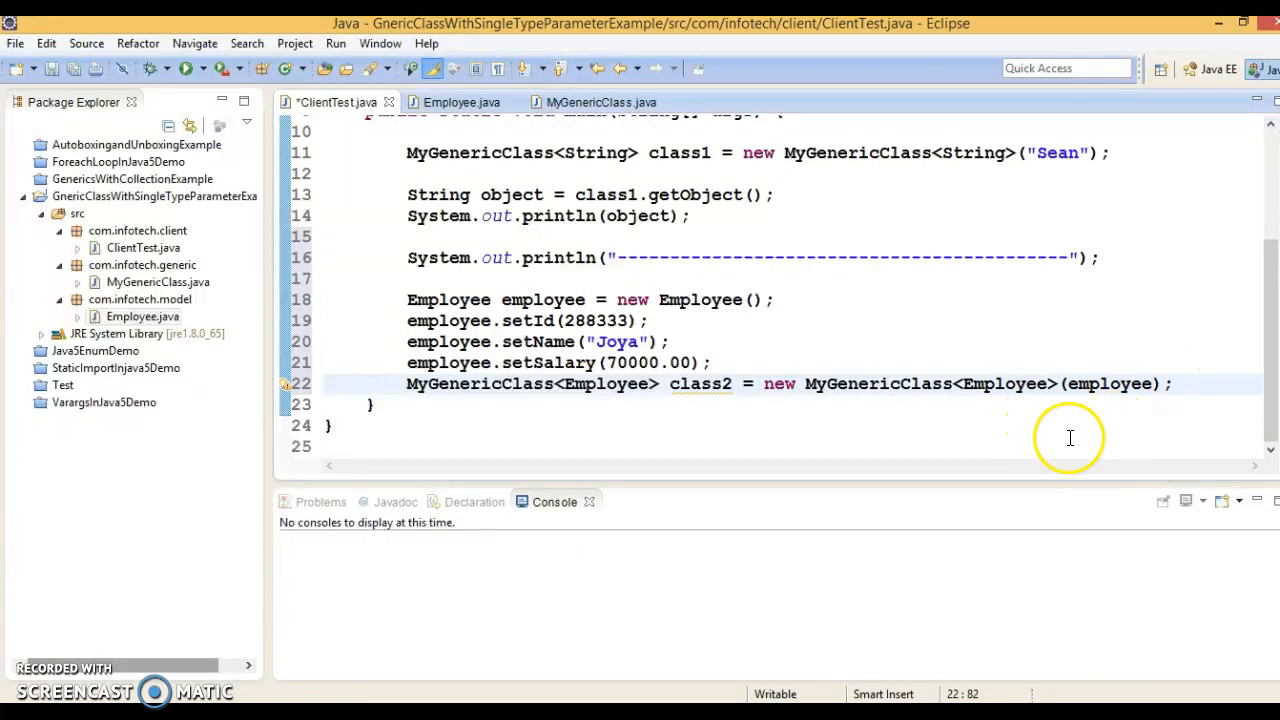
{"action": "double_click", "coordinate": [700, 384]}
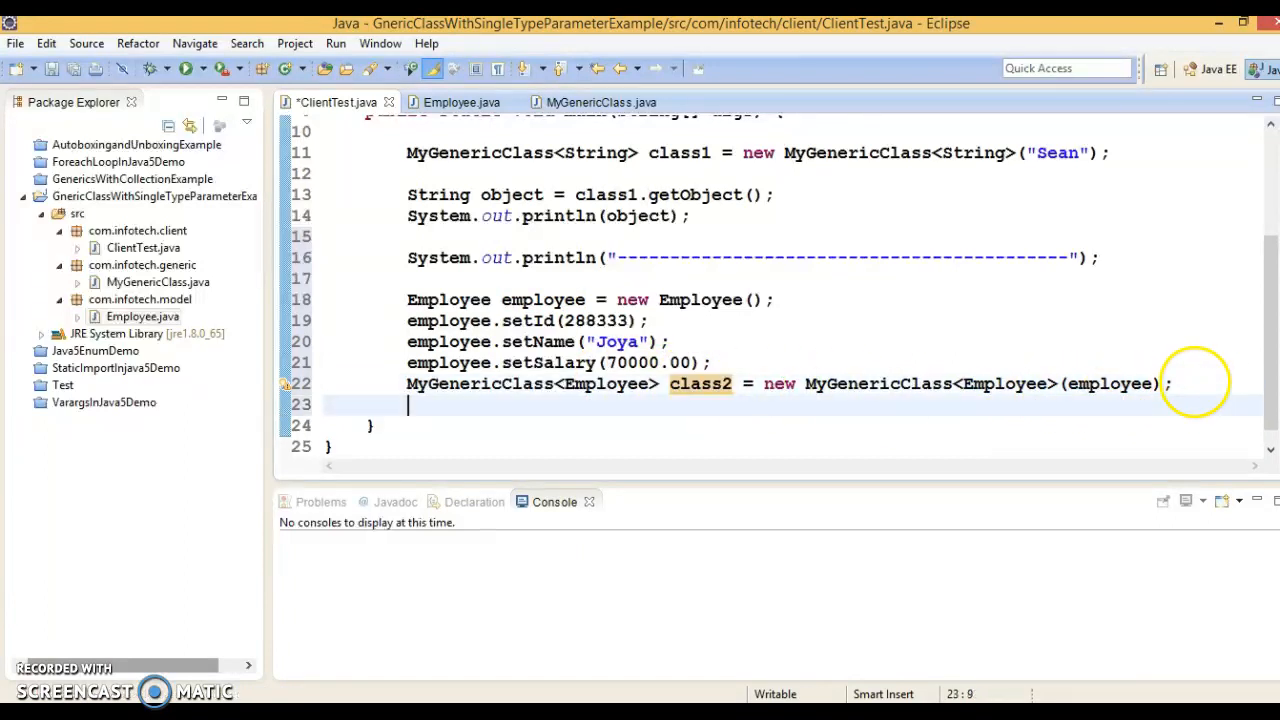
{"action": "type", "text": "class2.g"}
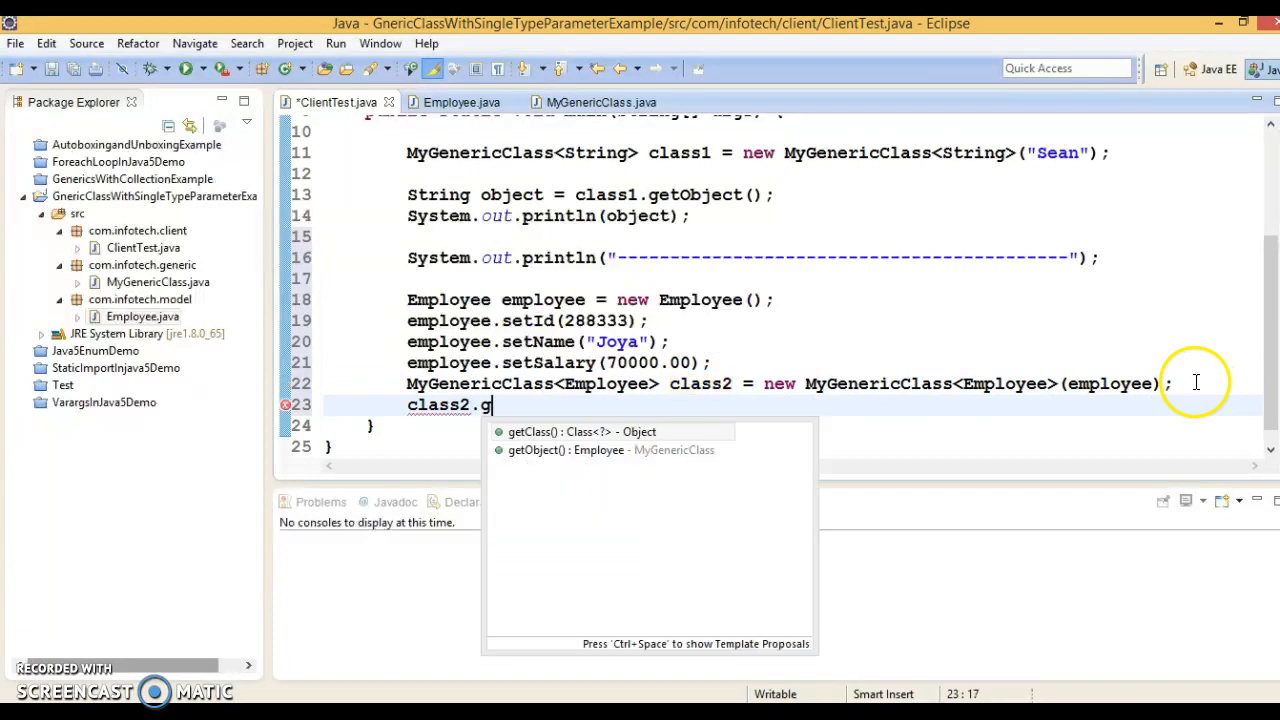
{"action": "type", "text": "eto"}
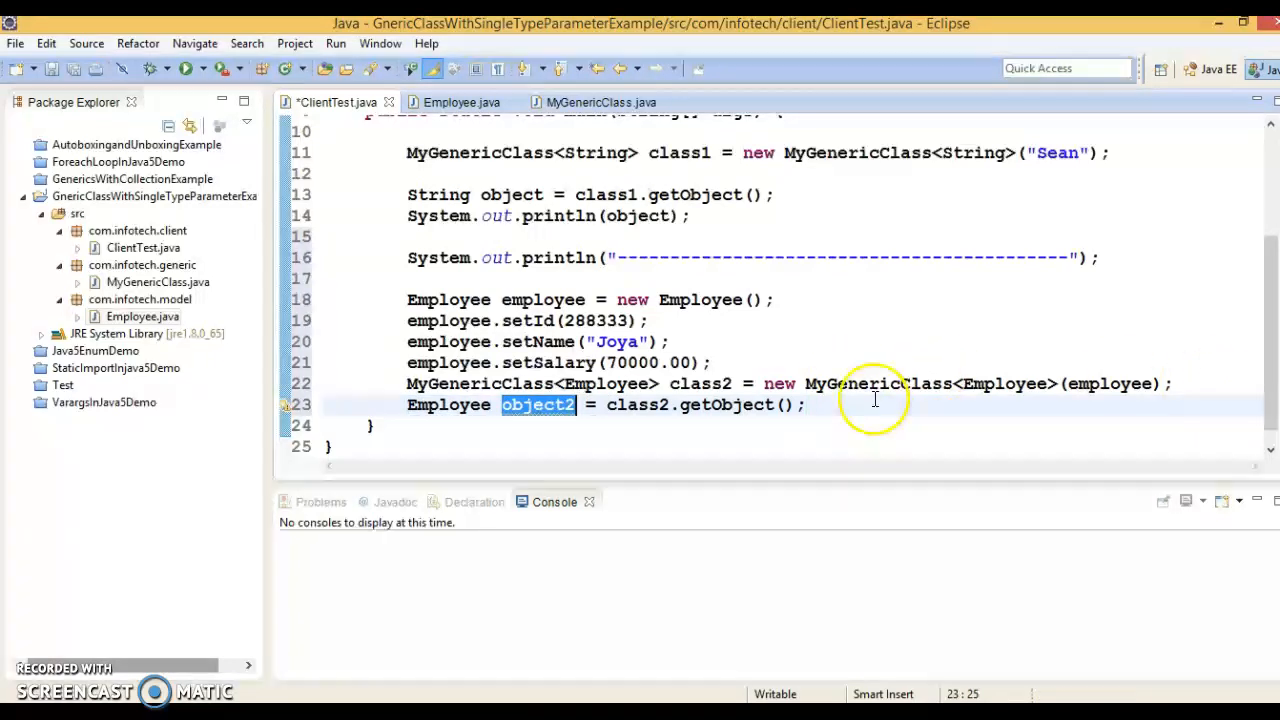
{"action": "type", "text": "Syso"}
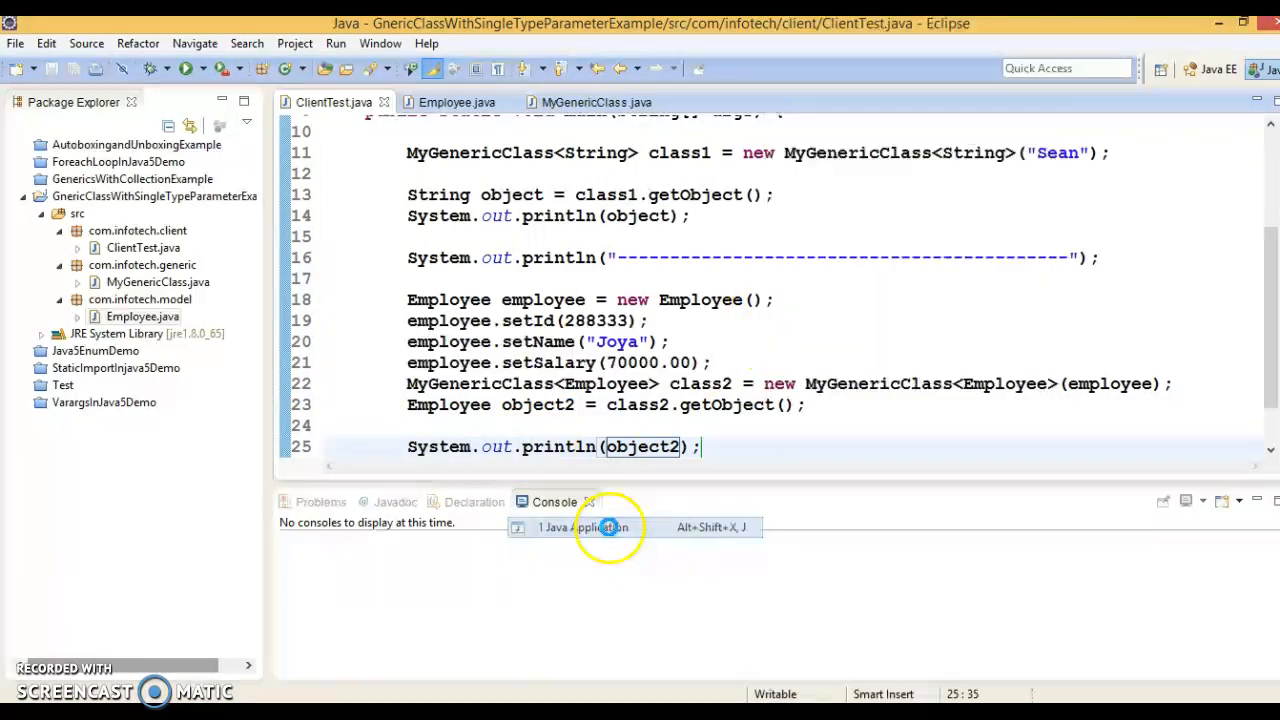
Run ClientTest as a Java application, printing Sean and Employee [id=288333, name=Joya, salary=70000.0].
{"action": "left_click", "coordinate": [584, 528]}
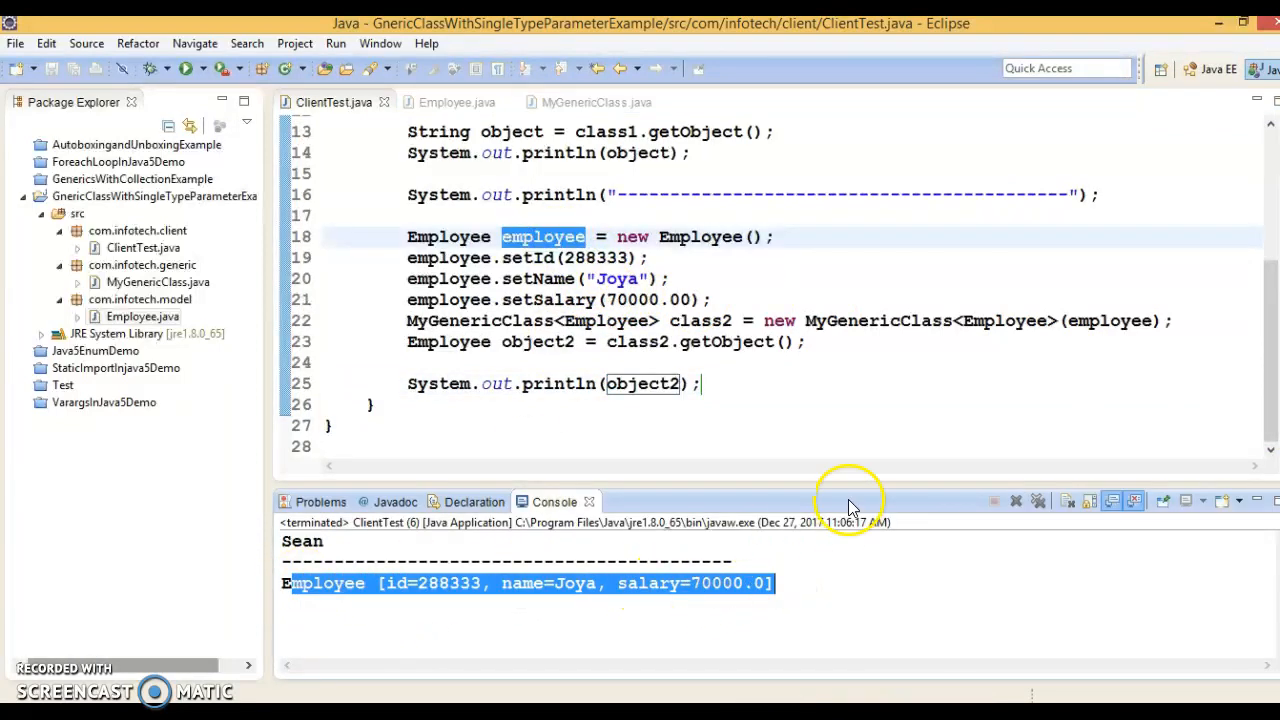
{"action": "mouse_move", "coordinate": [852, 488]}
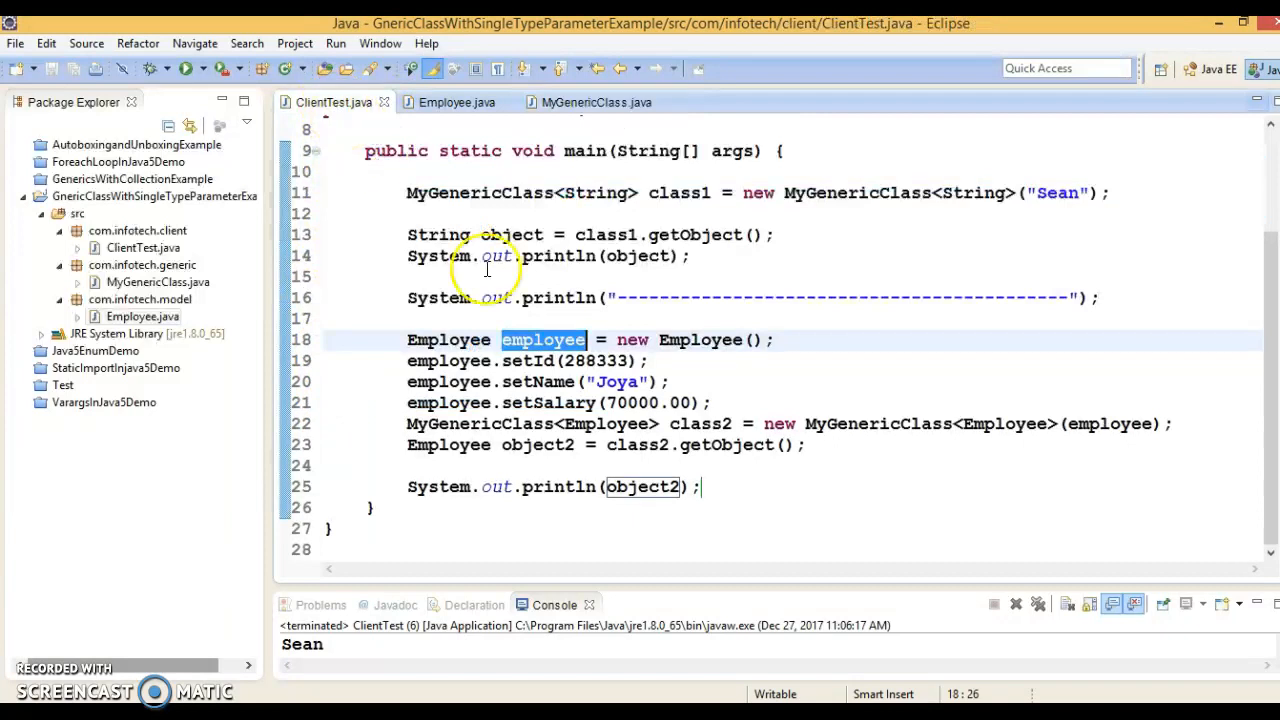
Highlight class1's String type, try 100 as its argument, restore "Sean", and select class2's employee argument.
{"action": "left_click", "coordinate": [676, 380]}
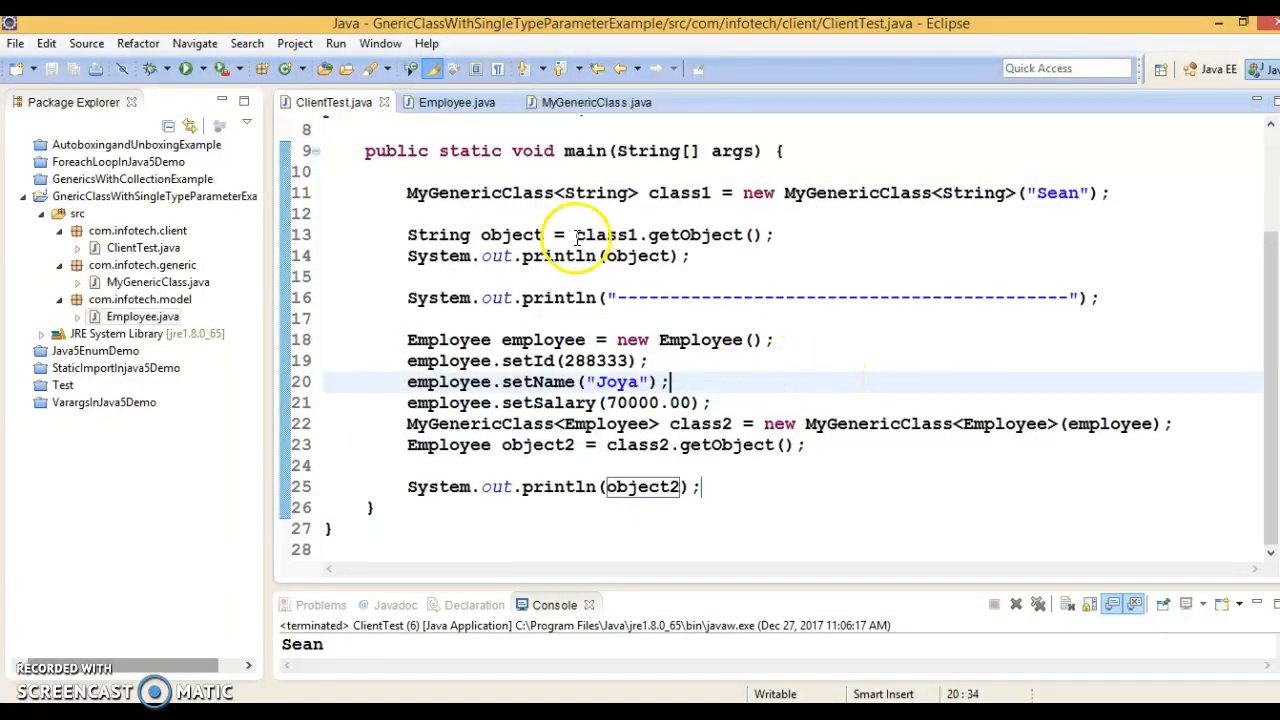
{"action": "double_click", "coordinate": [678, 192]}
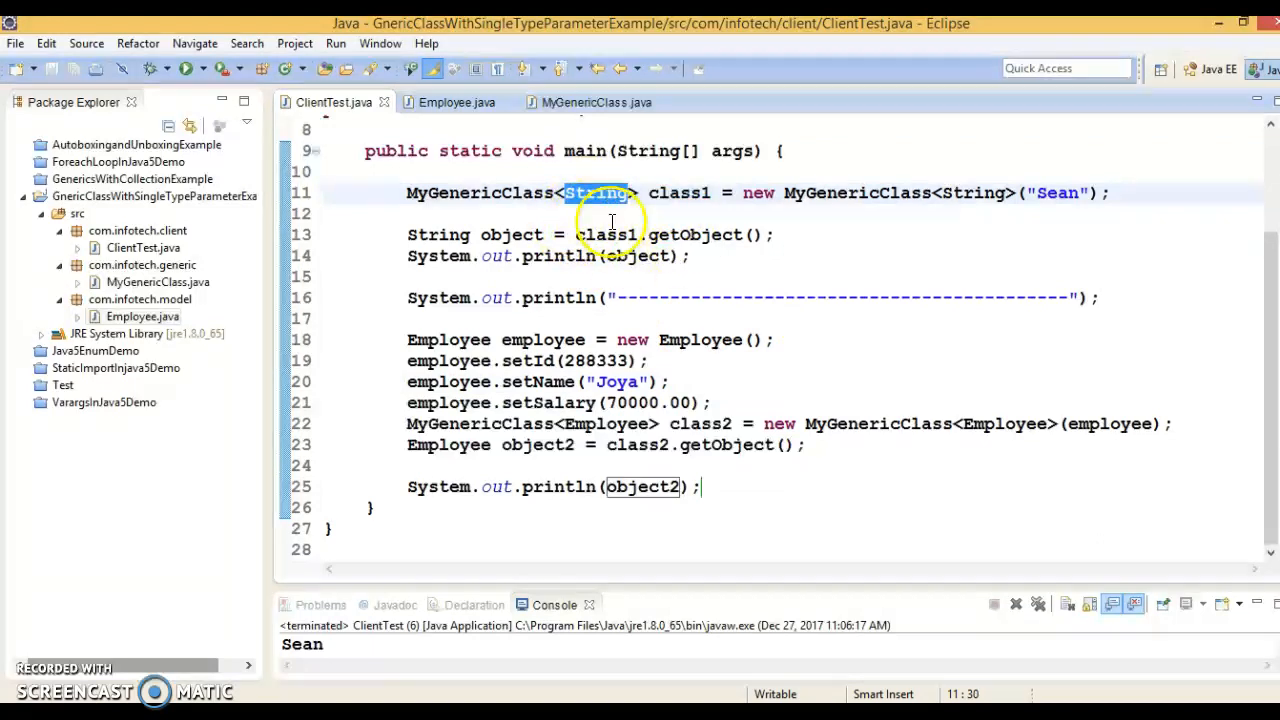
{"action": "double_click", "coordinate": [544, 340]}
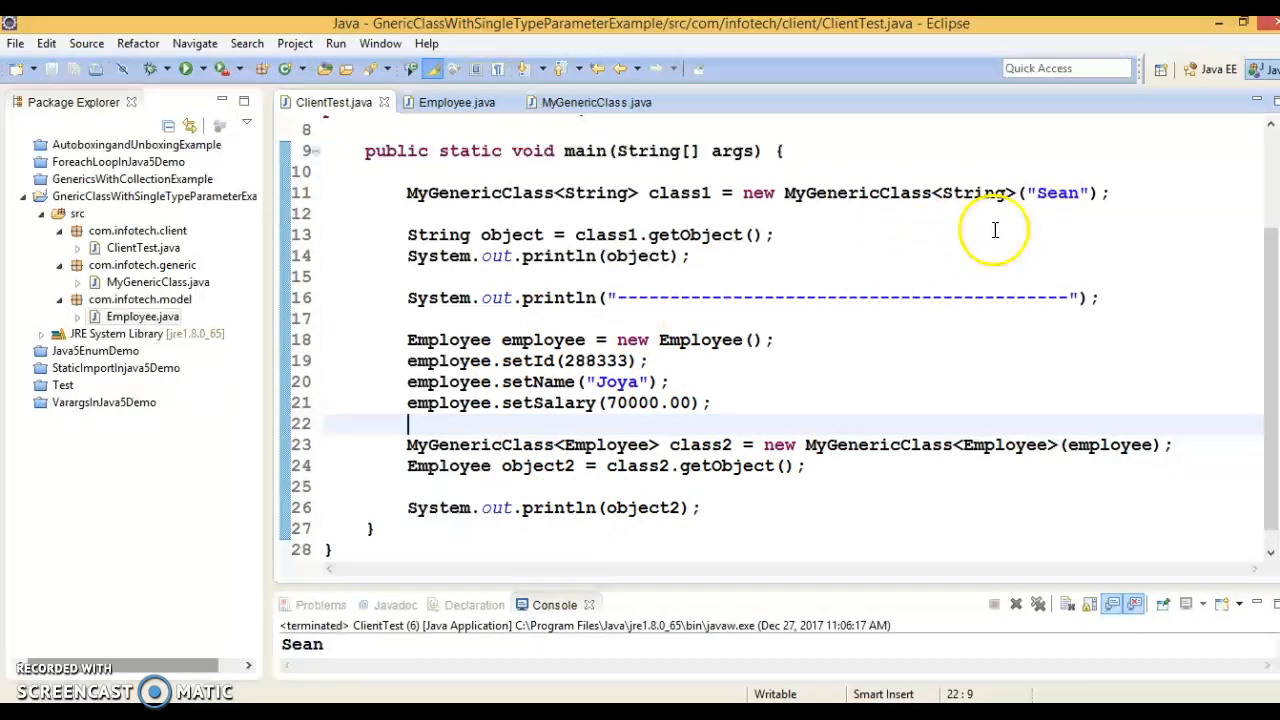
{"action": "double_click", "coordinate": [1056, 192]}
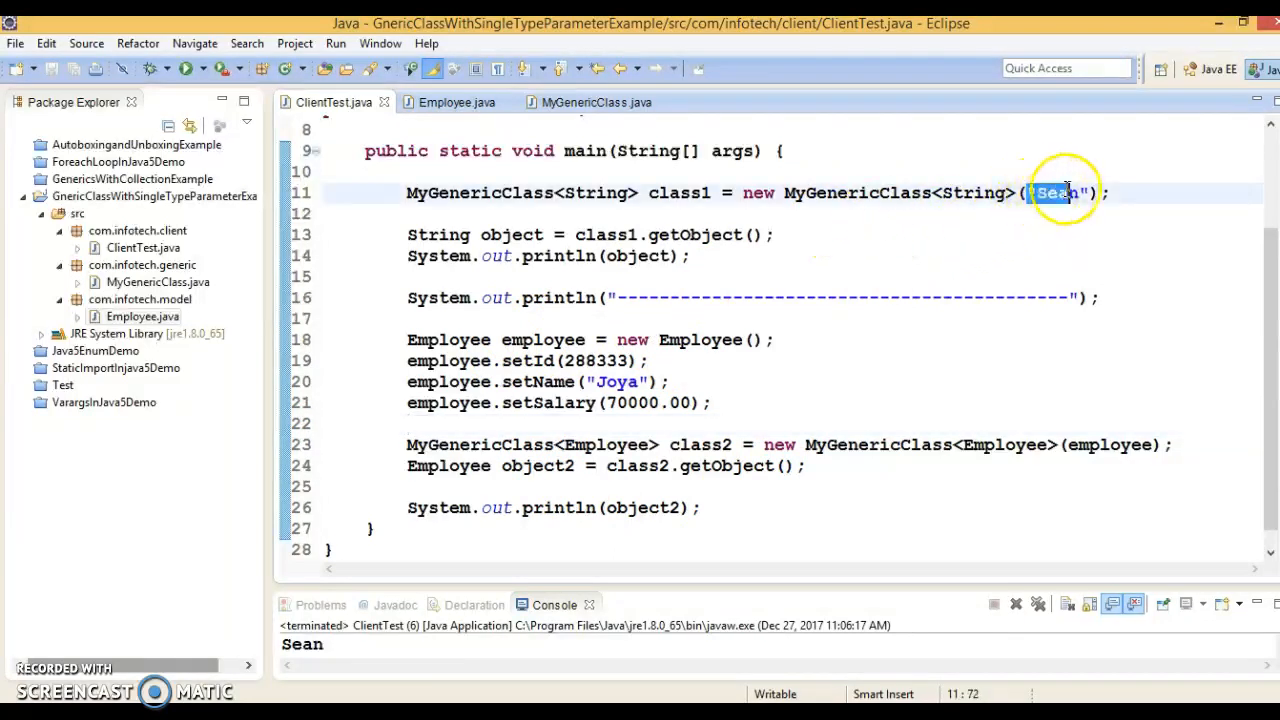
{"action": "type", "text": "100"}
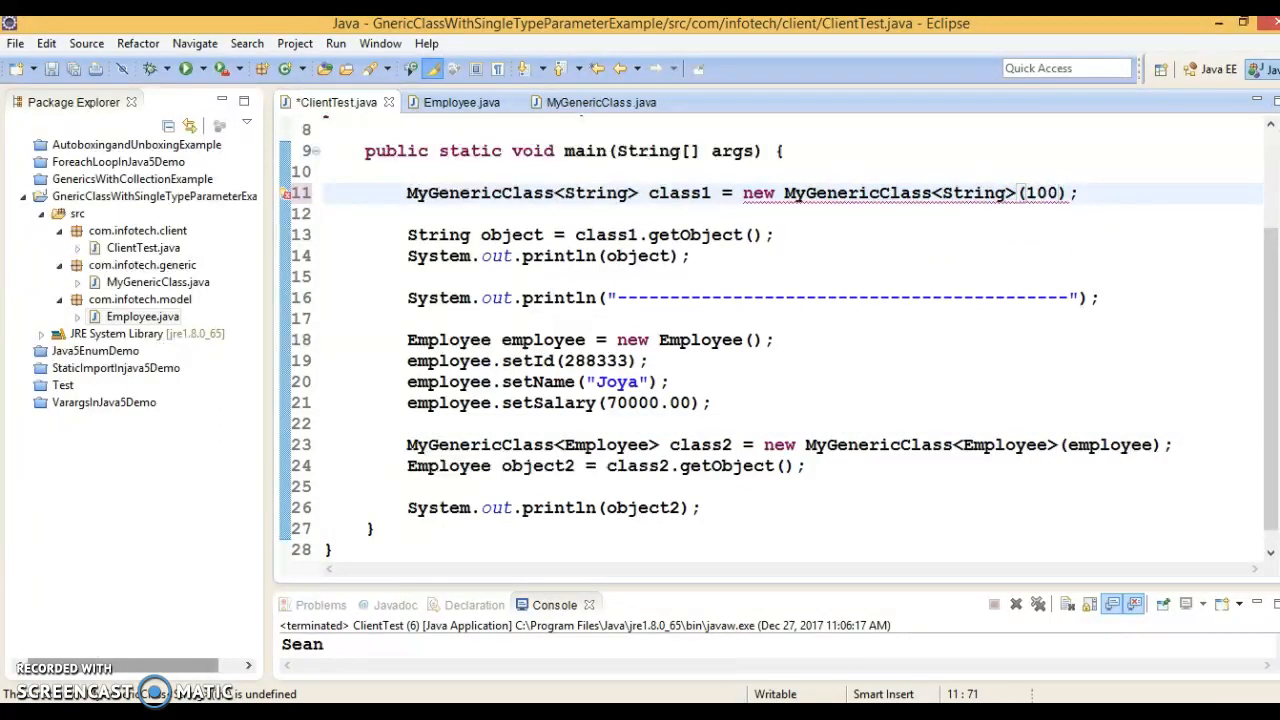
{"action": "type", "text": "\"Sean\""}
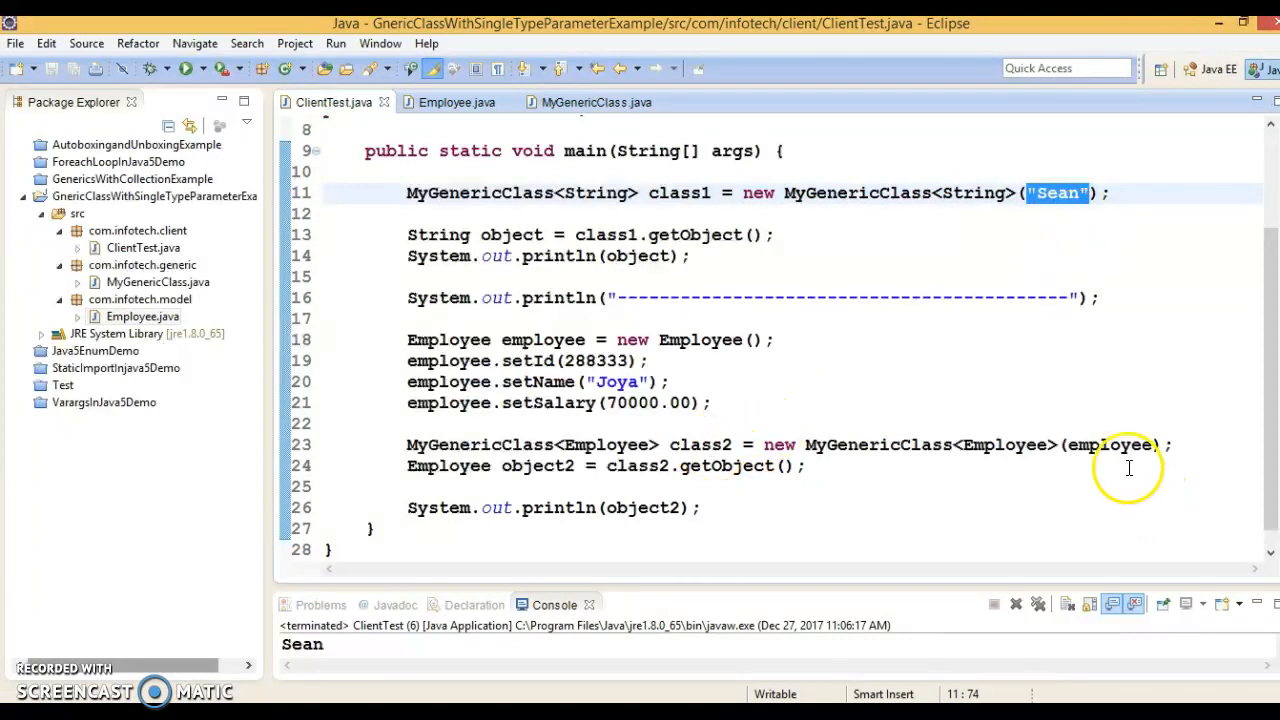
{"action": "double_click", "coordinate": [1110, 444]}
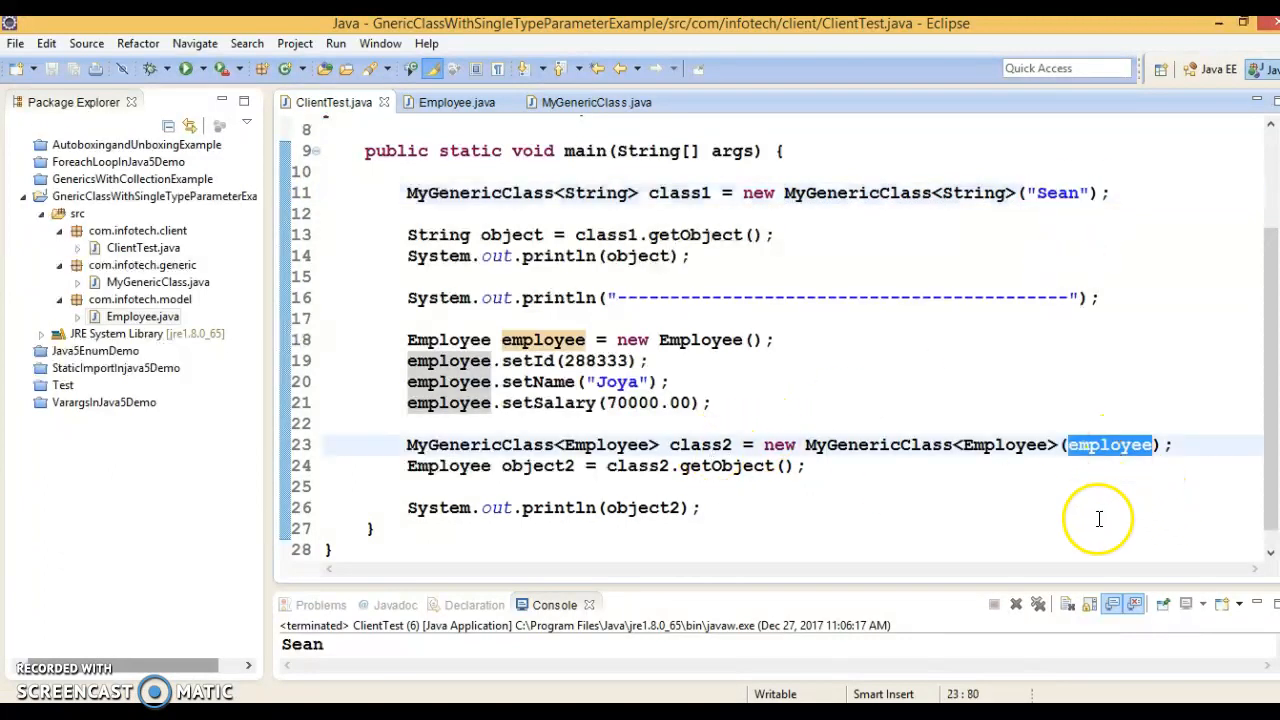
{"action": "mouse_move", "coordinate": [1120, 492]}
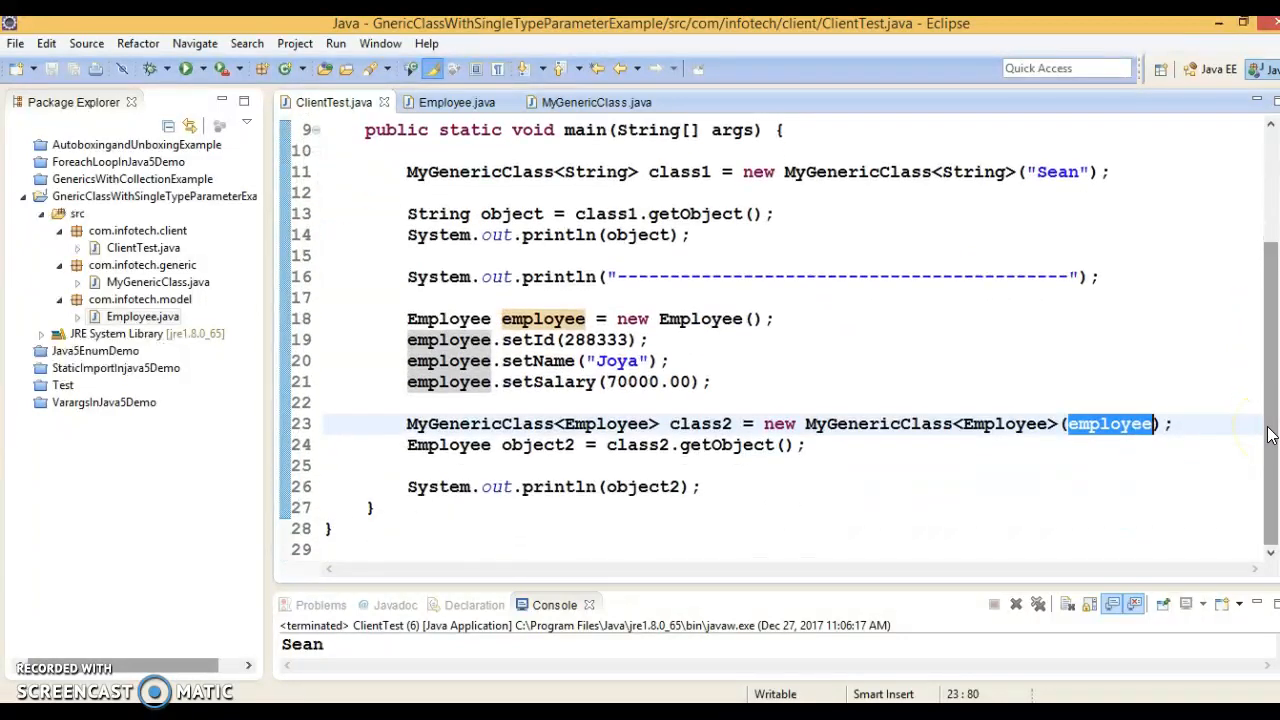
{"action": "mouse_move", "coordinate": [1202, 352]}
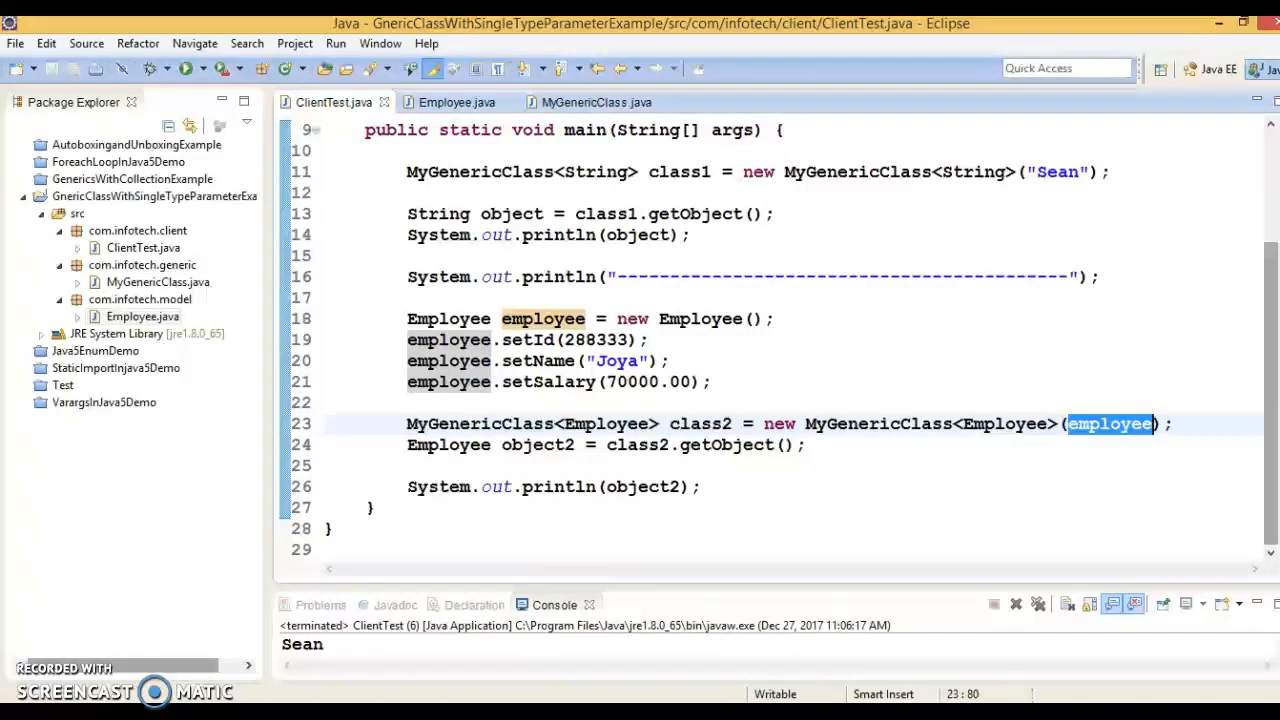
Review the MyGenericClass<T> source, then the ClientTest main method.
{"action": "left_click", "coordinate": [596, 102]}
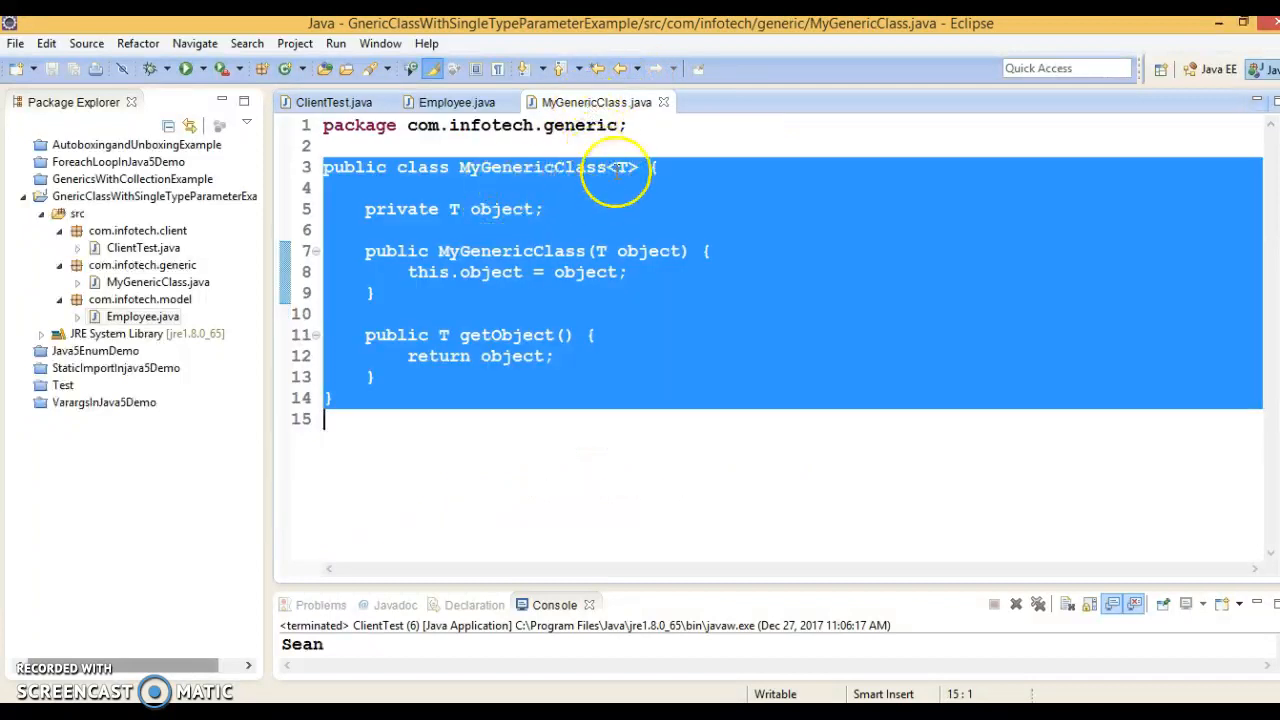
{"action": "left_click", "coordinate": [620, 168]}
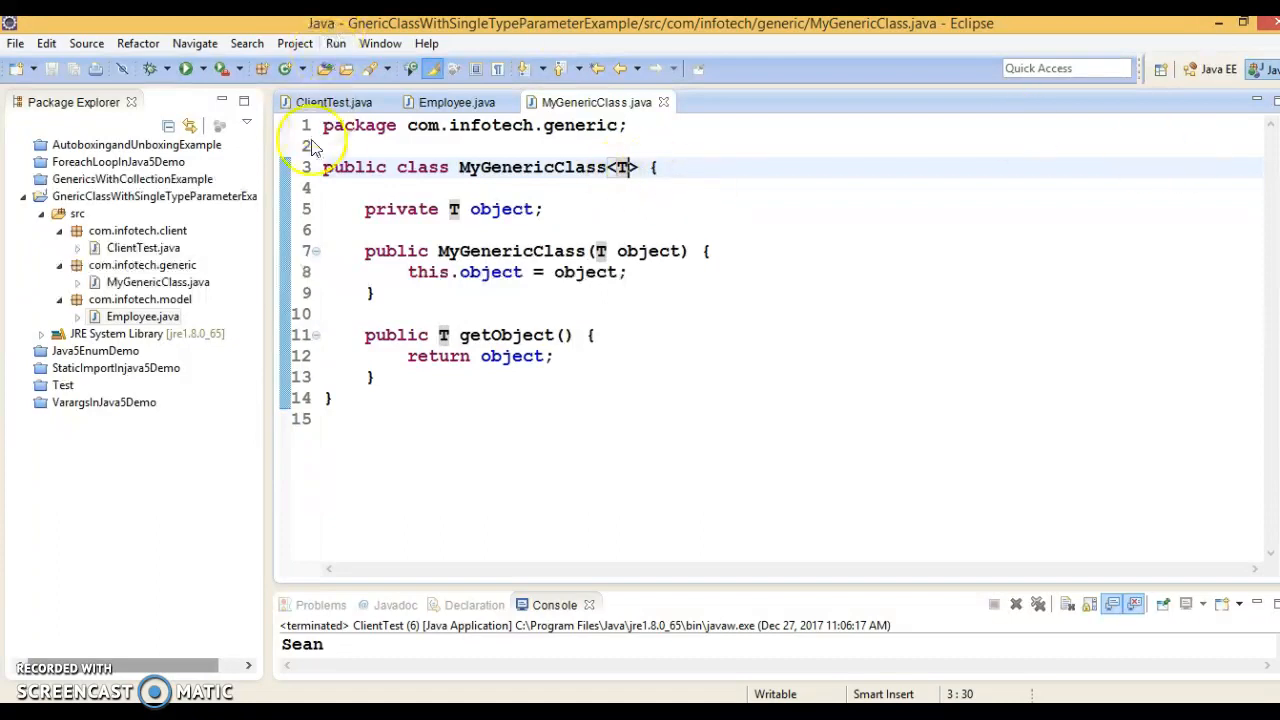
{"action": "left_click", "coordinate": [332, 102]}
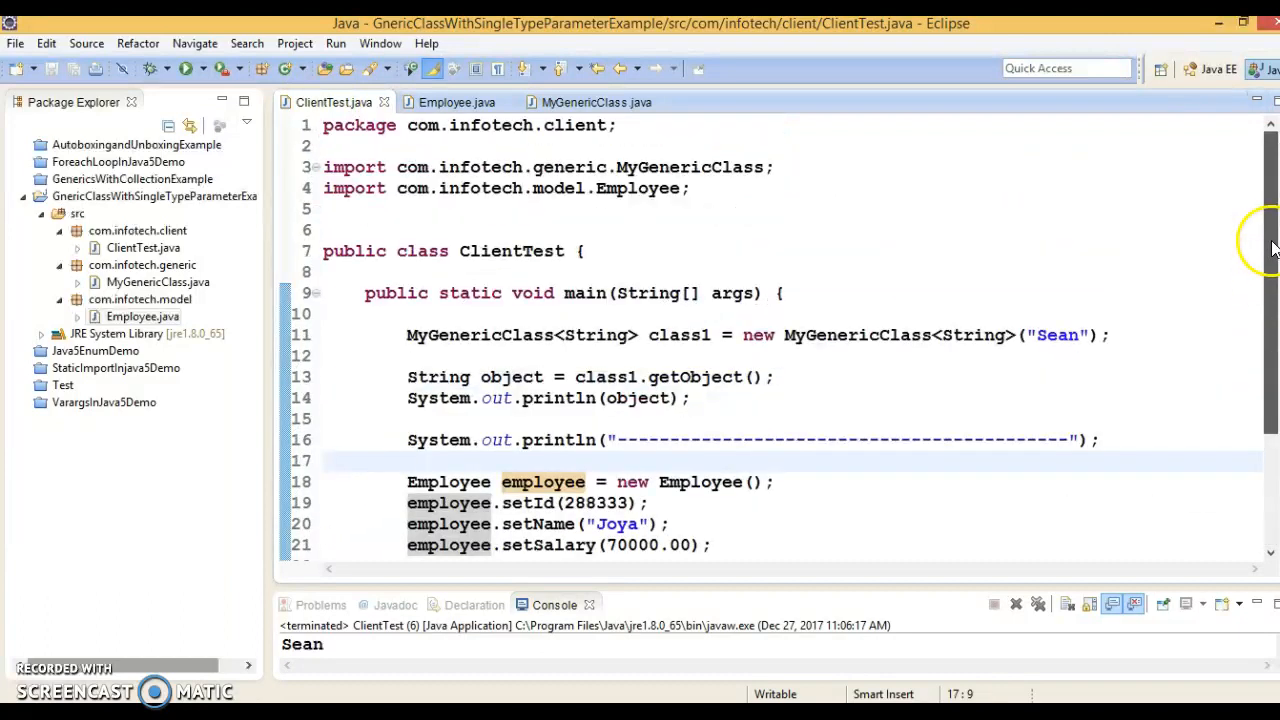
{"action": "scroll", "scroll_direction": "down", "scroll_amount": 3}
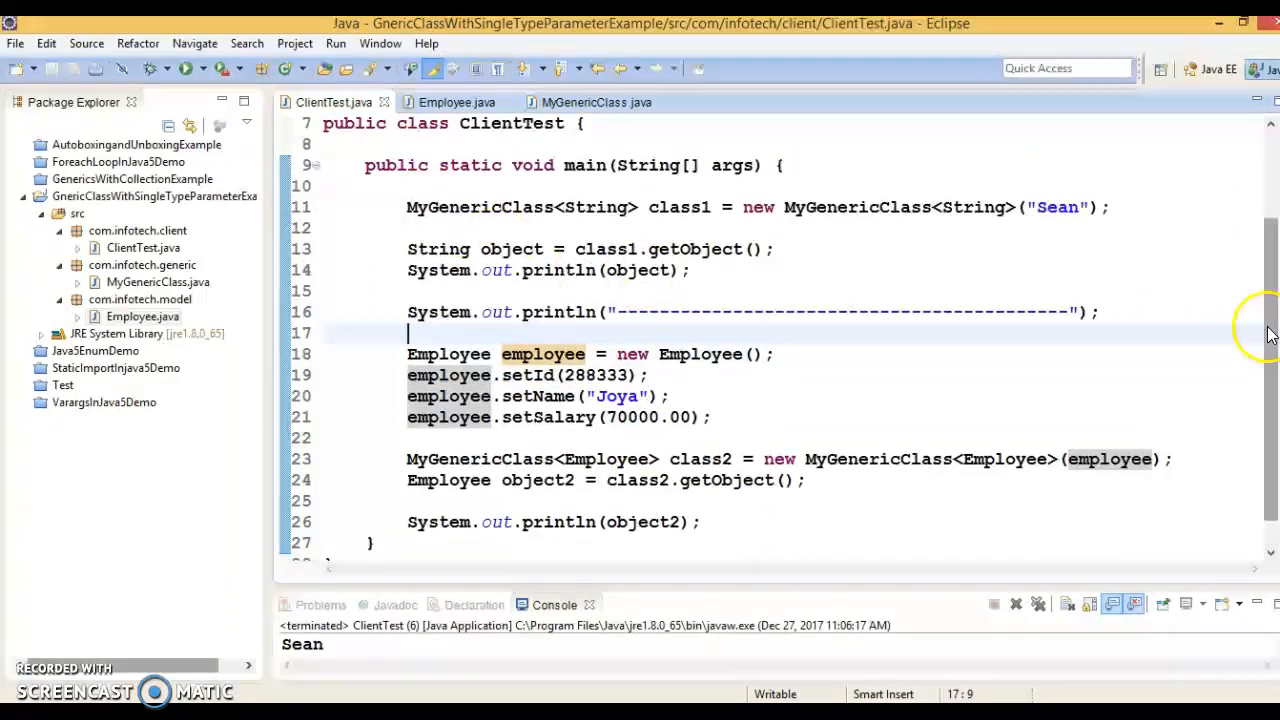
Bring up Employee.java showing the id, name and salary fields with getters and setters.
{"action": "left_click", "coordinate": [596, 100]}
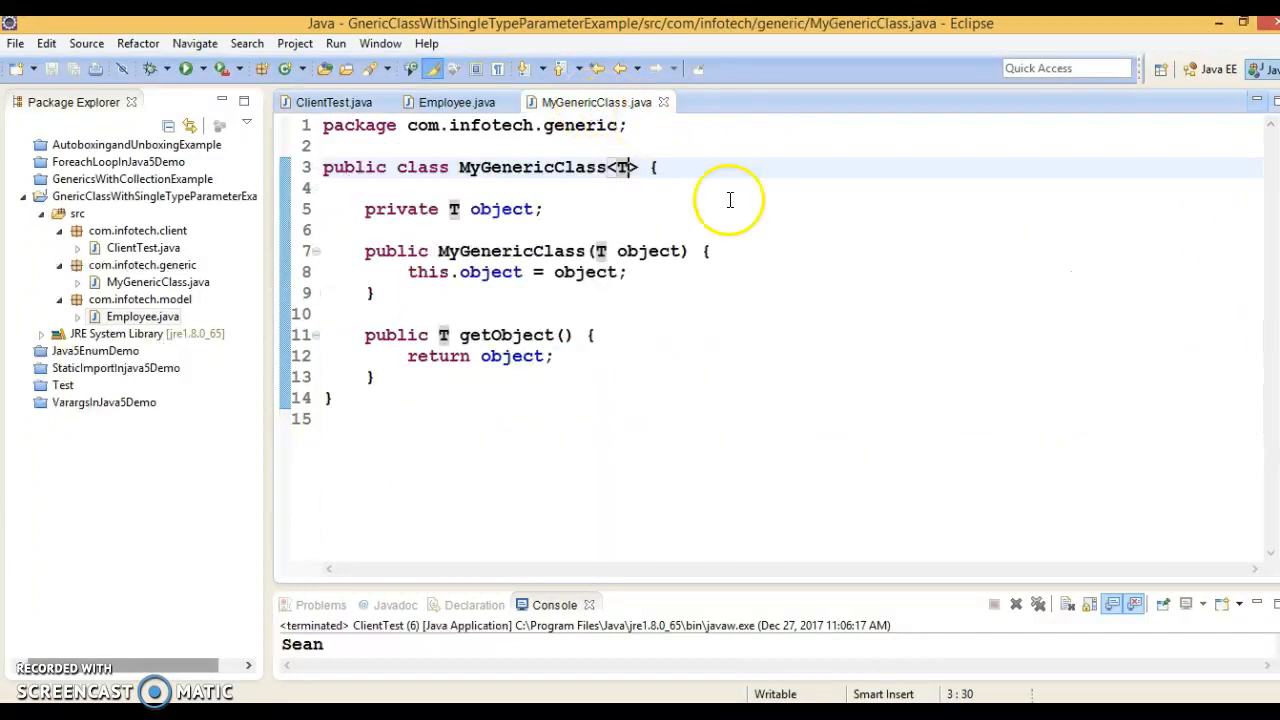
{"action": "left_click", "coordinate": [456, 100]}
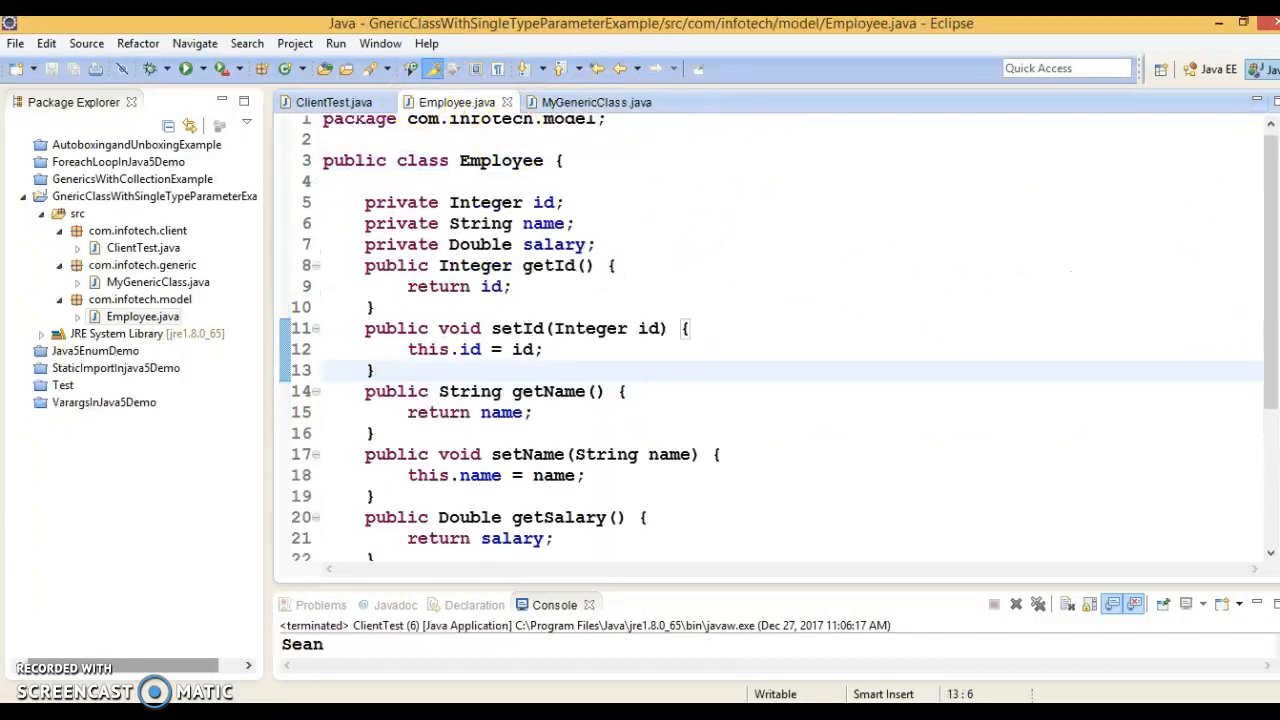
{"action": "scroll", "scroll_direction": "down", "scroll_amount": 3}
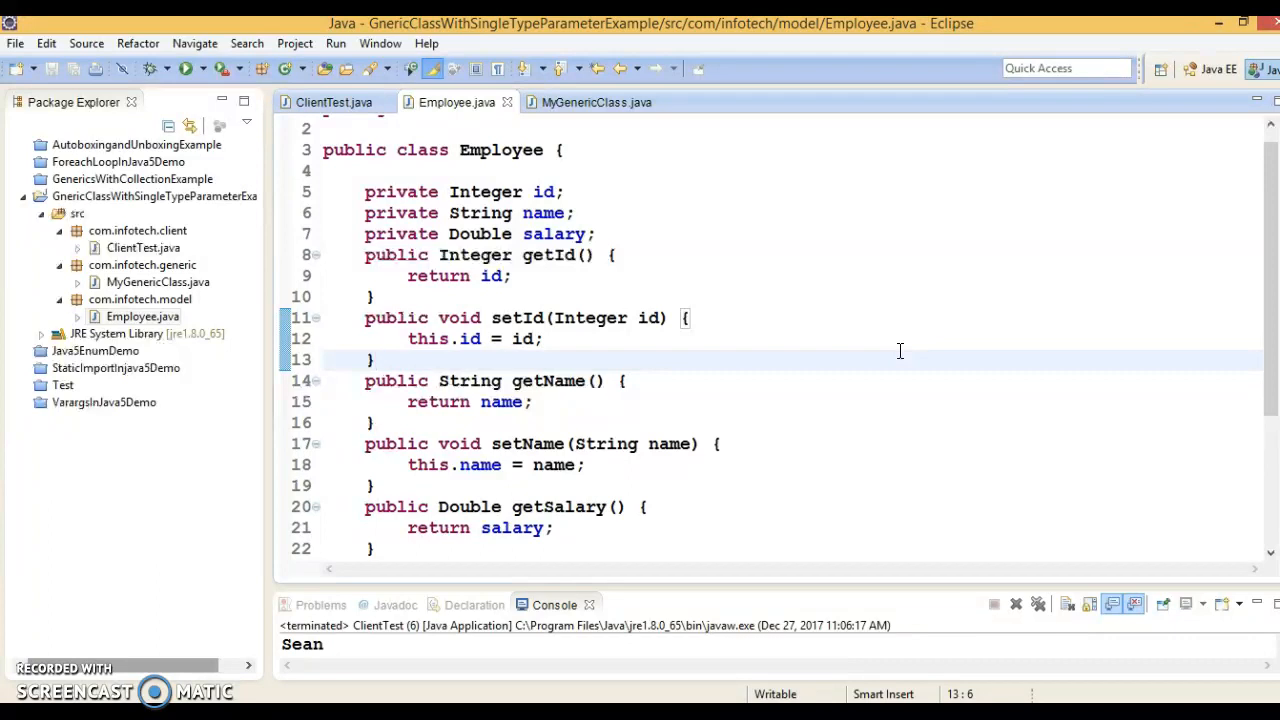
{"action": "mouse_move", "coordinate": [296, 548]}
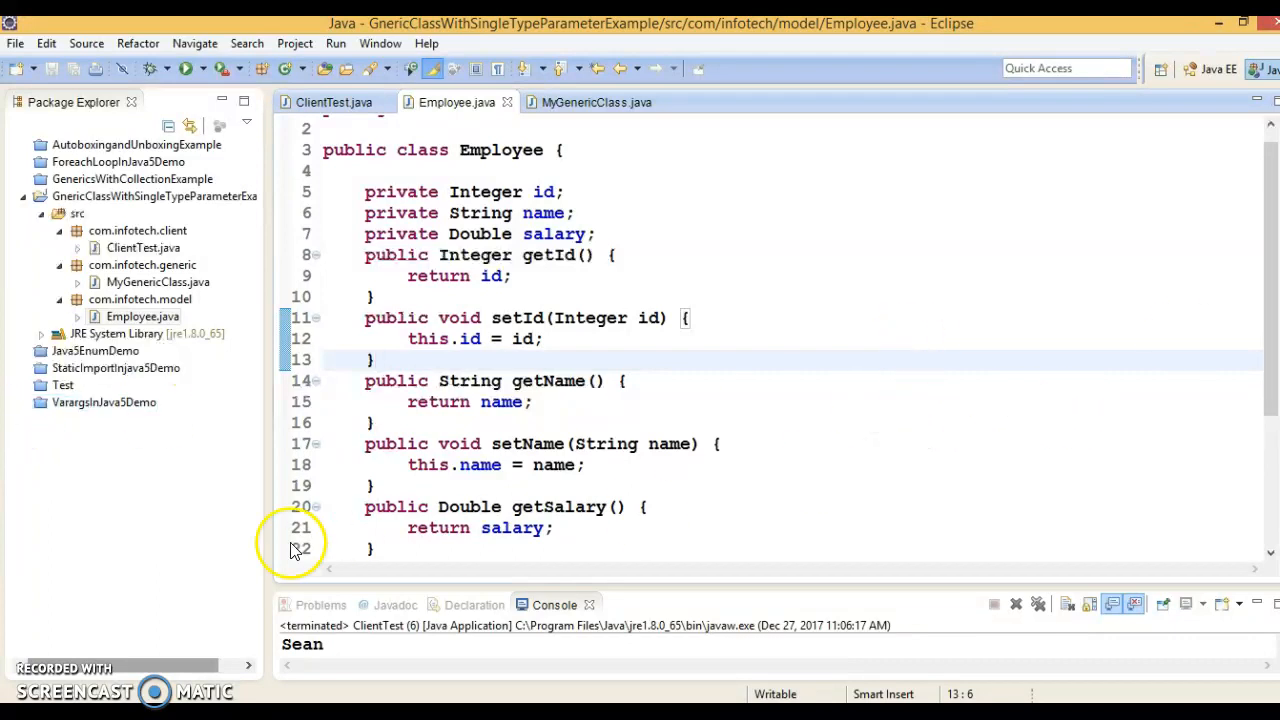